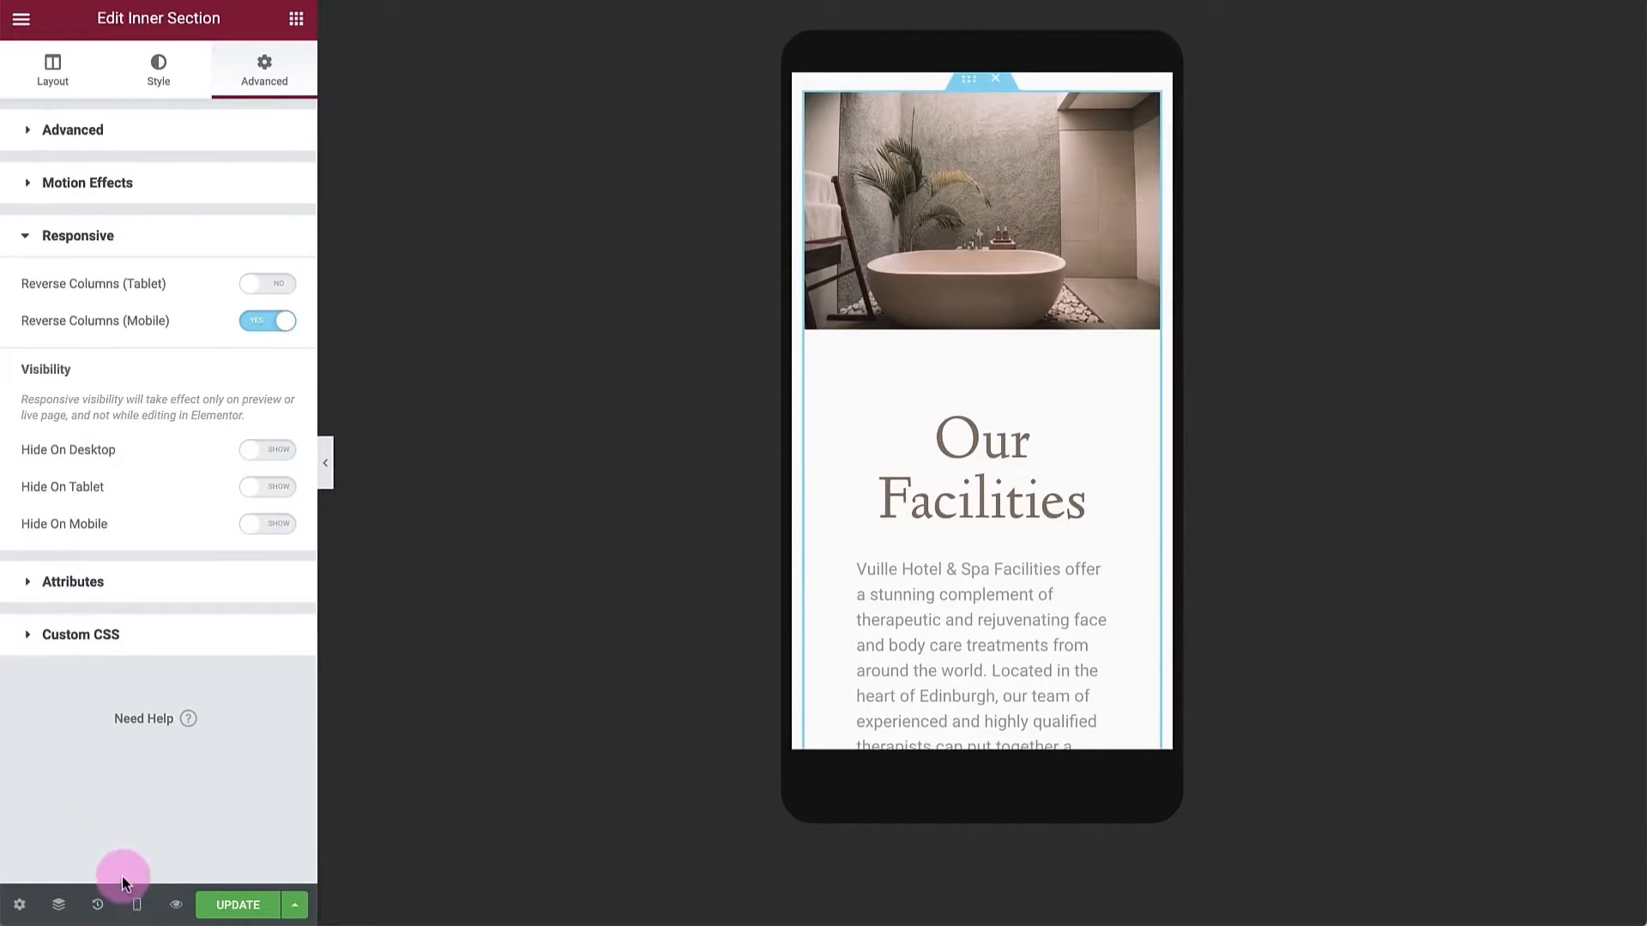
# Switch the editor's responsive mode, then bring the Community page's Grow, Collaborate and Contribute sections into view
pyautogui.click(136, 904)
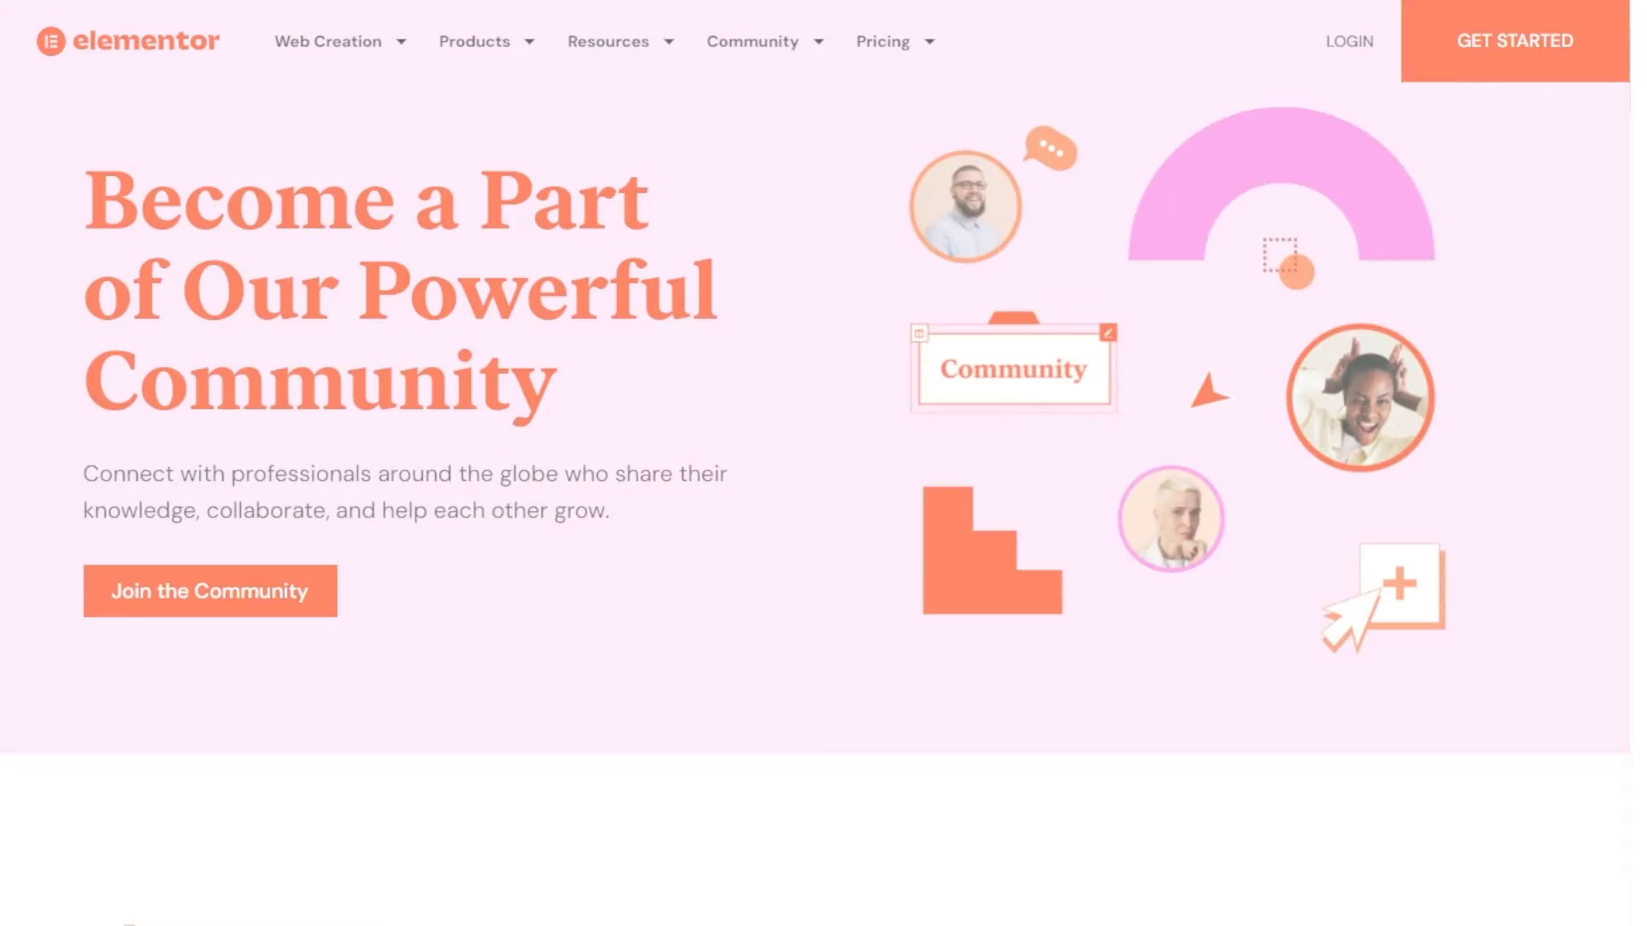
pyautogui.scroll(-3)
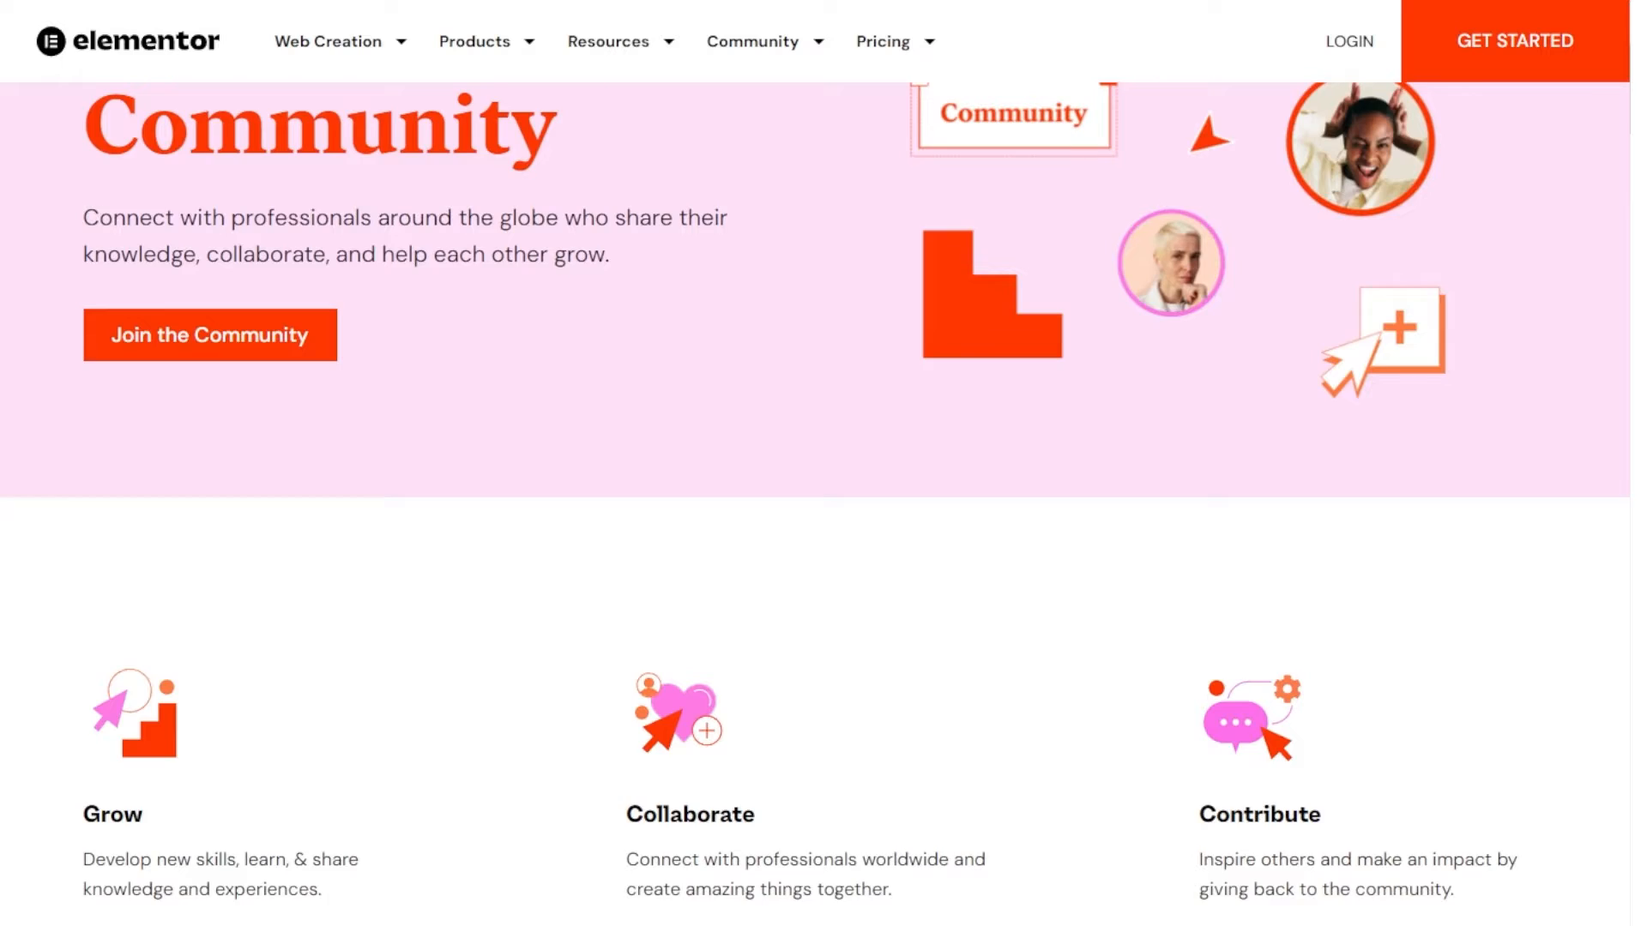
pyautogui.scroll(-3)
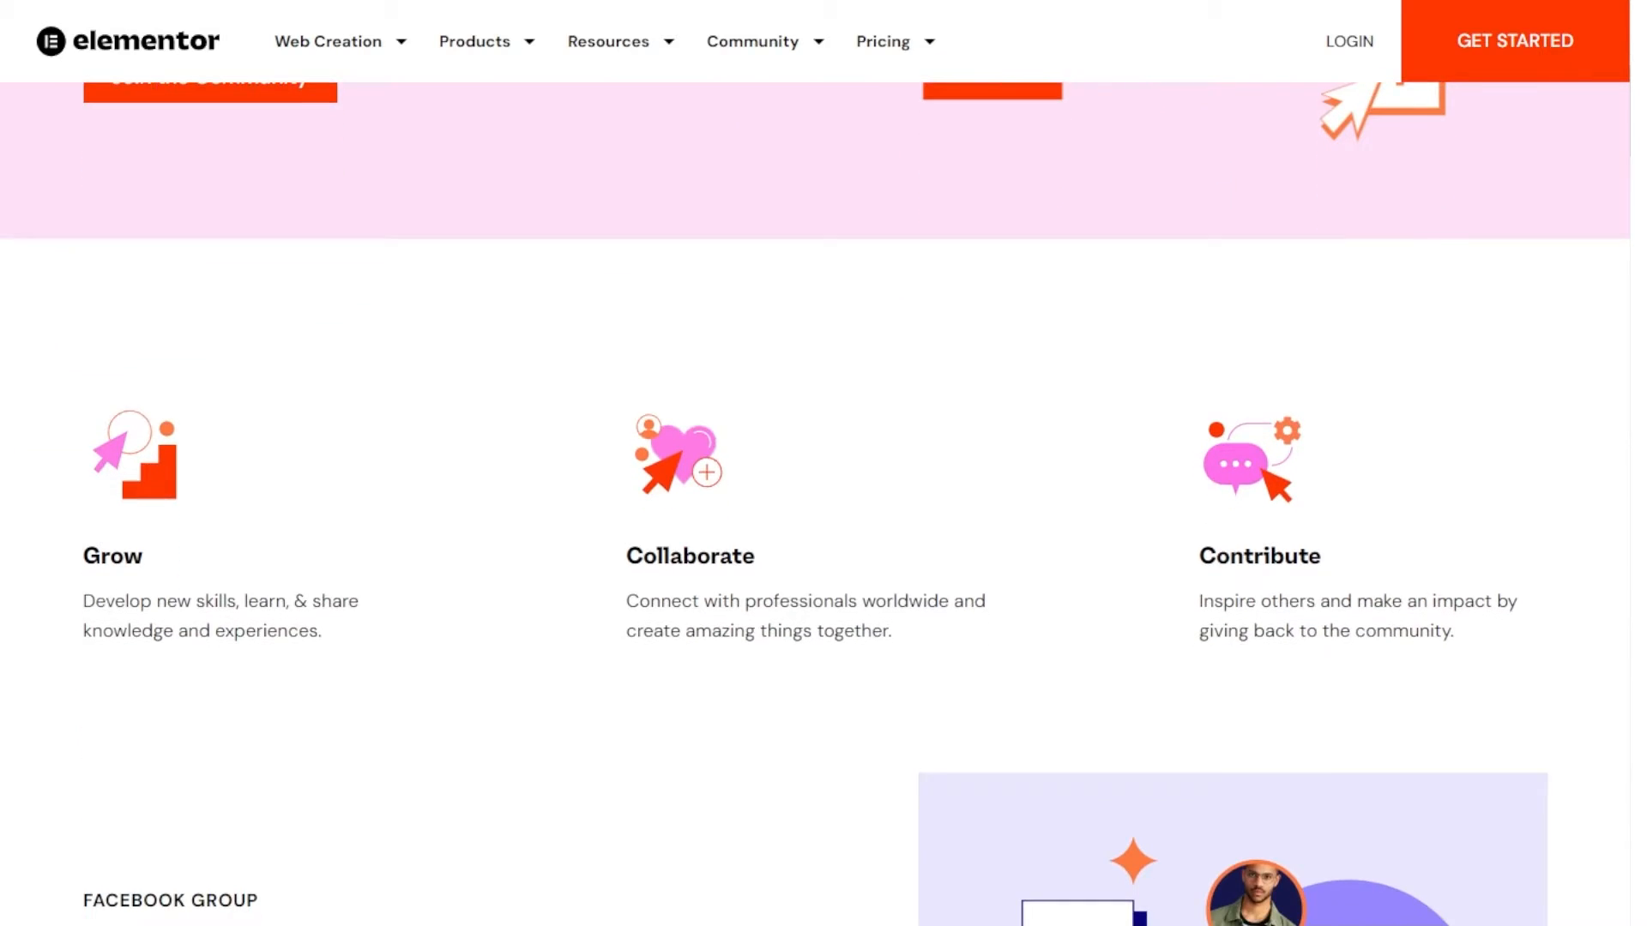
pyautogui.scroll(-3)
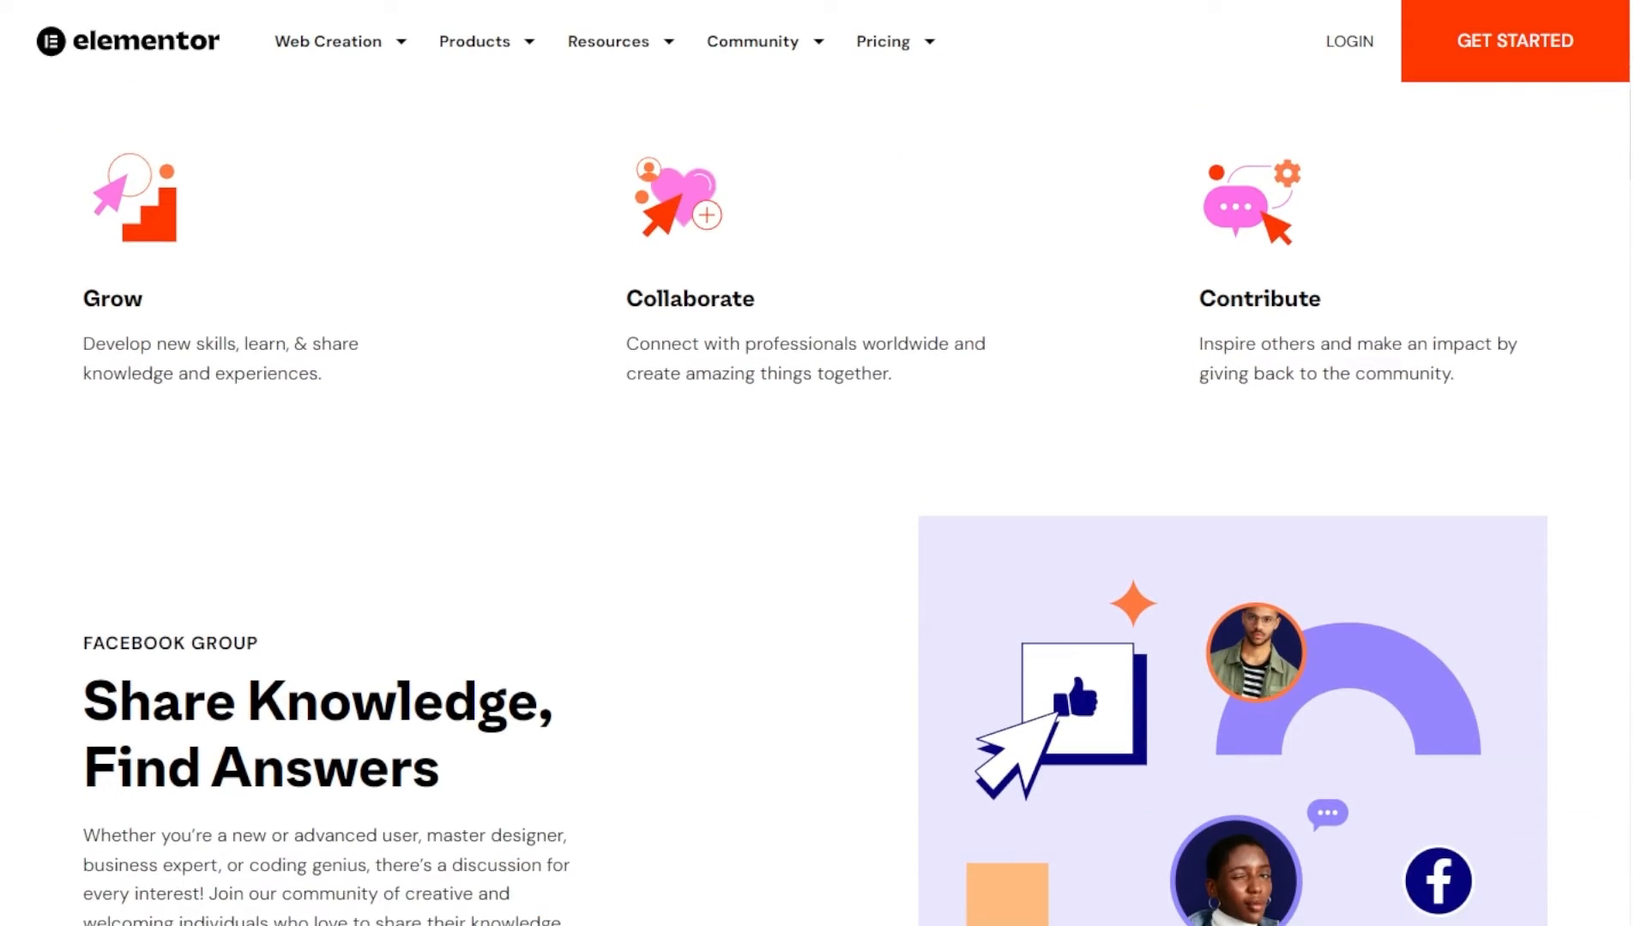
pyautogui.scroll(-3)
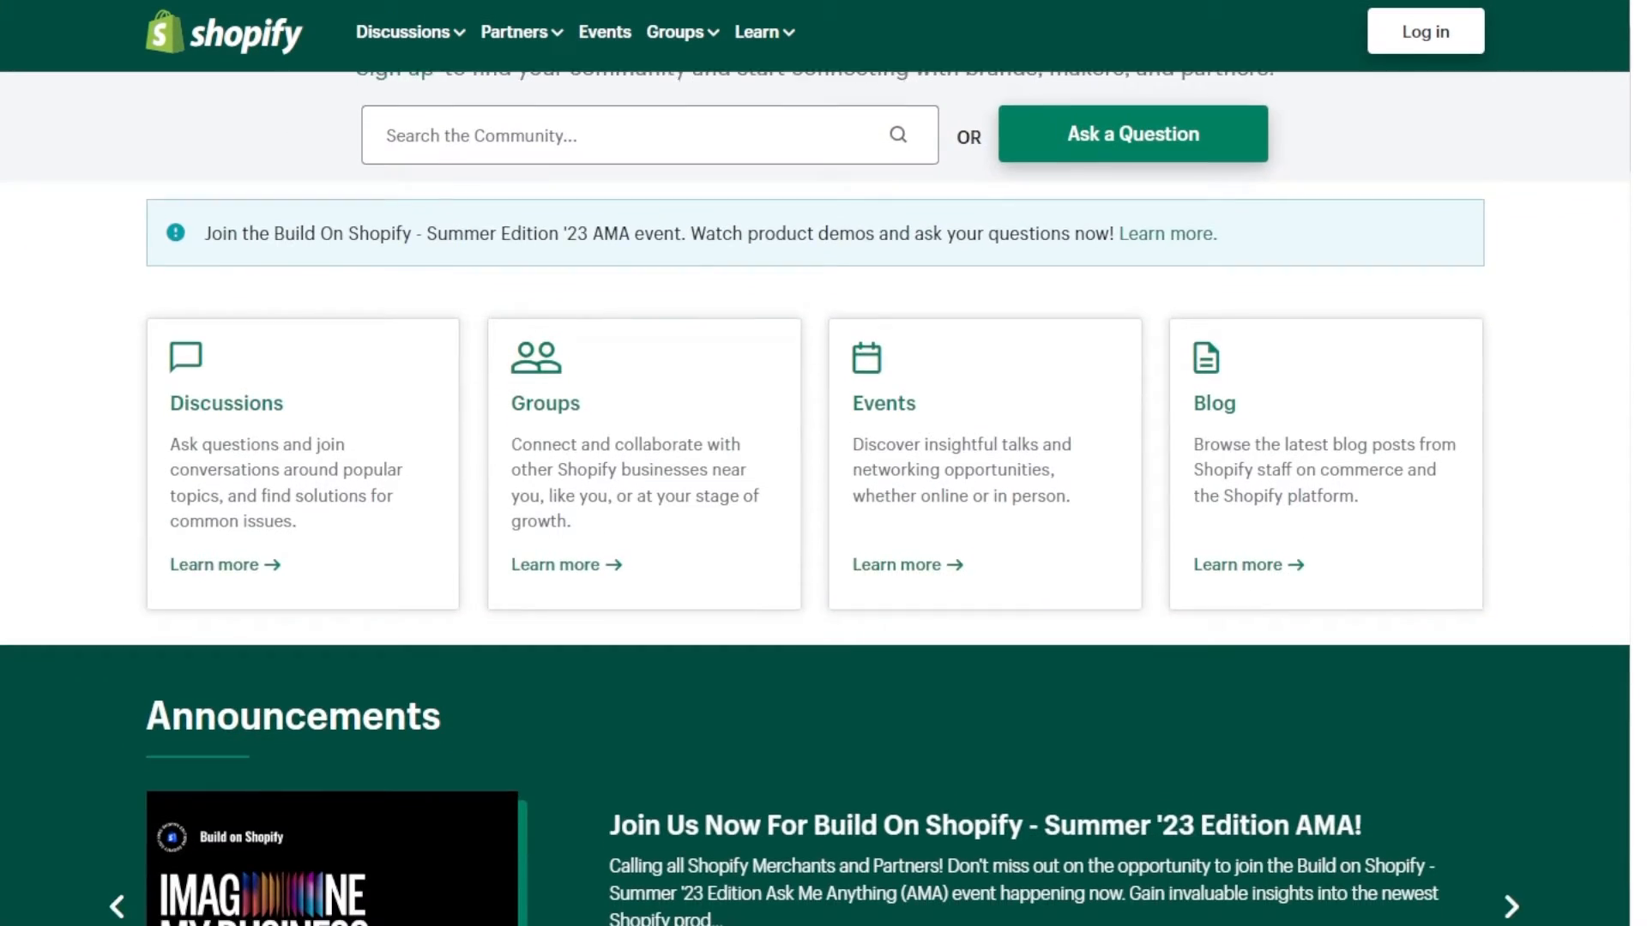
# Scroll past the Discussions, Groups, Events and Blog cards to Announcements and Recent Discussions
pyautogui.scroll(-3)
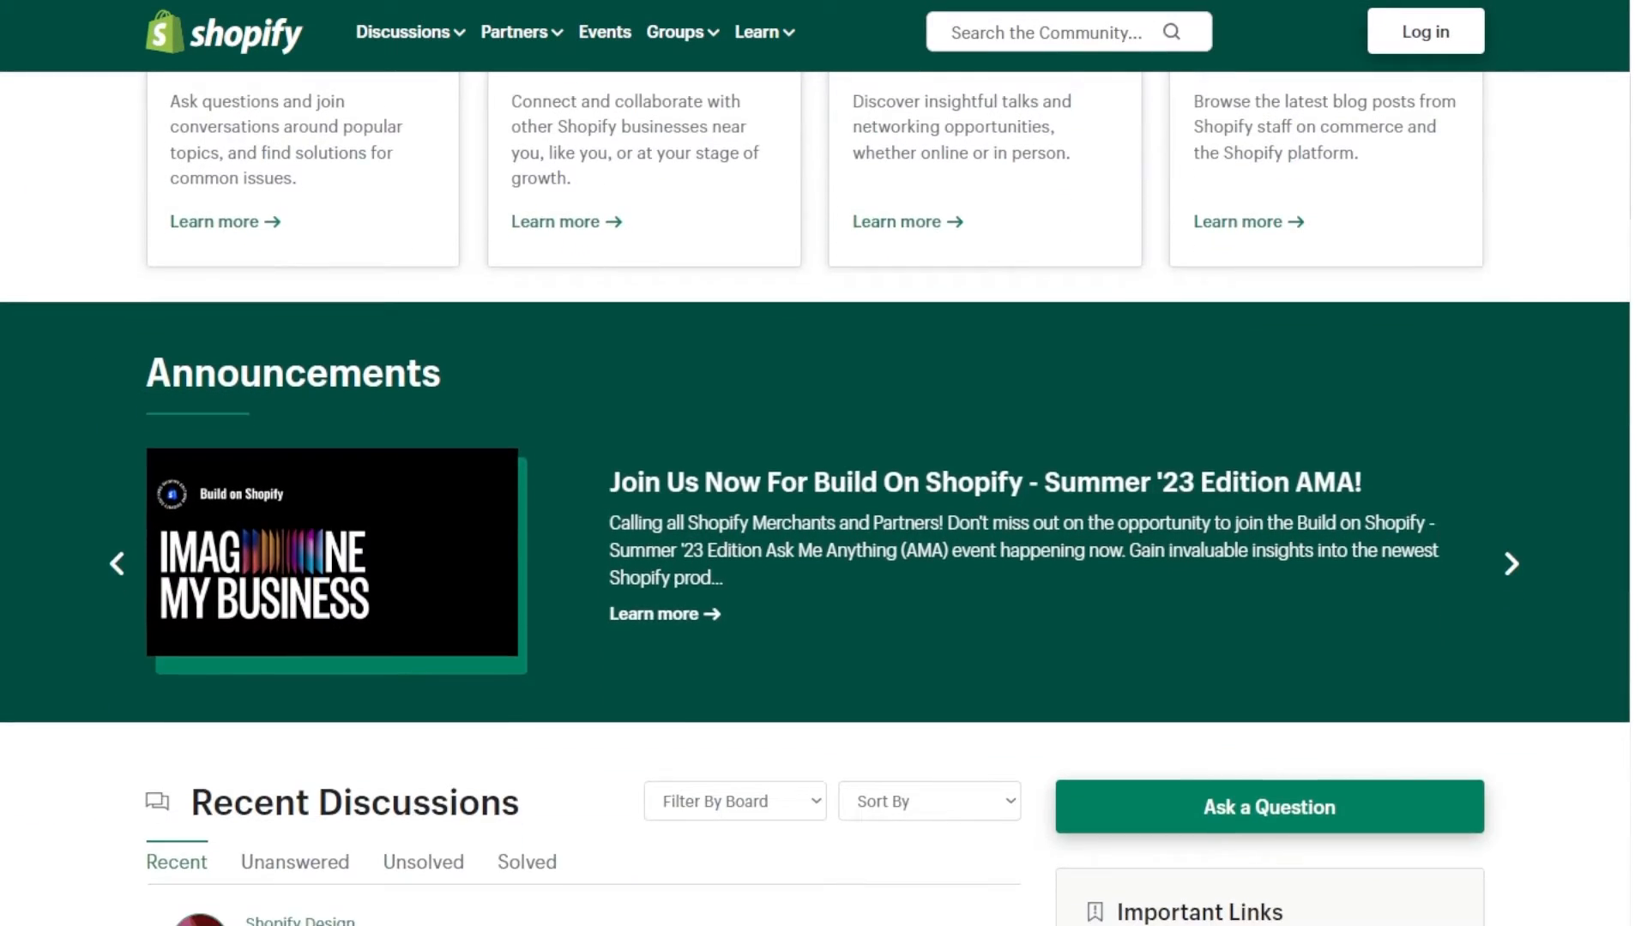
pyautogui.scroll(-3)
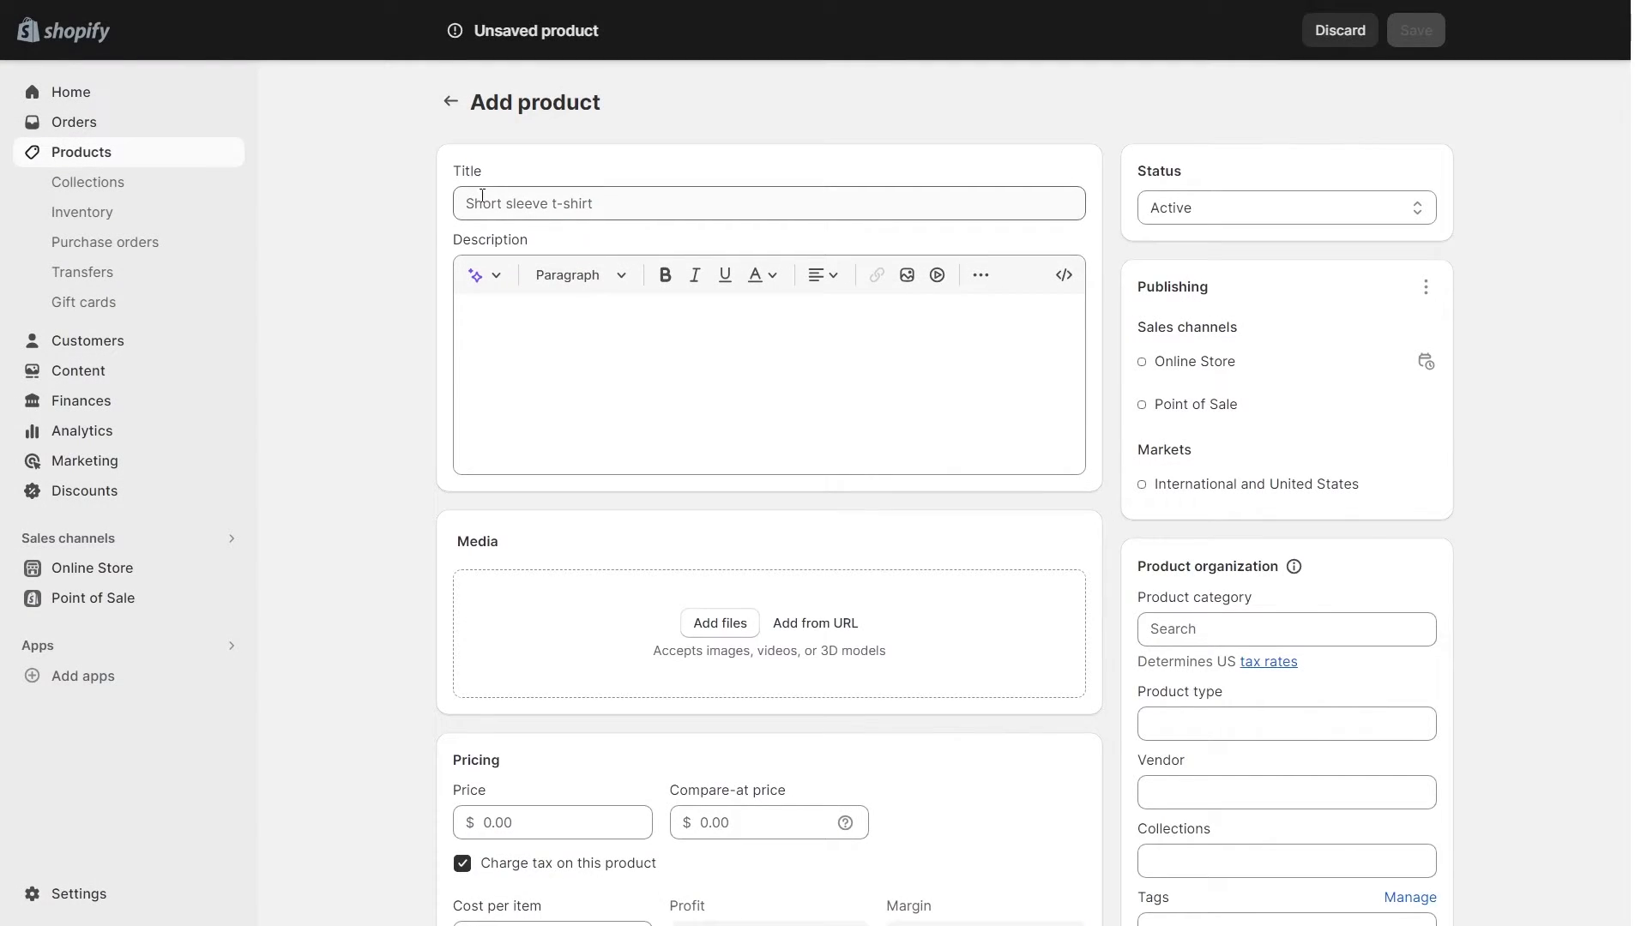
# Title the new product 'Basic Tees' and begin its description with 'Basic Tees for your'
pyautogui.write('Basic T')
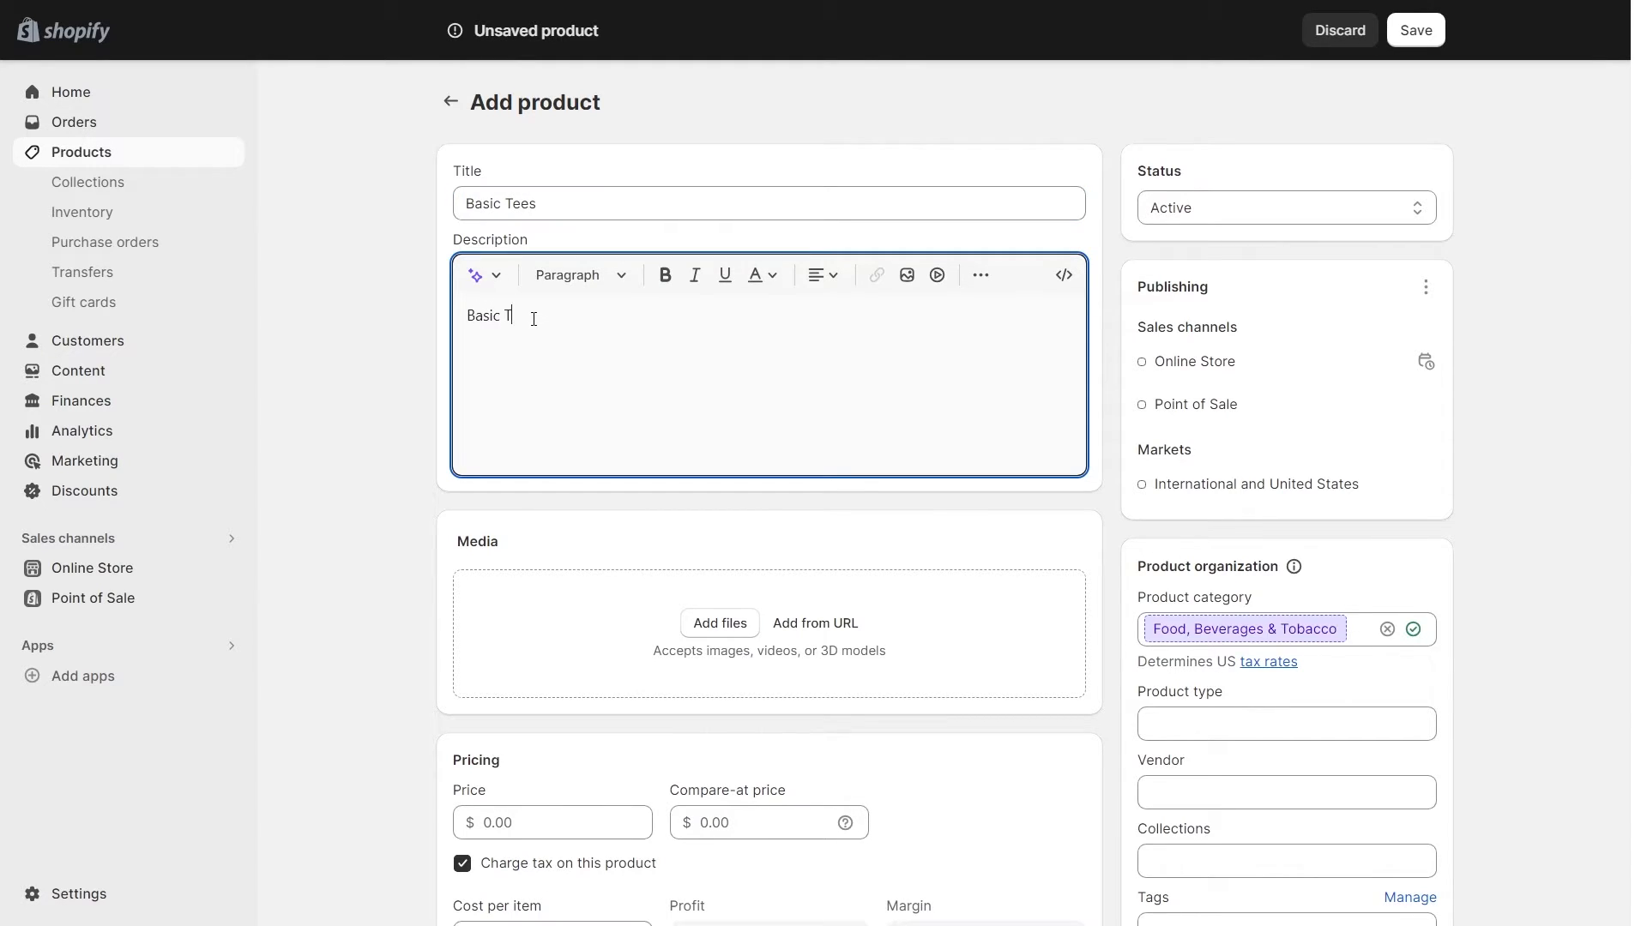
pyautogui.write('ees for your')
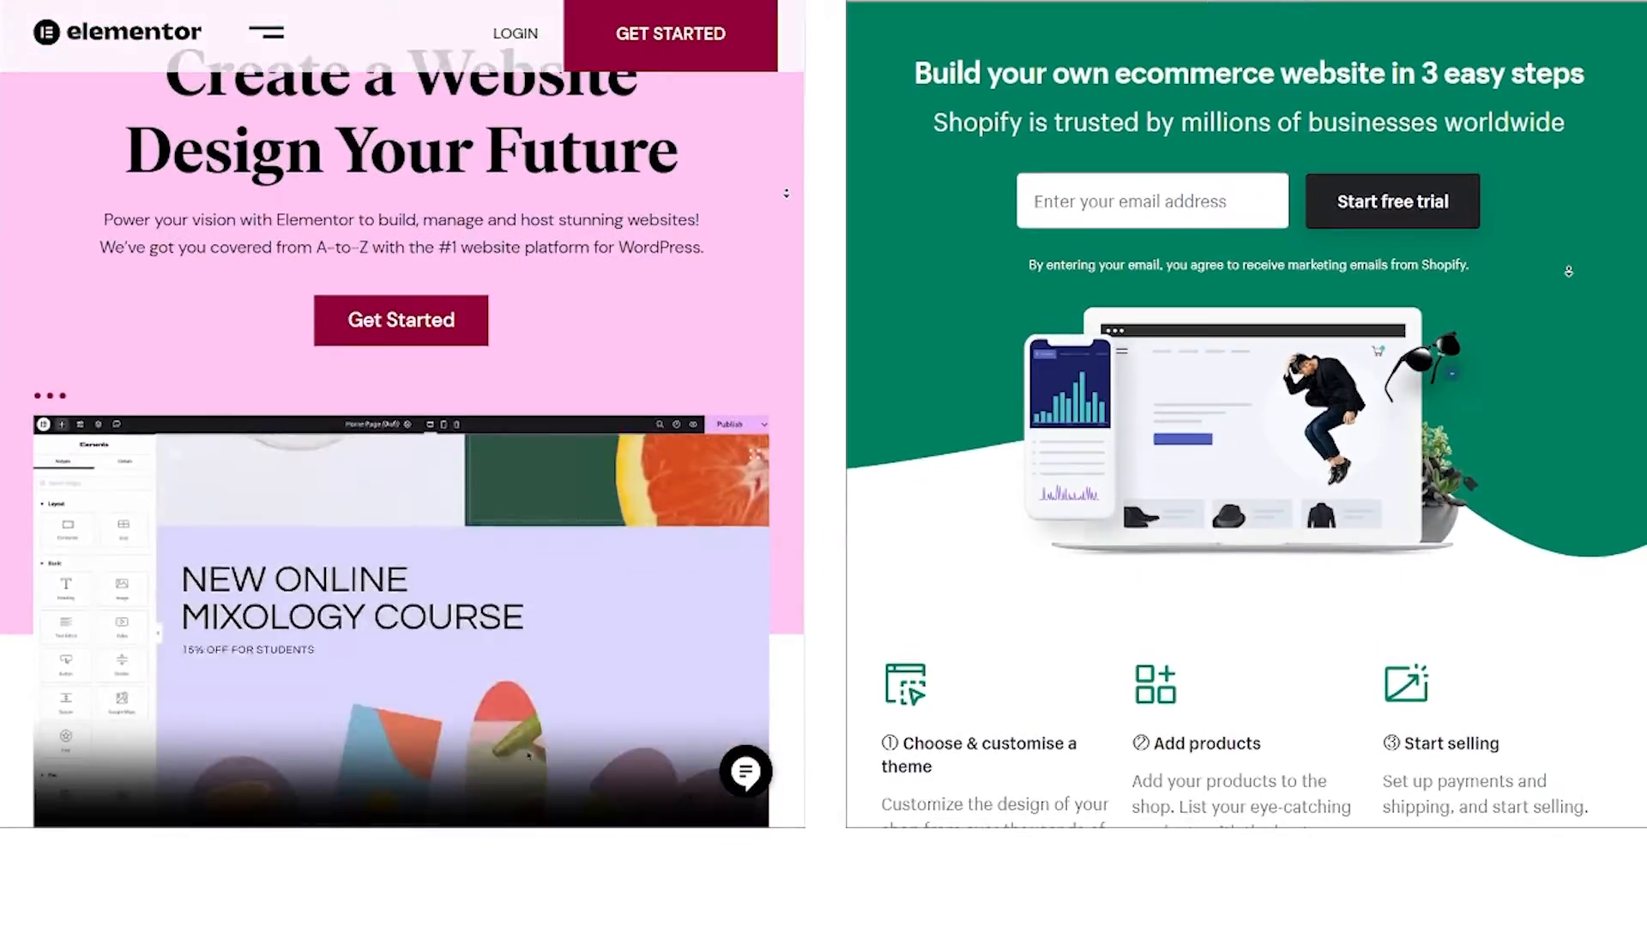
# Scroll the Elementor and Shopify homepages down to their feature sections
pyautogui.scroll(-3)
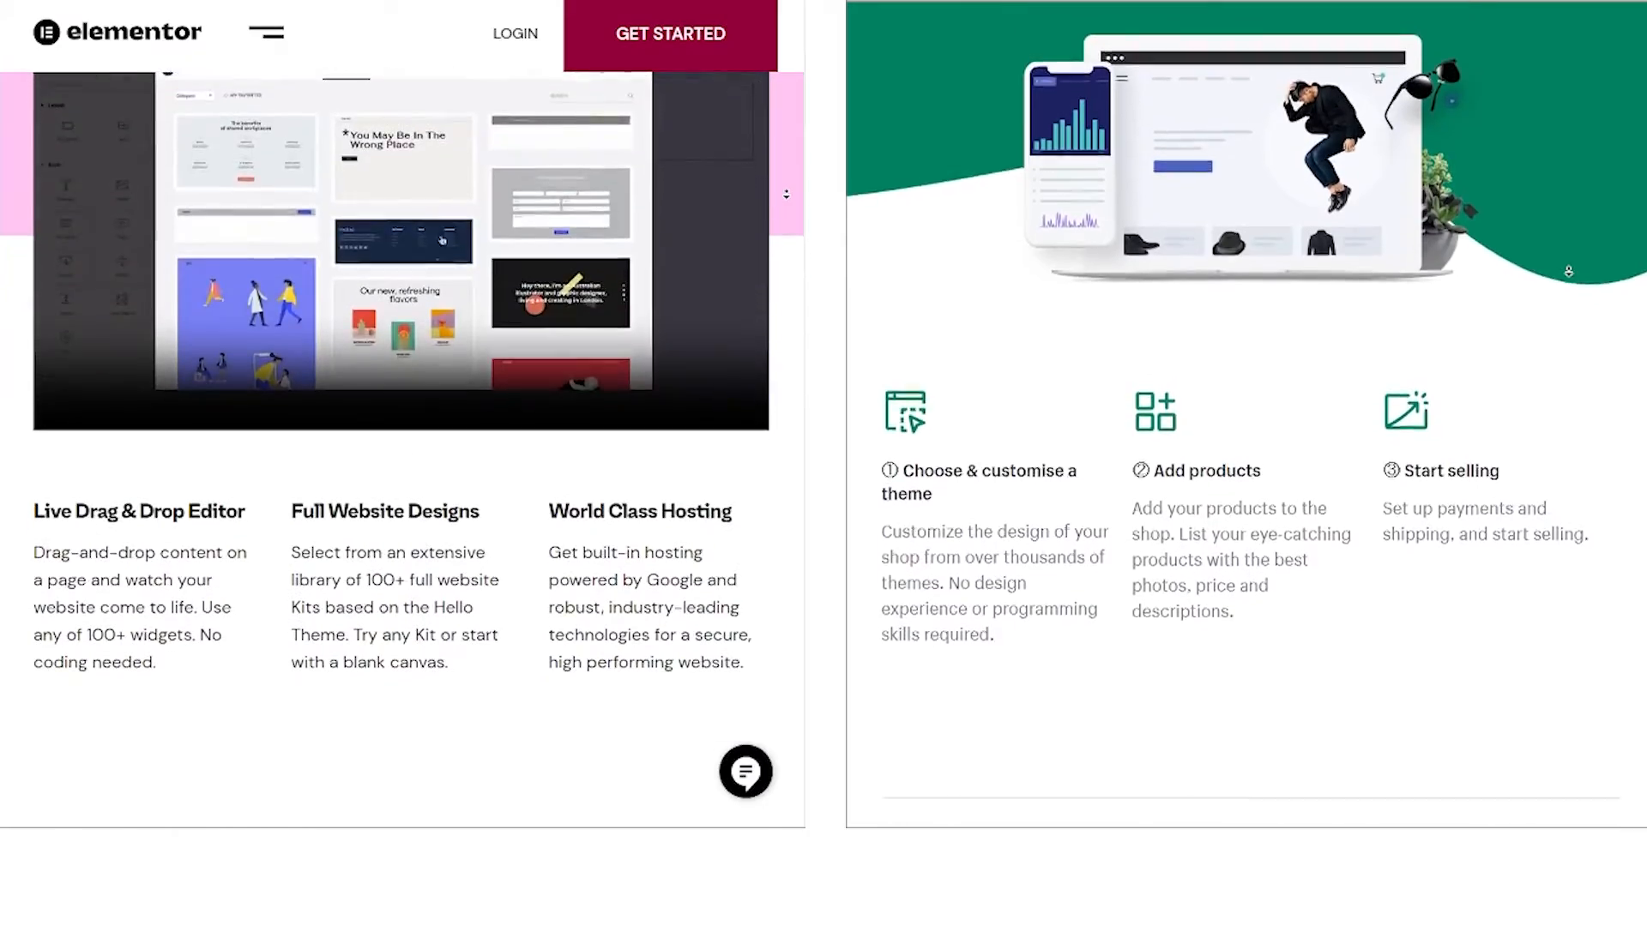
pyautogui.scroll(-3)
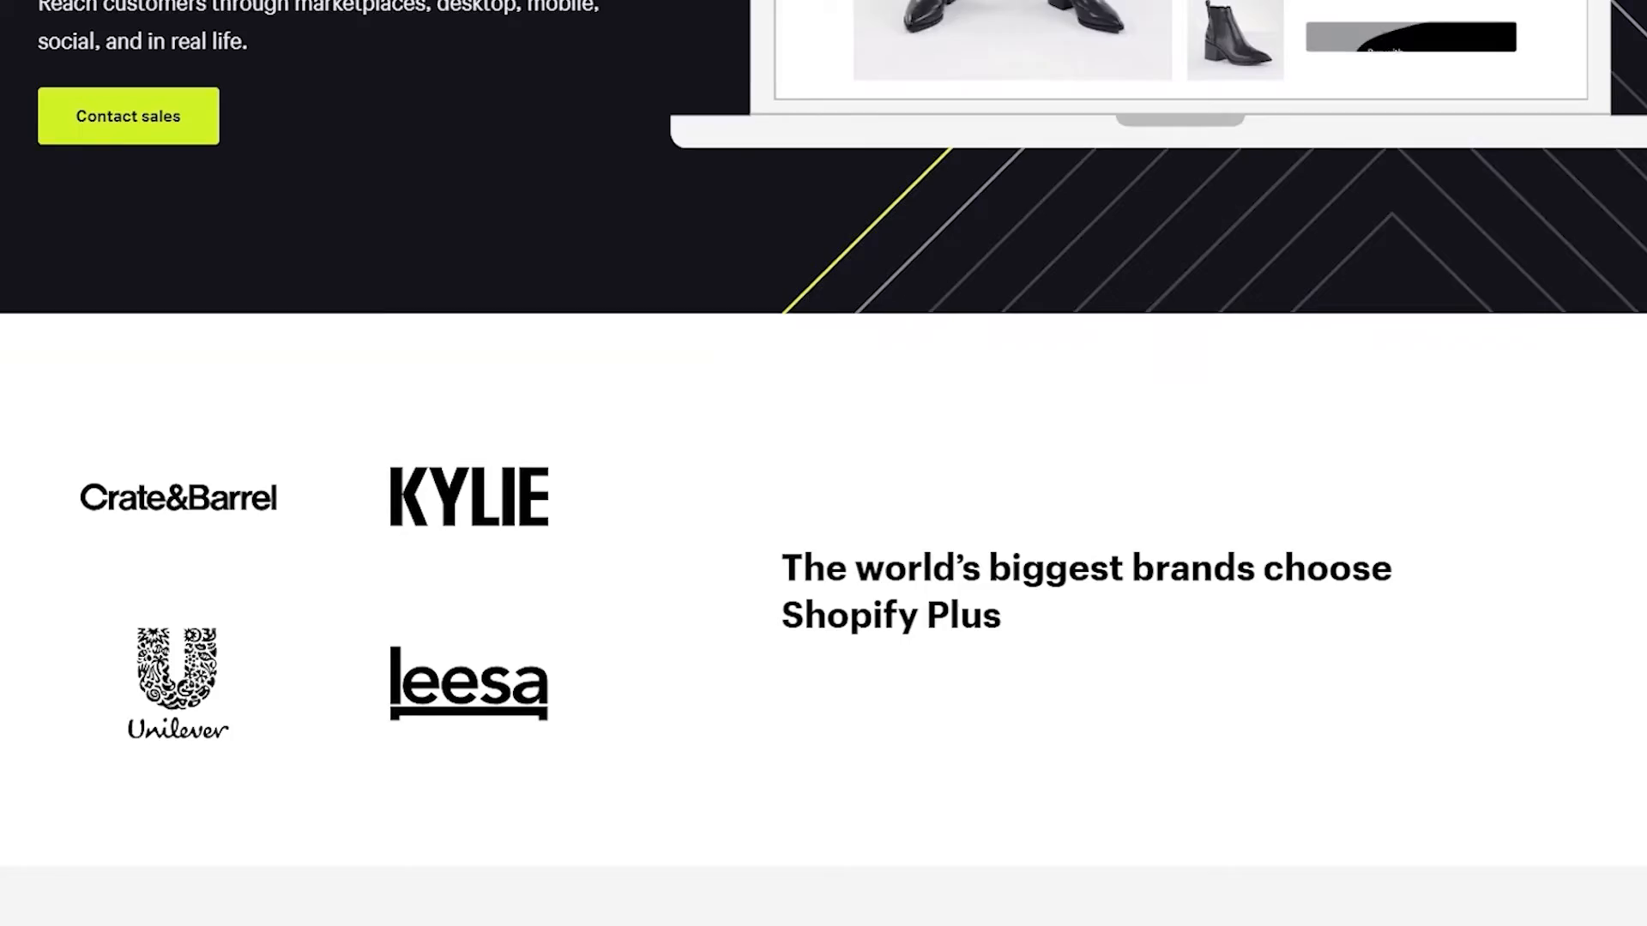
# Scroll the Shopify Plus page down through 'Get so much more than a platform' to reliability and support
pyautogui.scroll(-3)
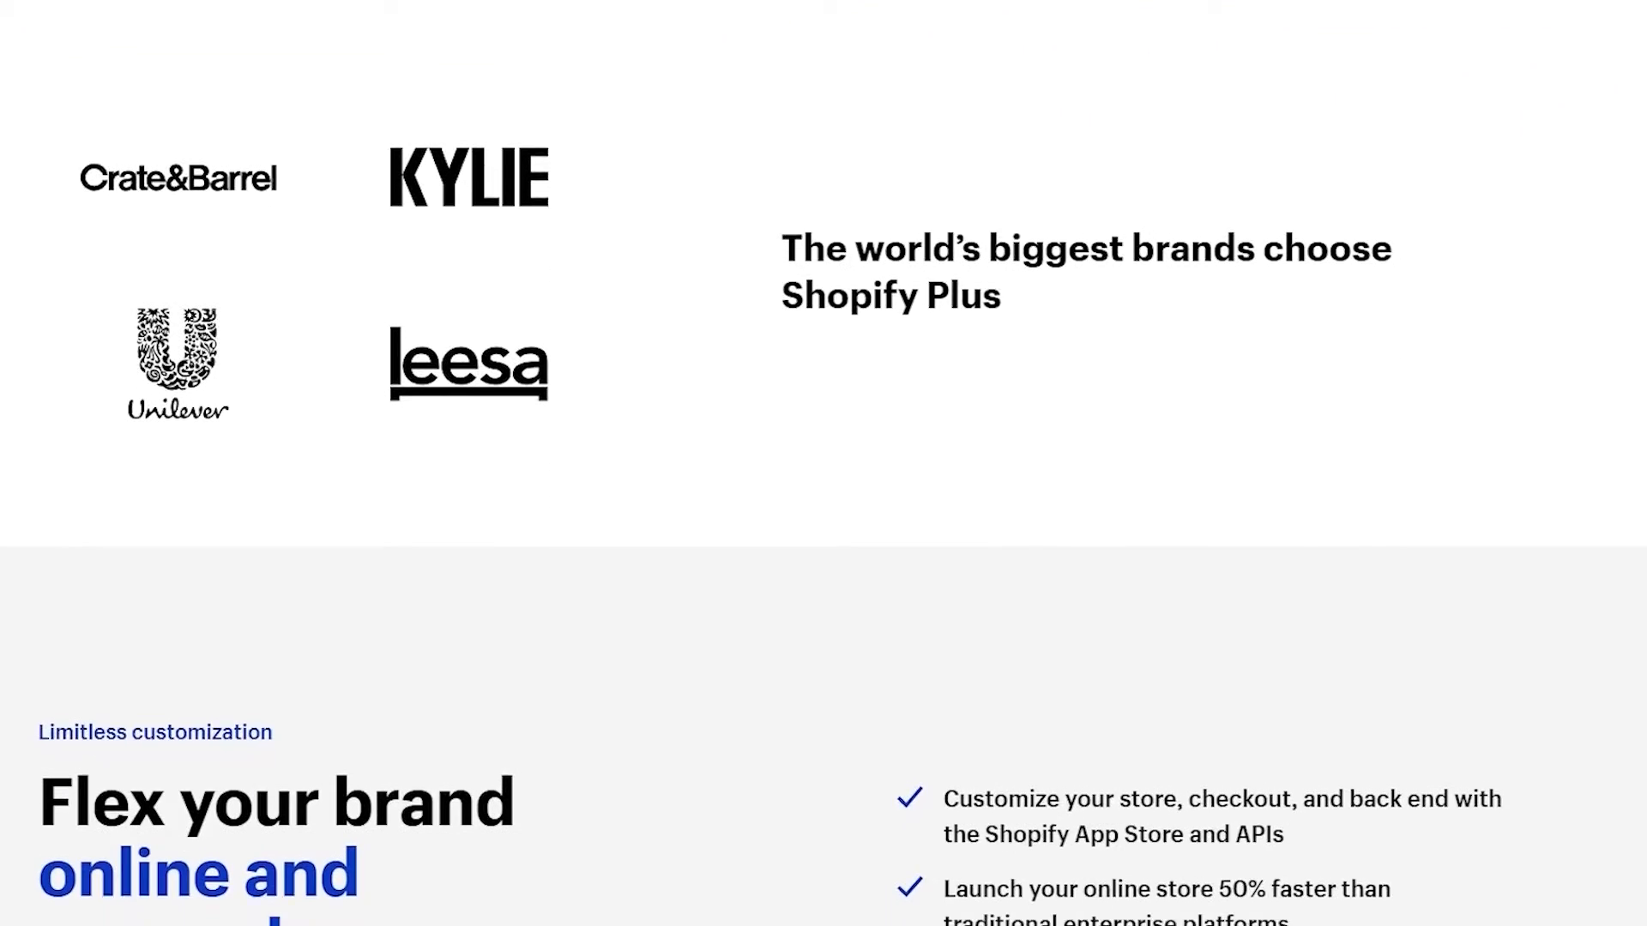
pyautogui.scroll(-3)
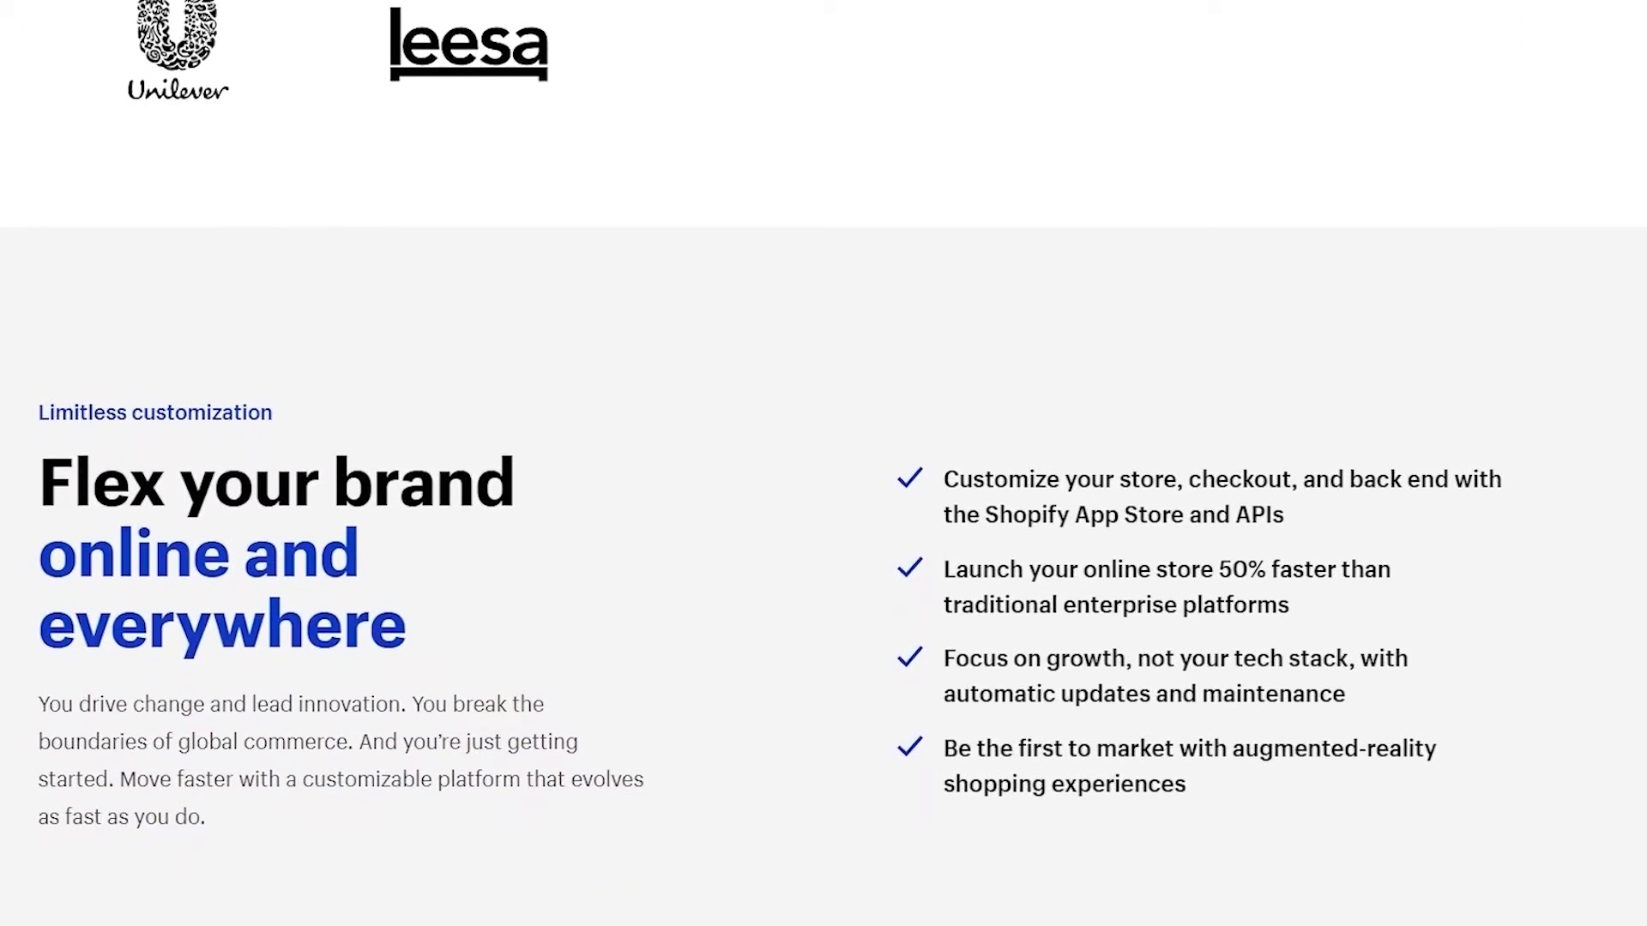
pyautogui.scroll(-3)
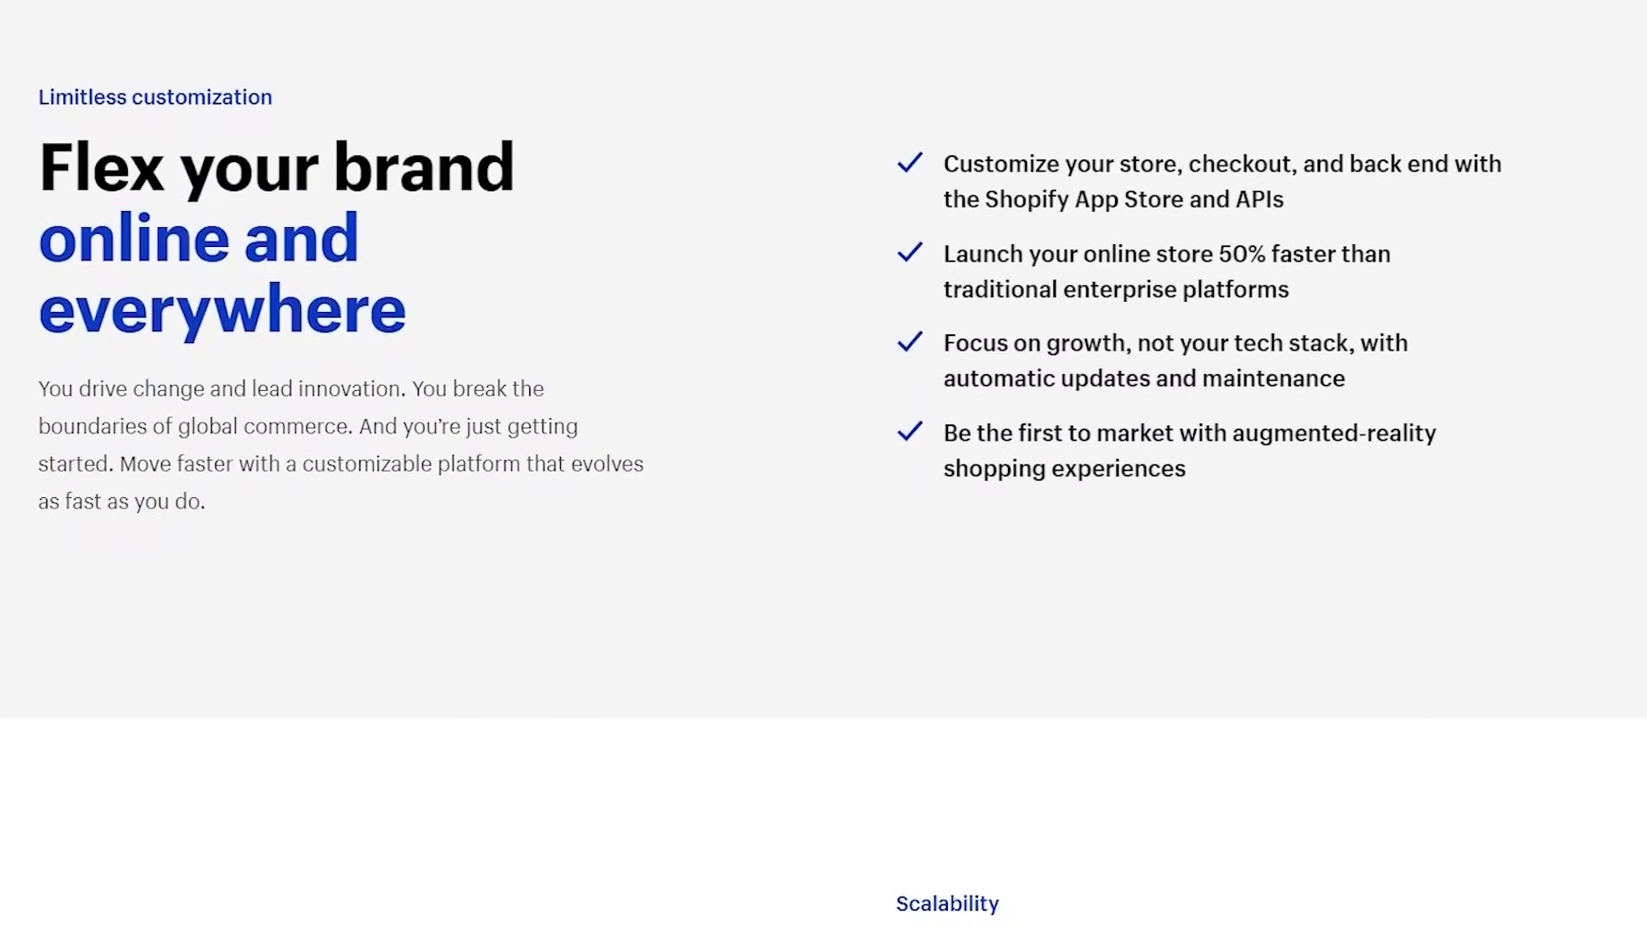
pyautogui.scroll(-3)
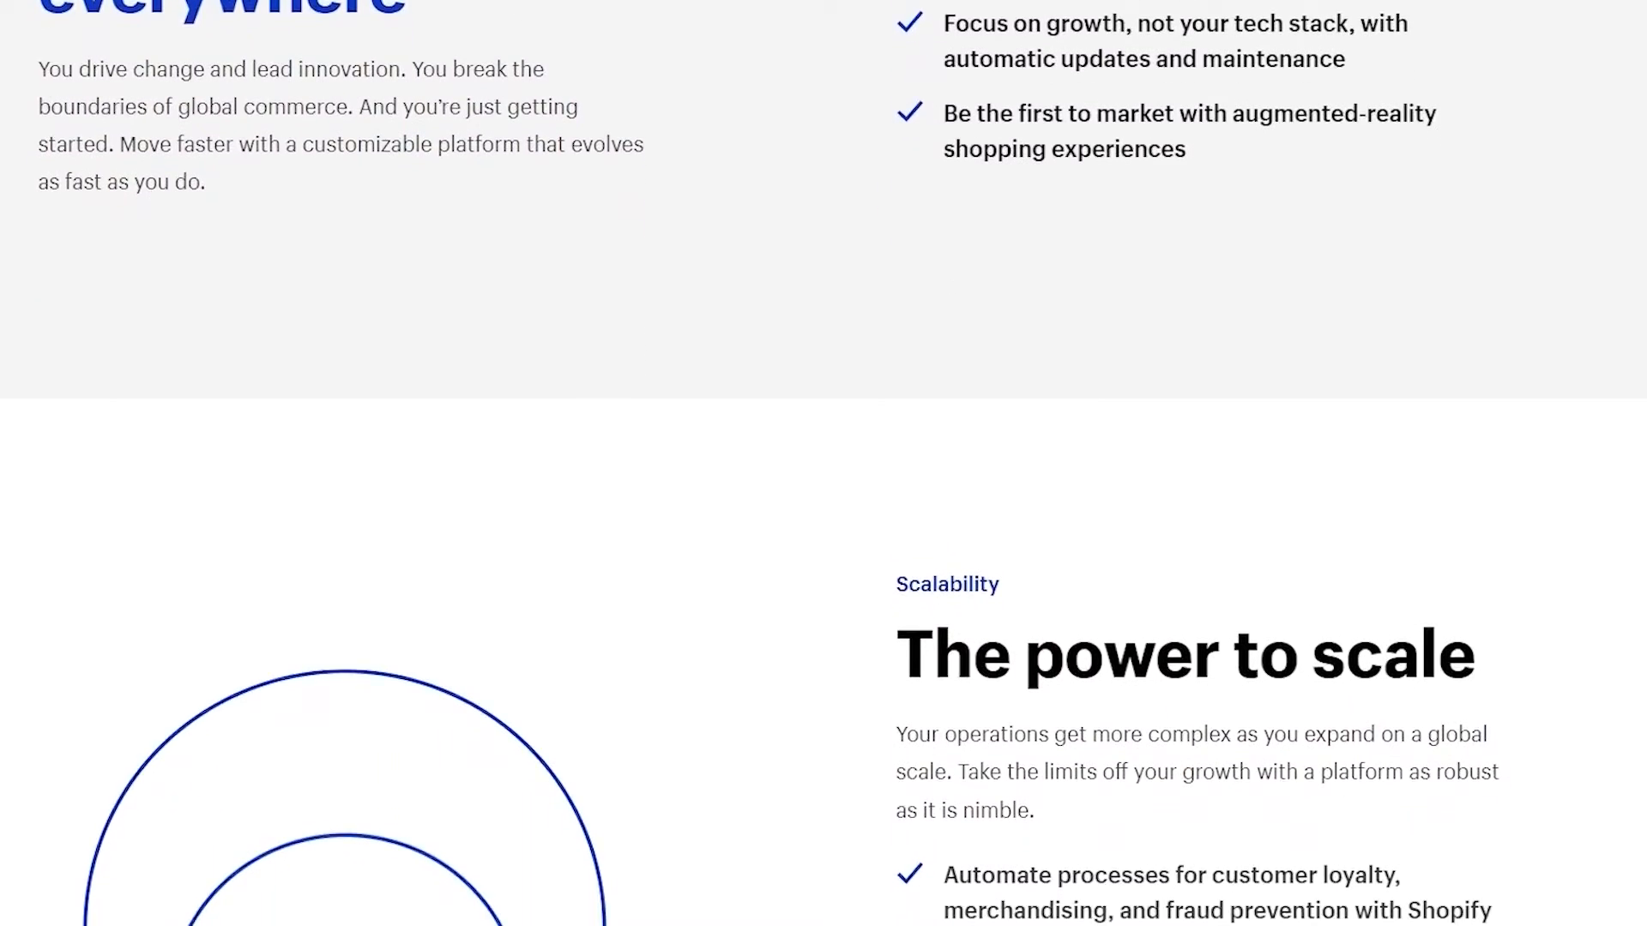
pyautogui.scroll(-3)
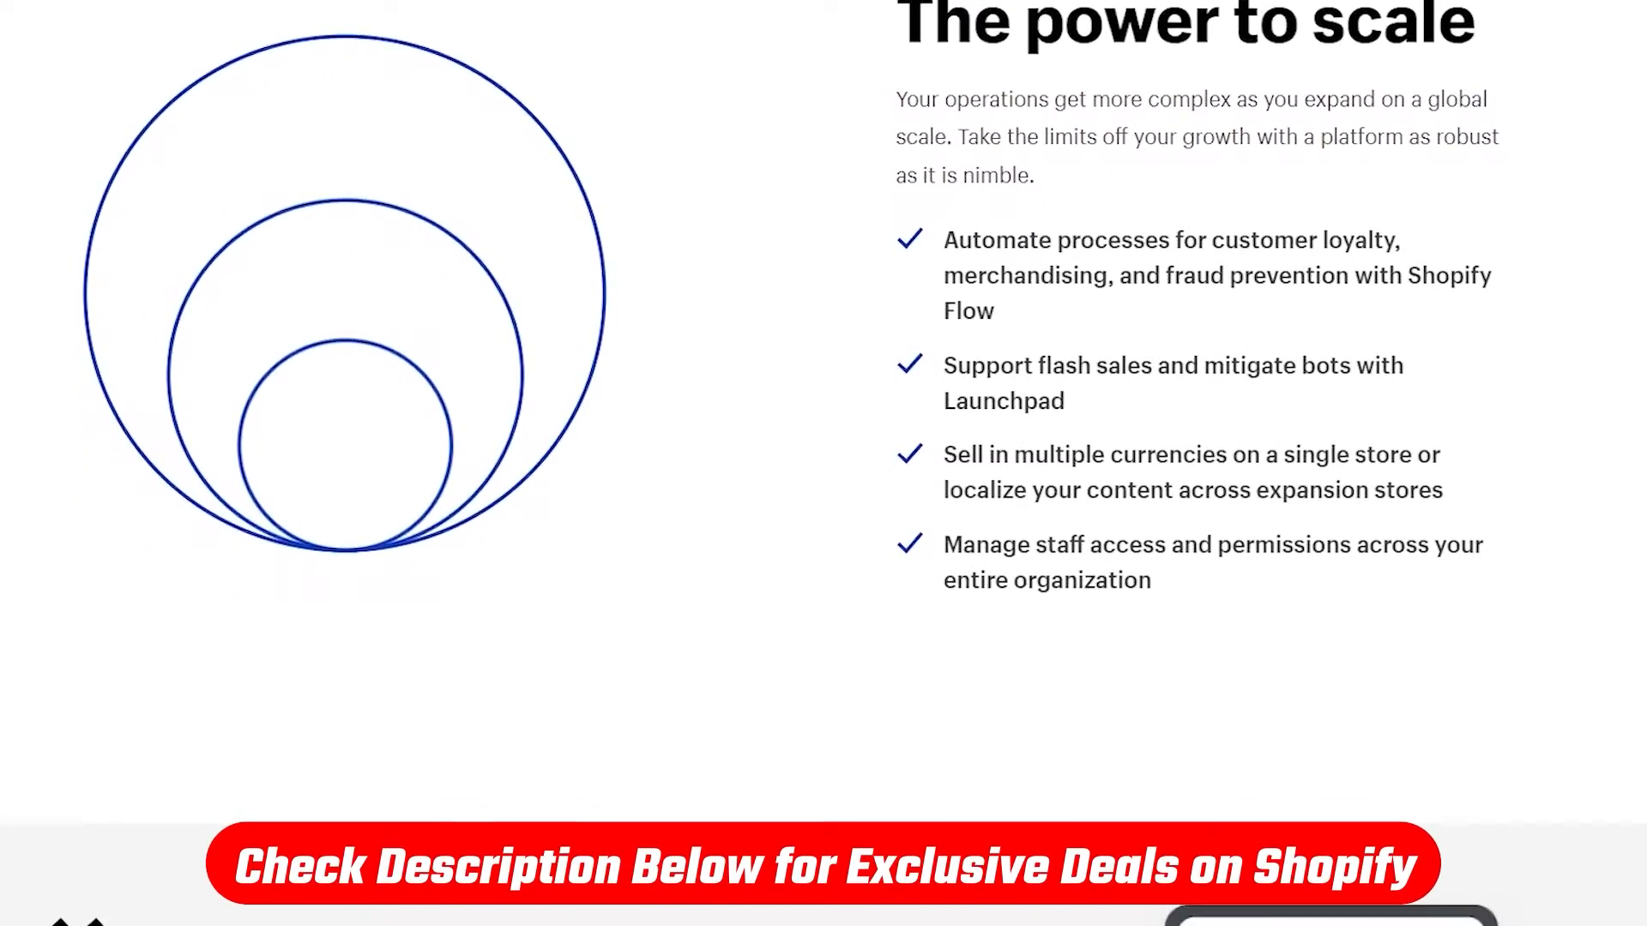
pyautogui.scroll(-3)
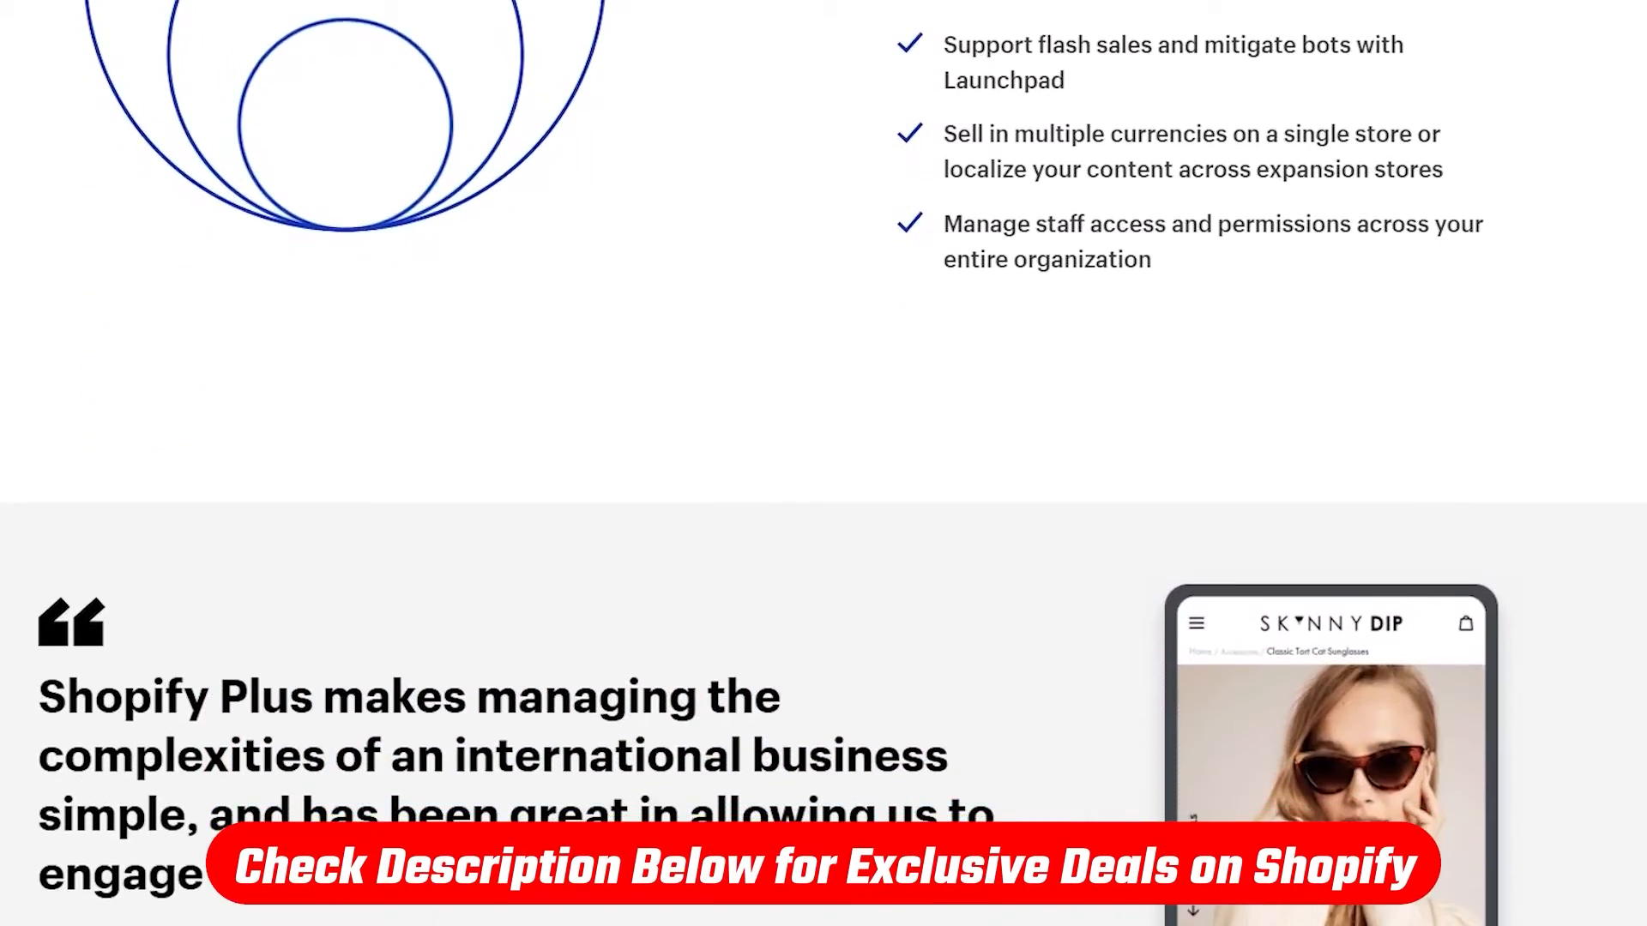
pyautogui.scroll(-3)
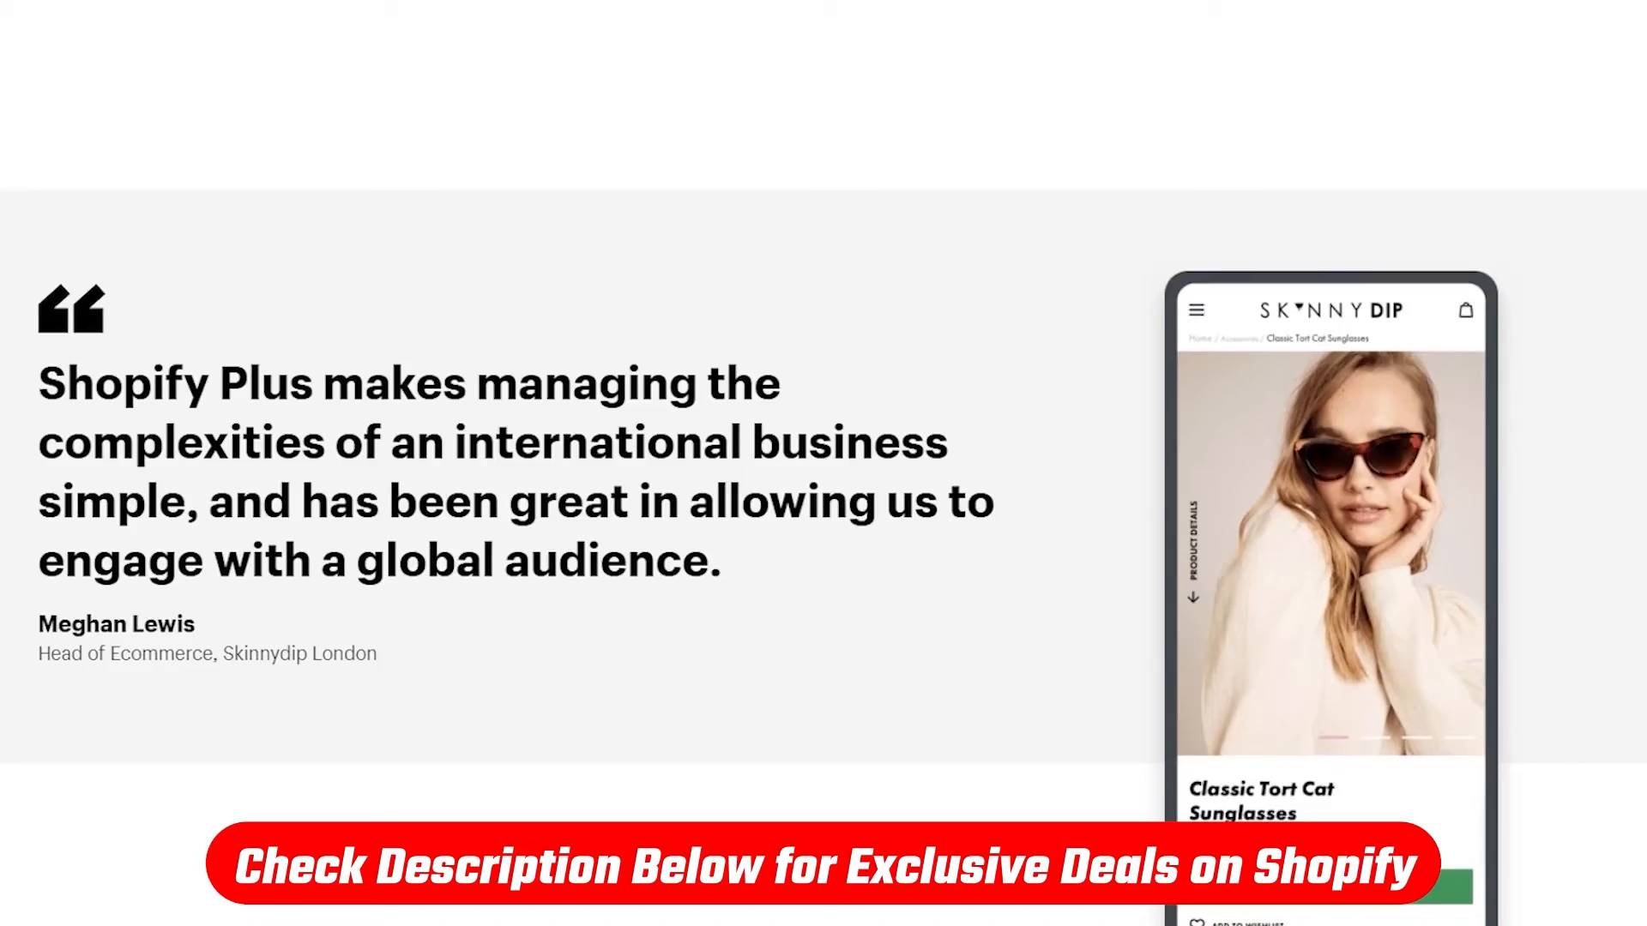
pyautogui.scroll(-3)
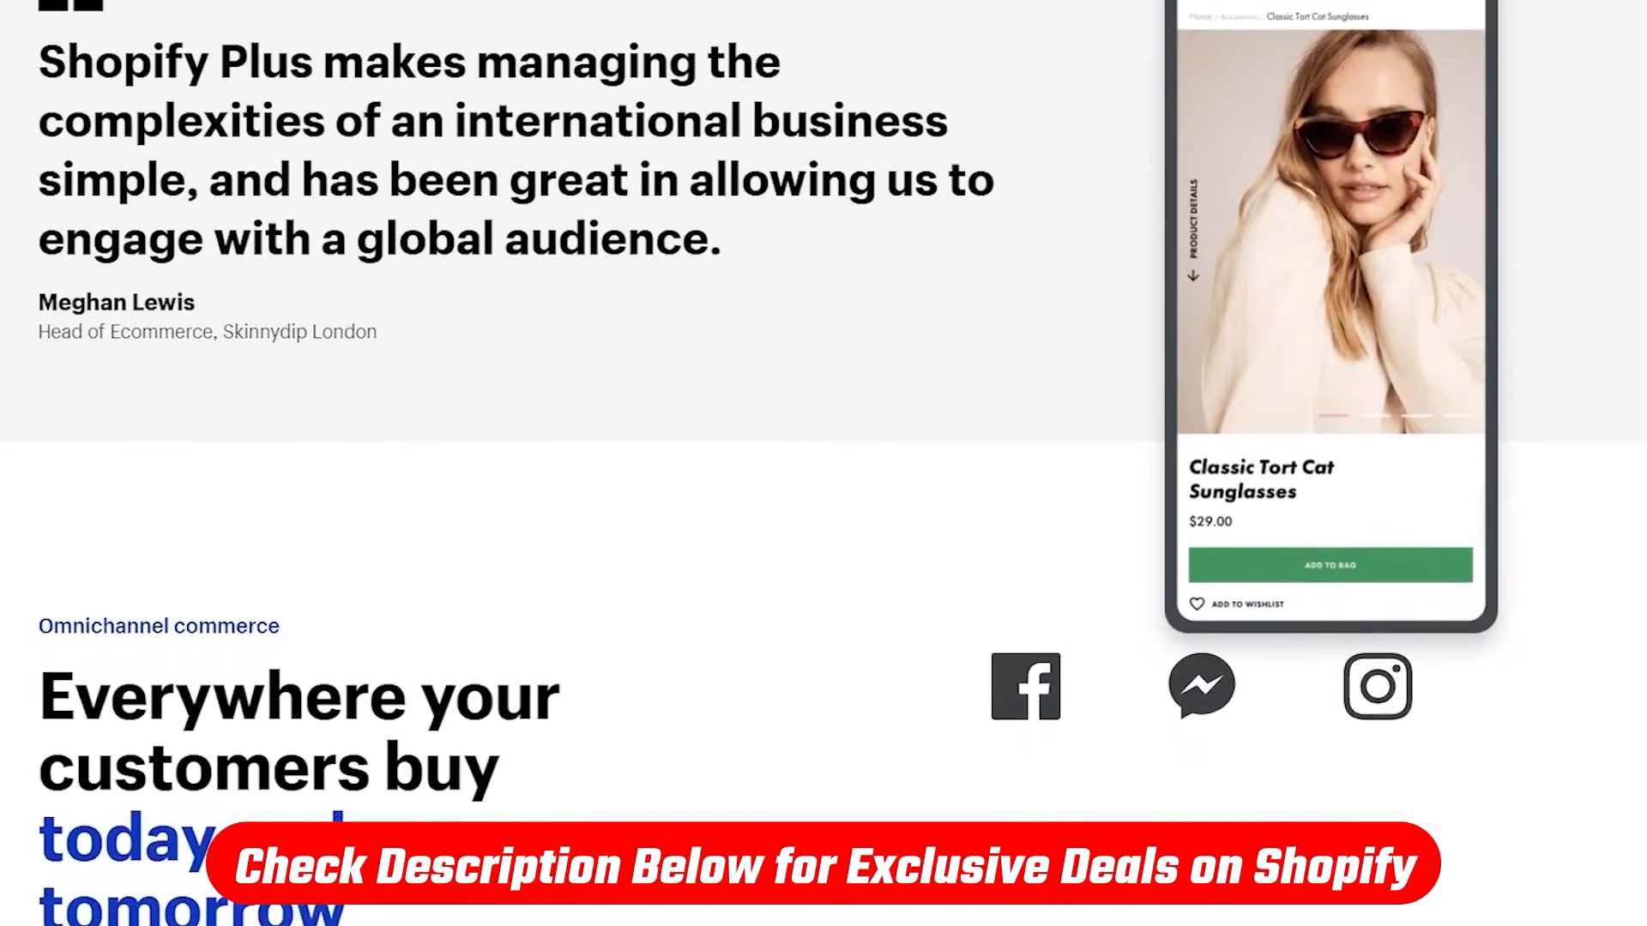
pyautogui.scroll(-3)
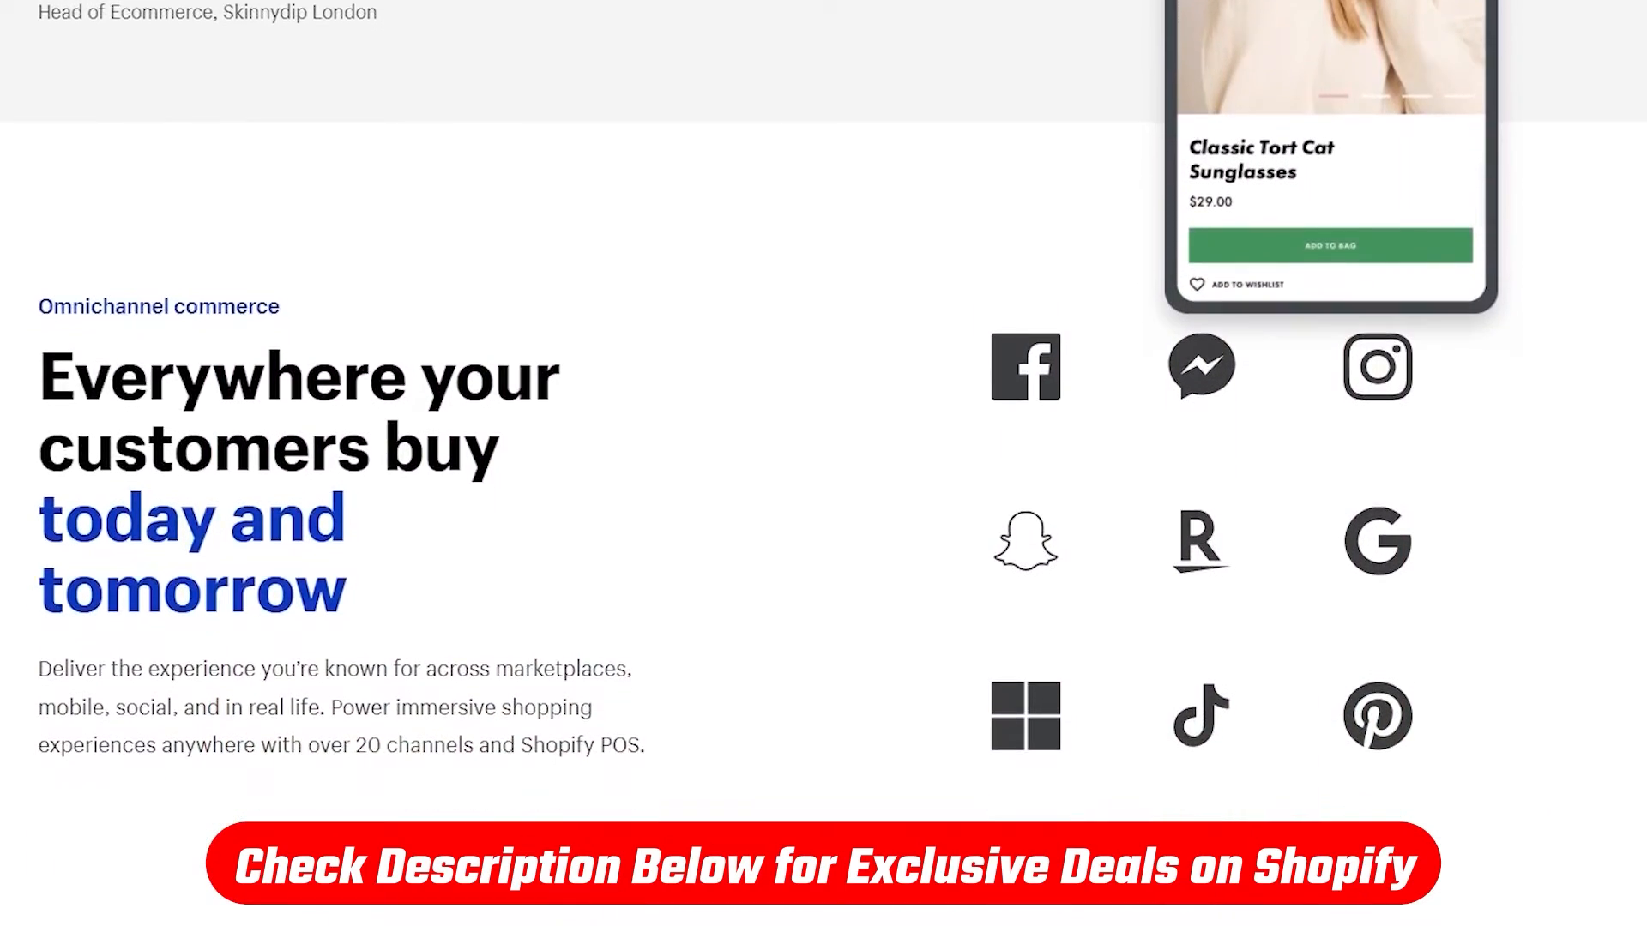
pyautogui.scroll(-3)
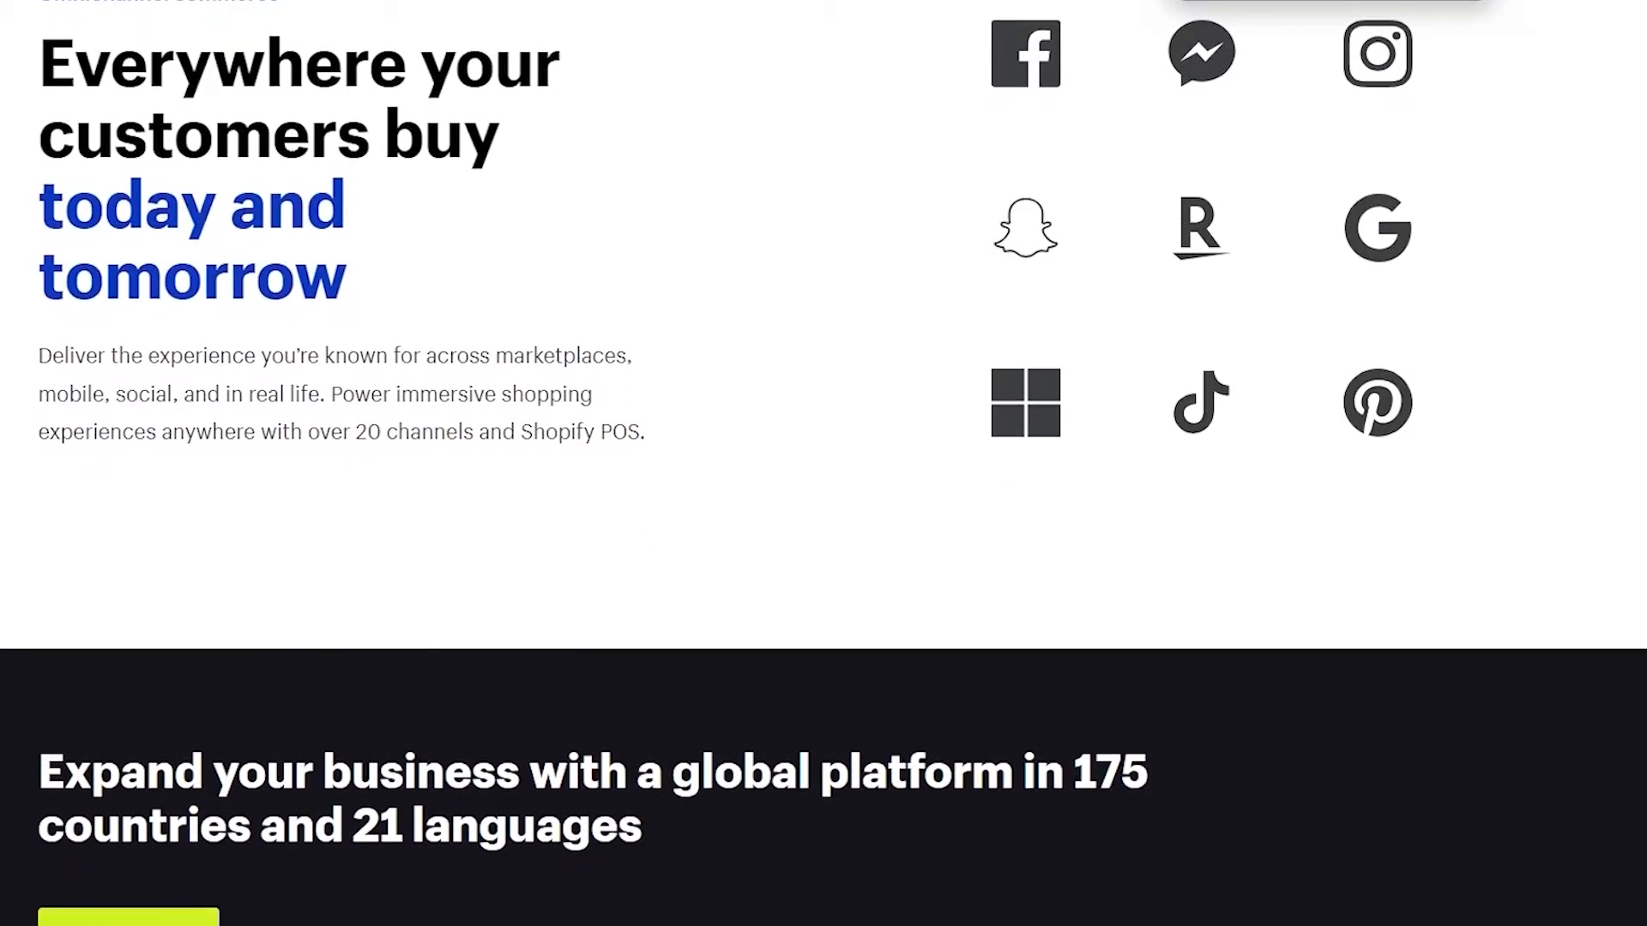
pyautogui.scroll(-3)
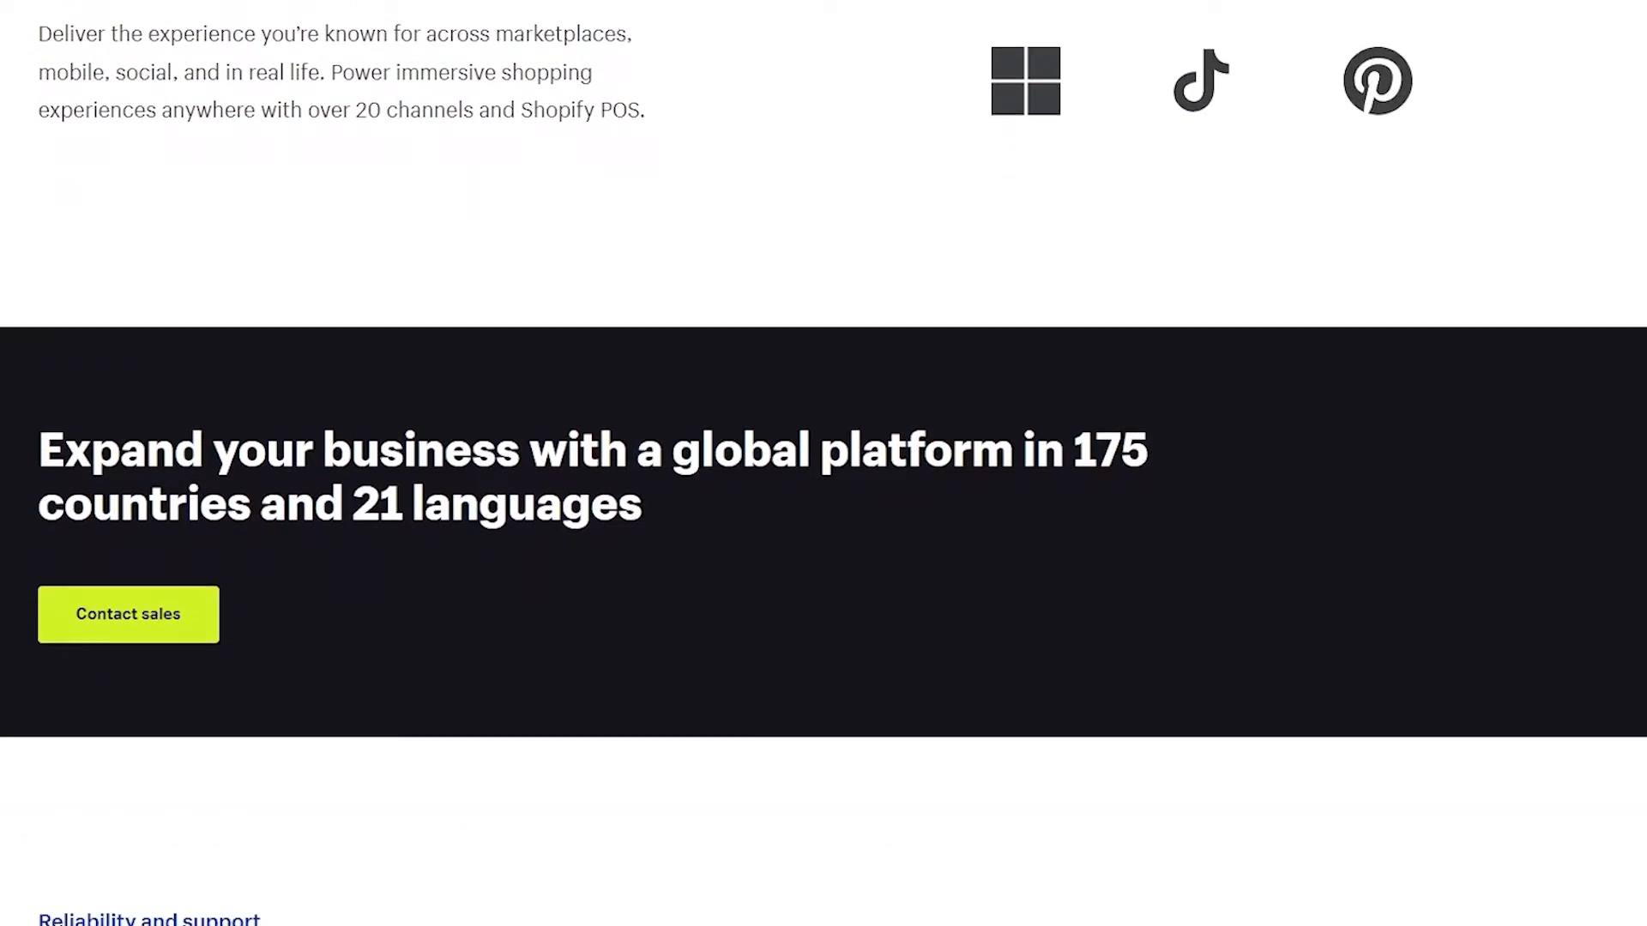
pyautogui.scroll(-3)
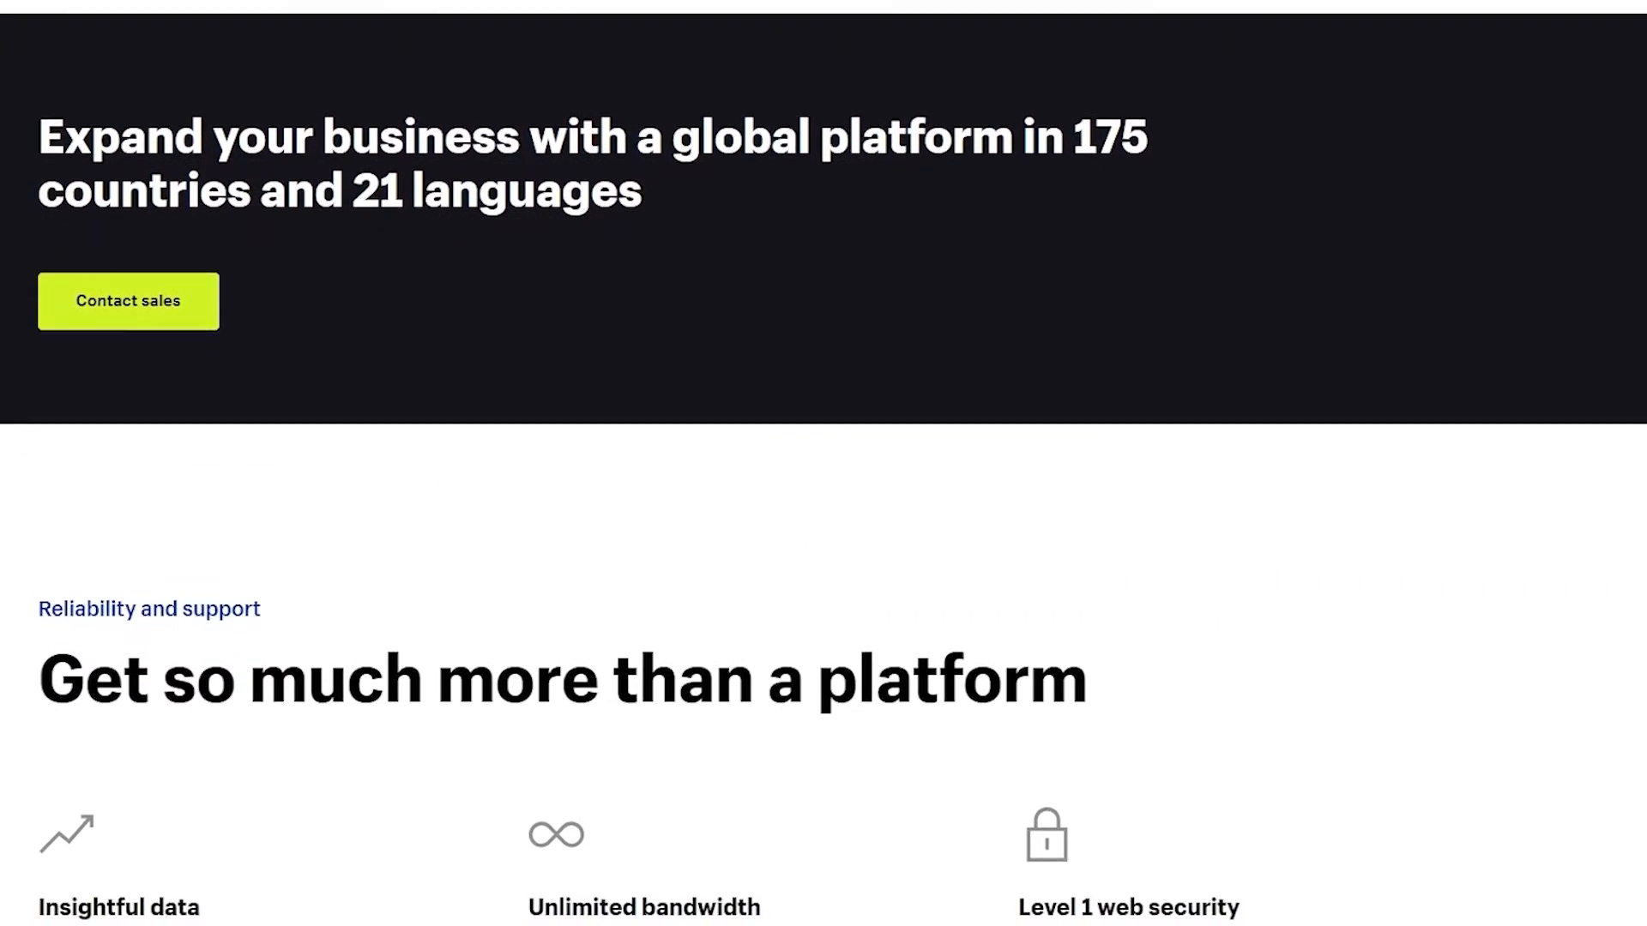
pyautogui.scroll(-3)
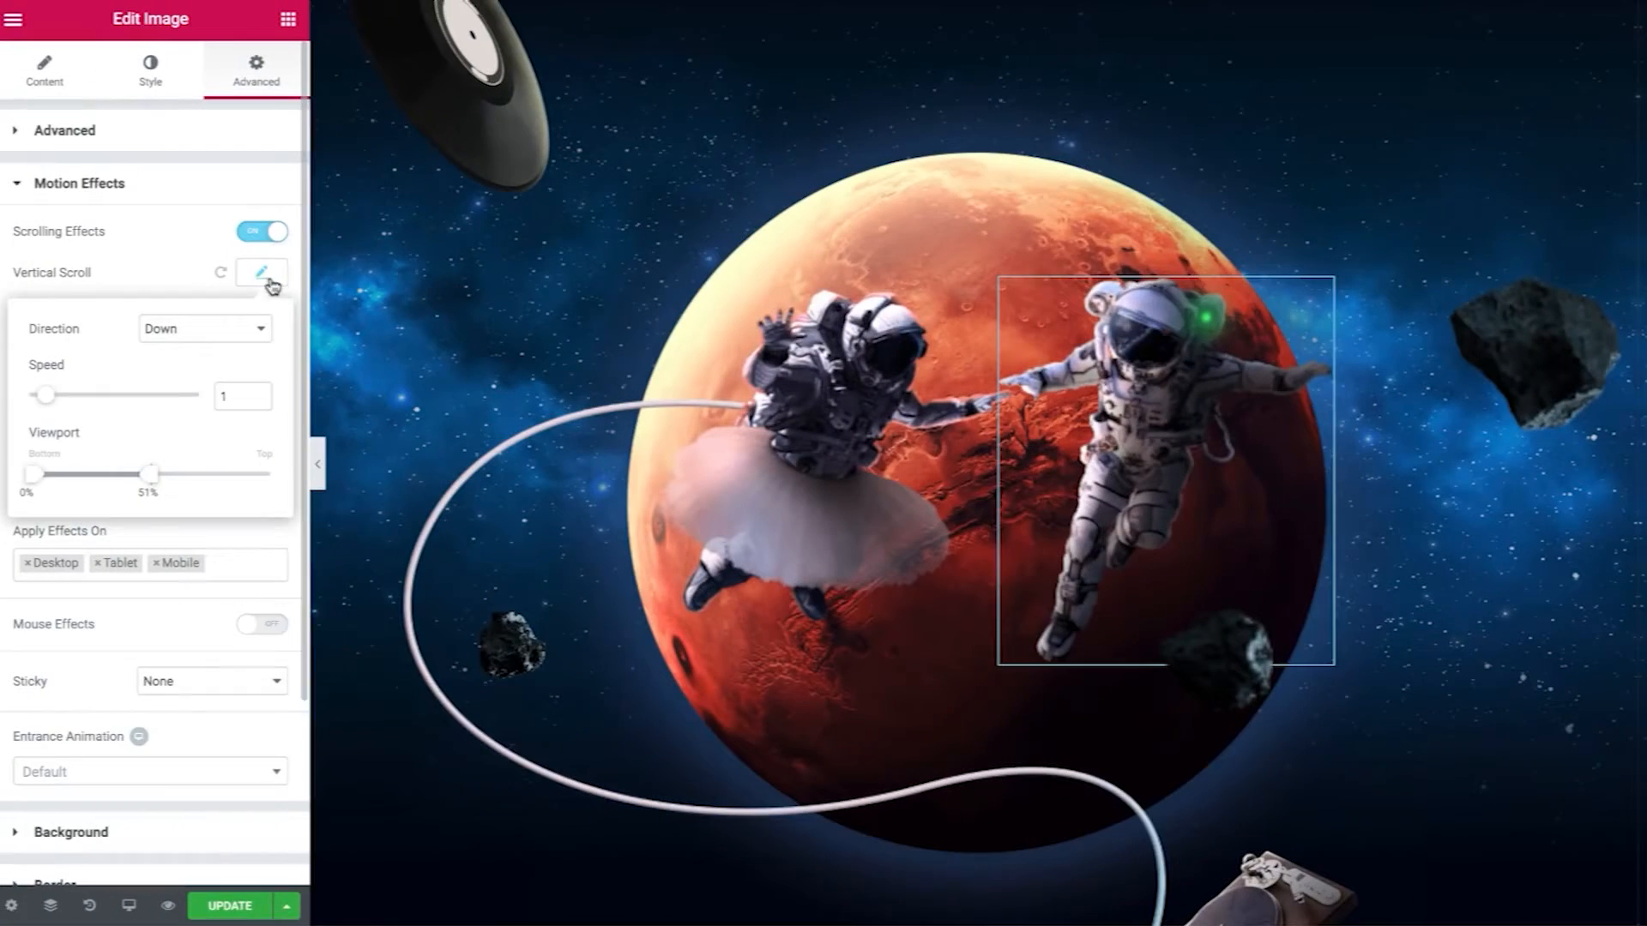
# Widen the Viewport range of the astronaut image's downward vertical scroll effect
pyautogui.moveTo(45, 395); pyautogui.dragTo(108, 395)
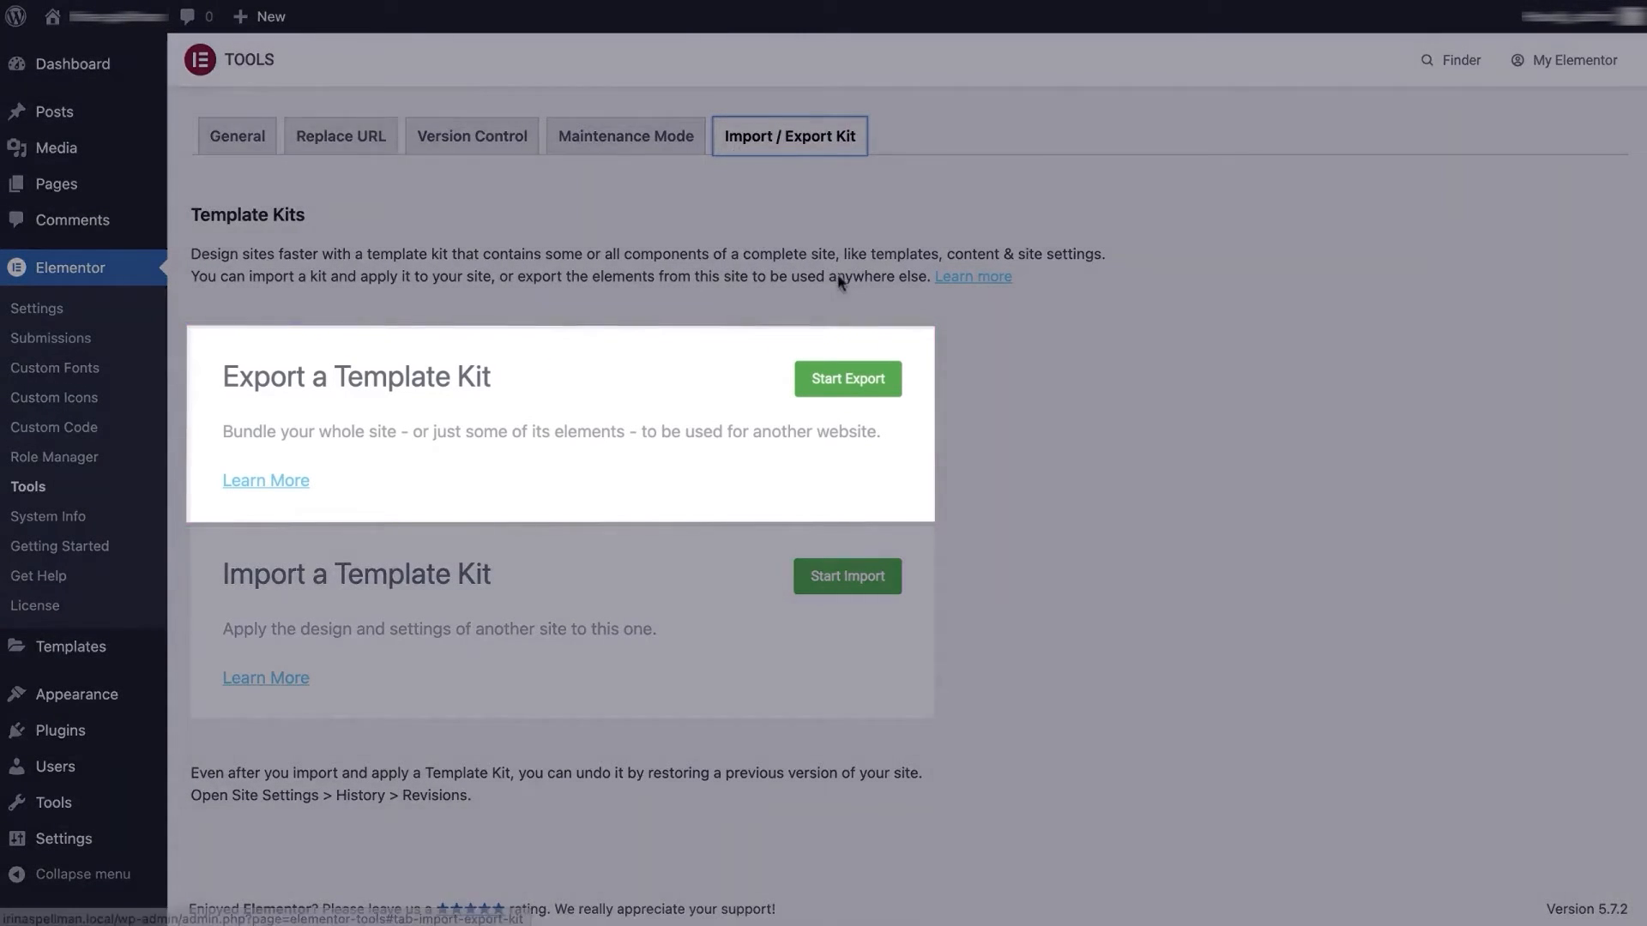
# Start the template kit export from Tools > Import / Export Kit
pyautogui.click(845, 377)
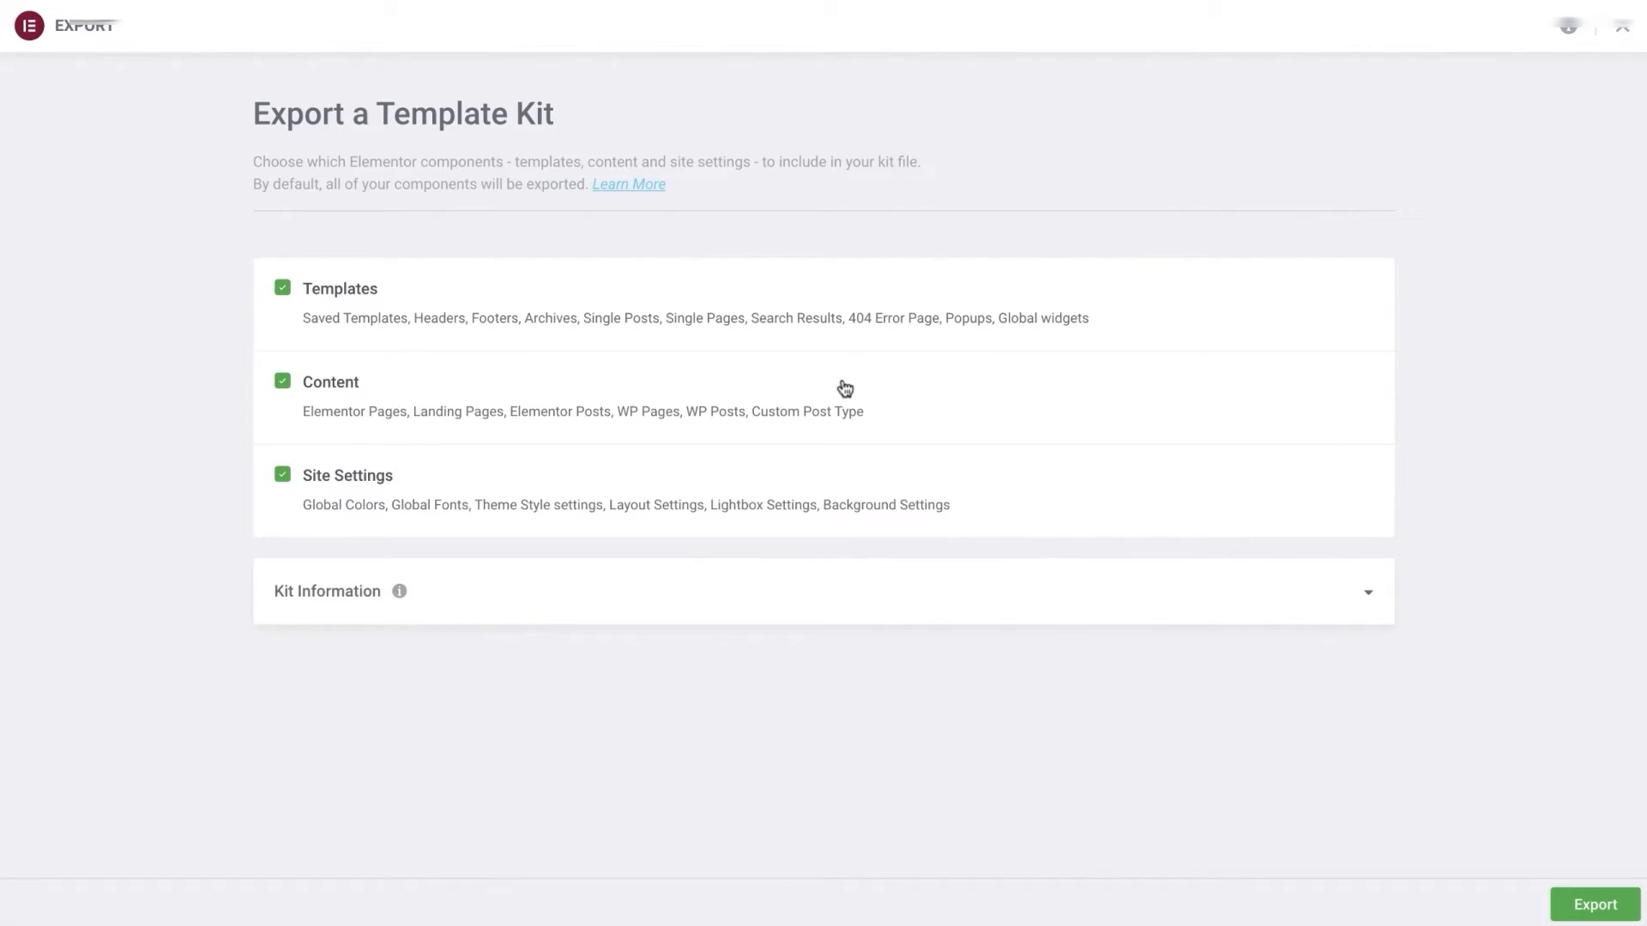
pyautogui.moveTo(408, 288)
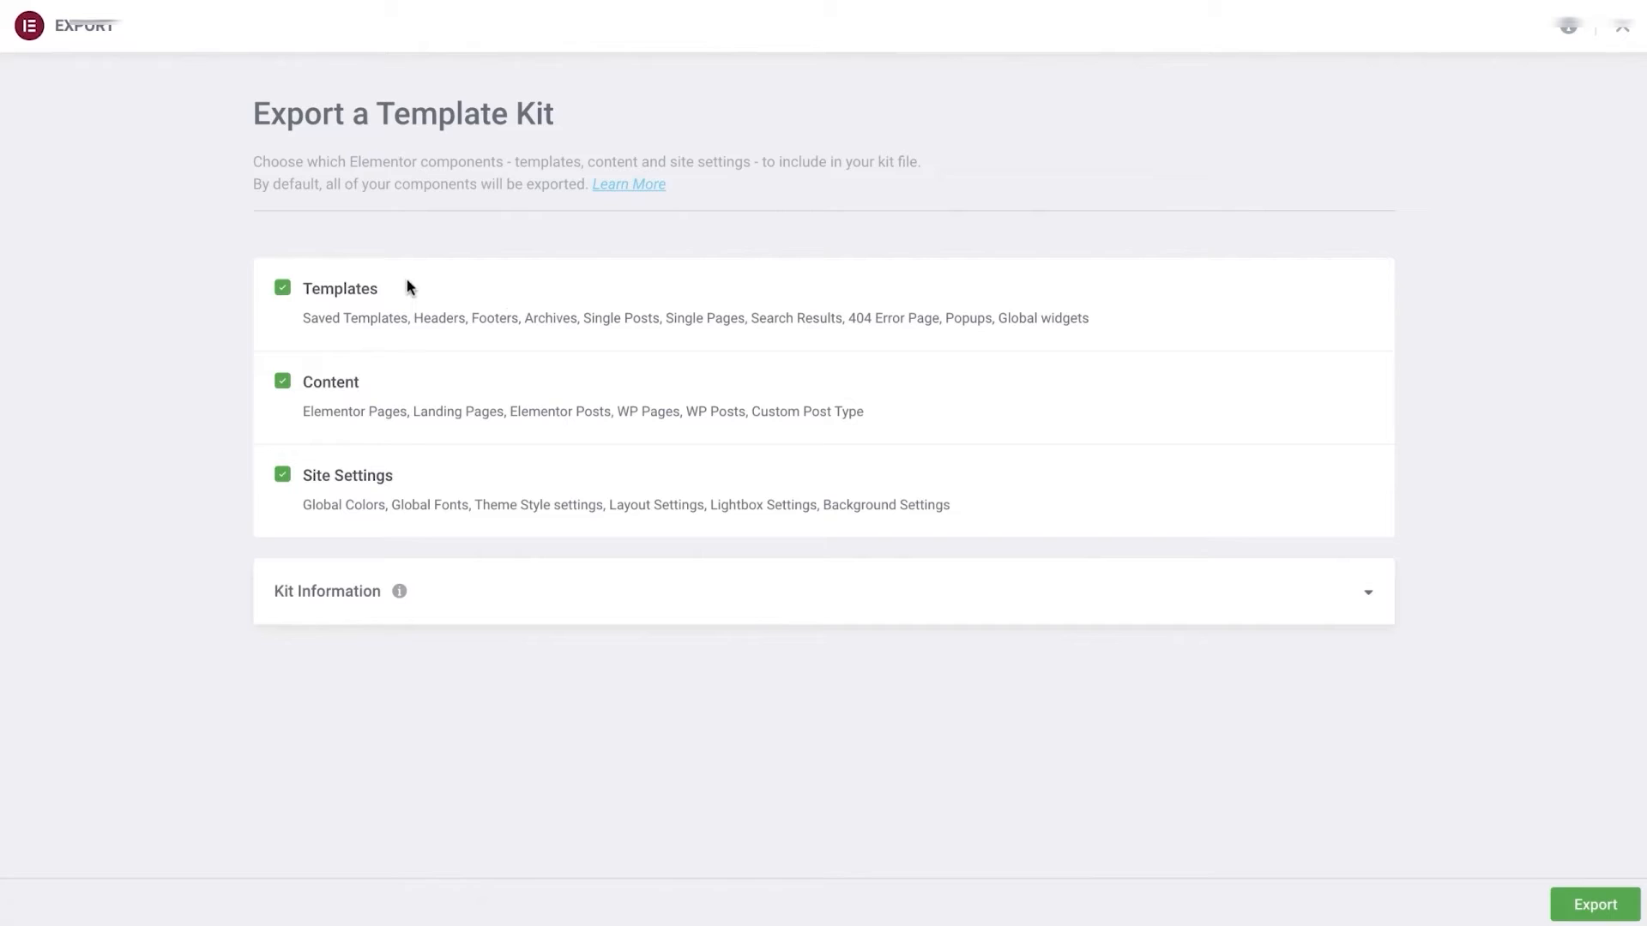
pyautogui.moveTo(386, 391)
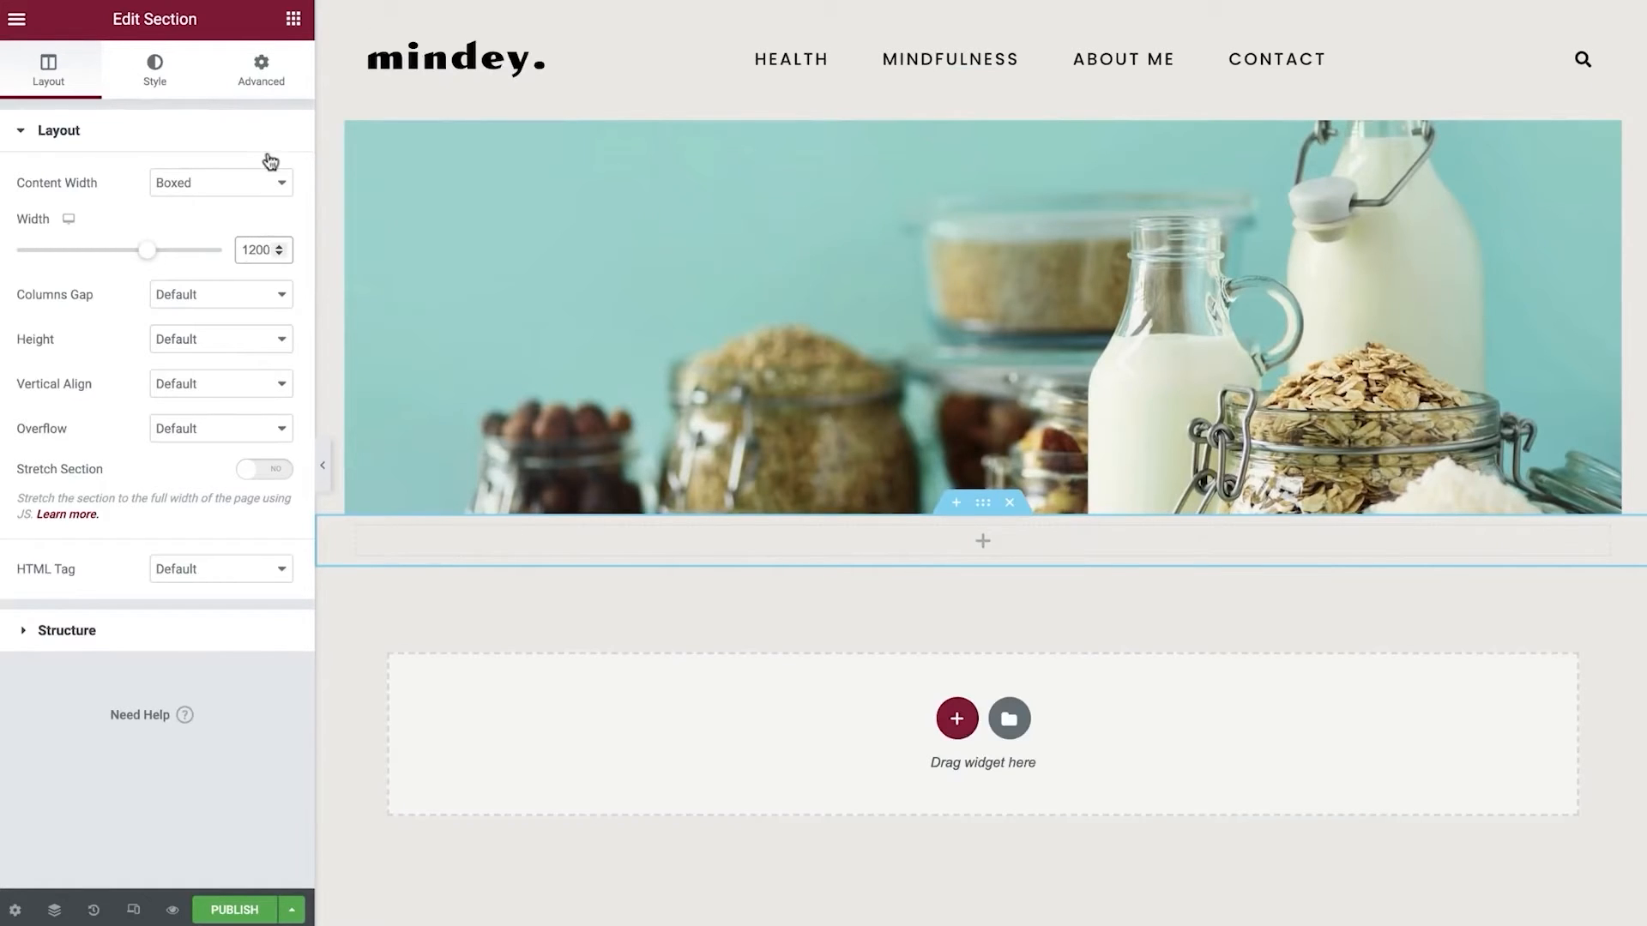
# Link the OUR MENU button to the Our Menu page via the 'our m' suggestion
pyautogui.click(261, 68)
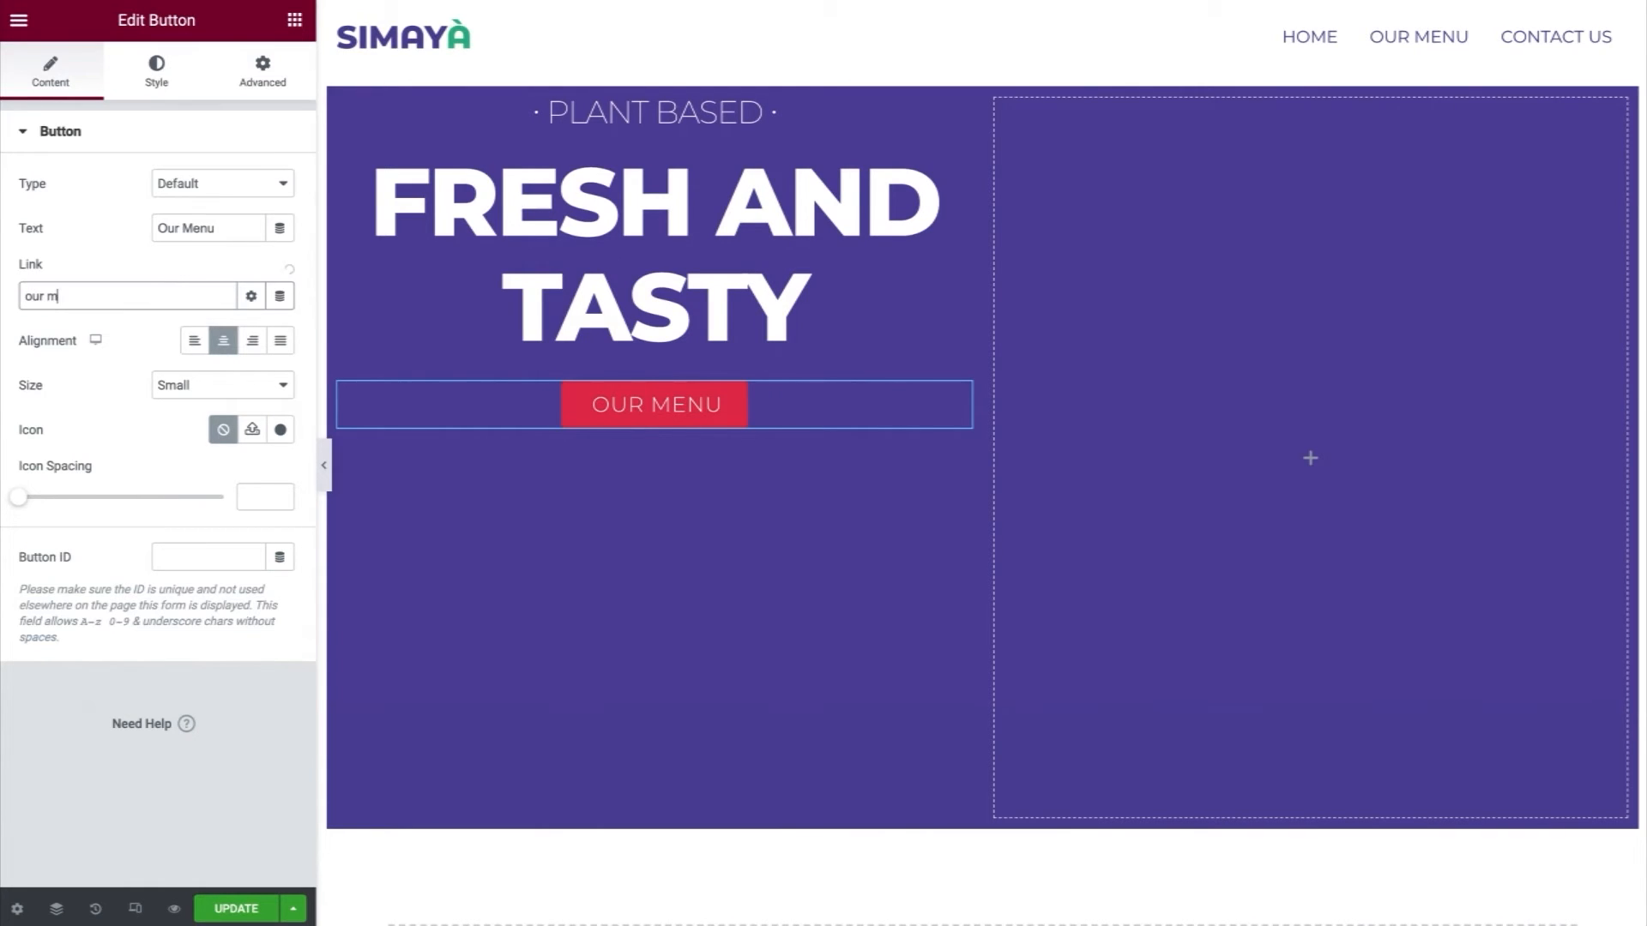
pyautogui.write('our m')
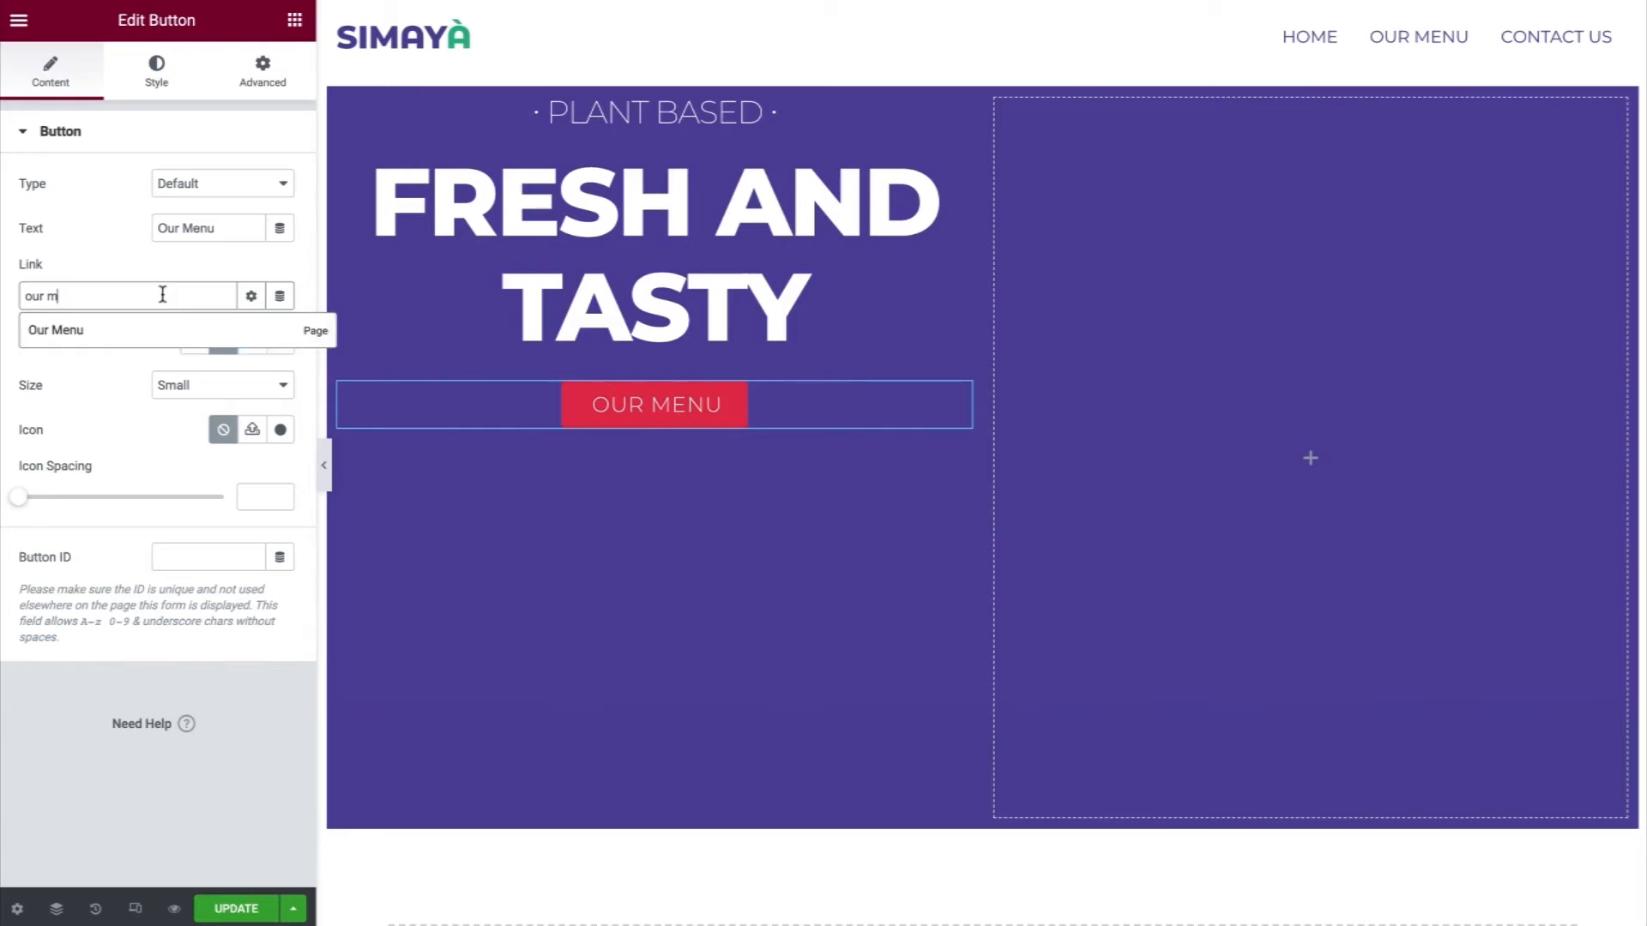
pyautogui.click(55, 329)
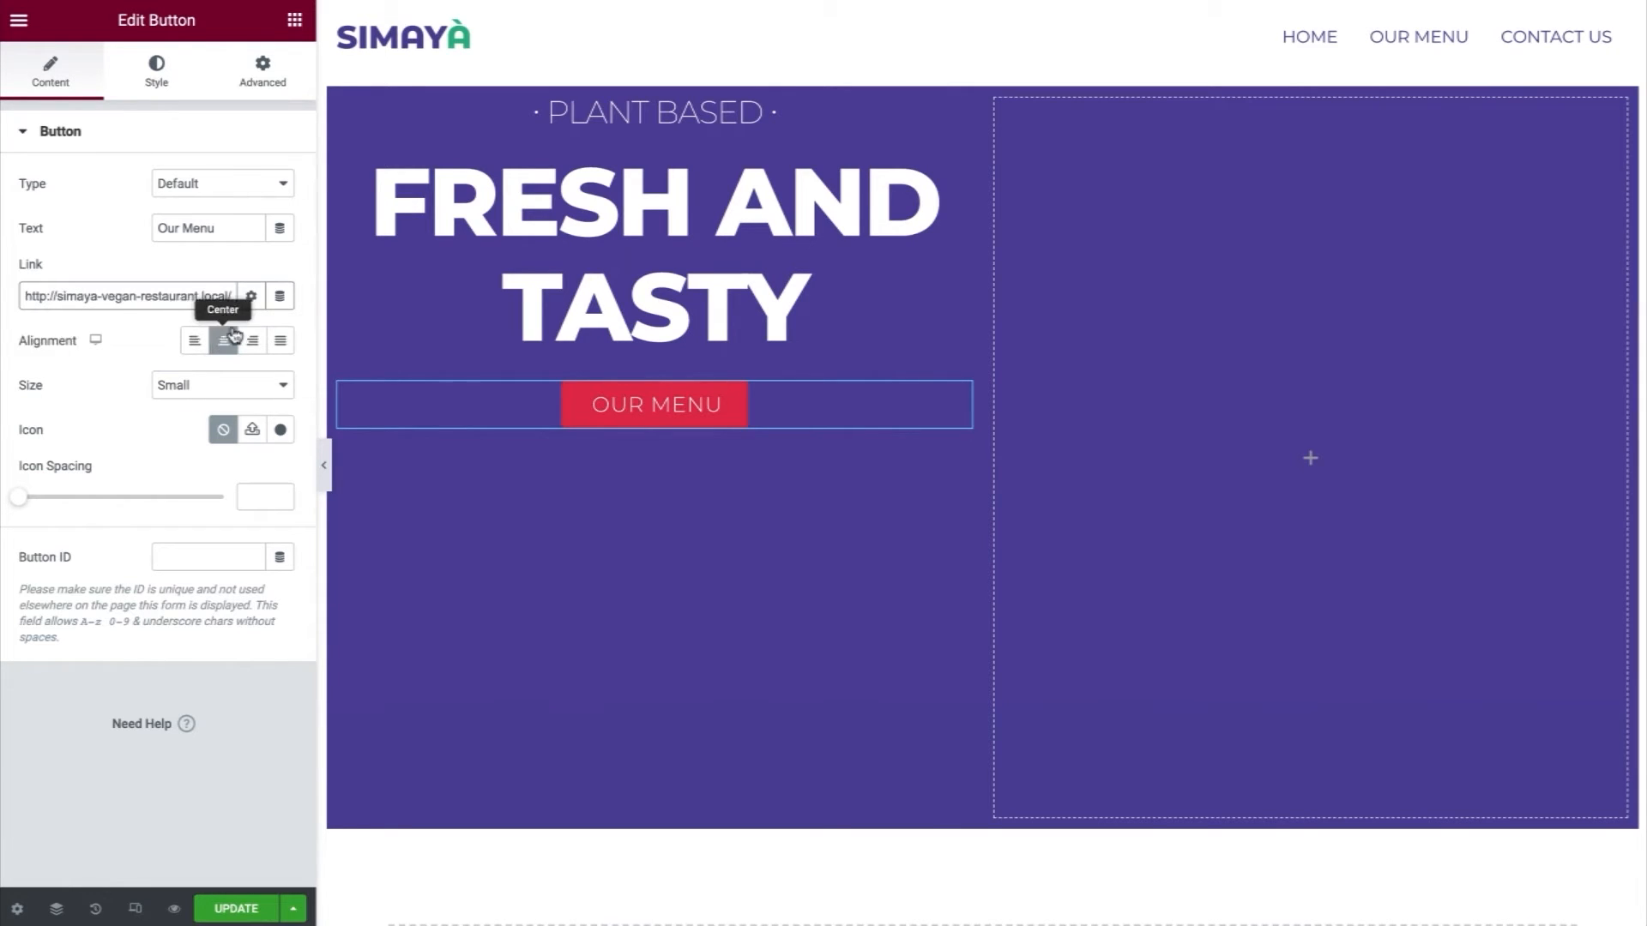
pyautogui.moveTo(252, 326)
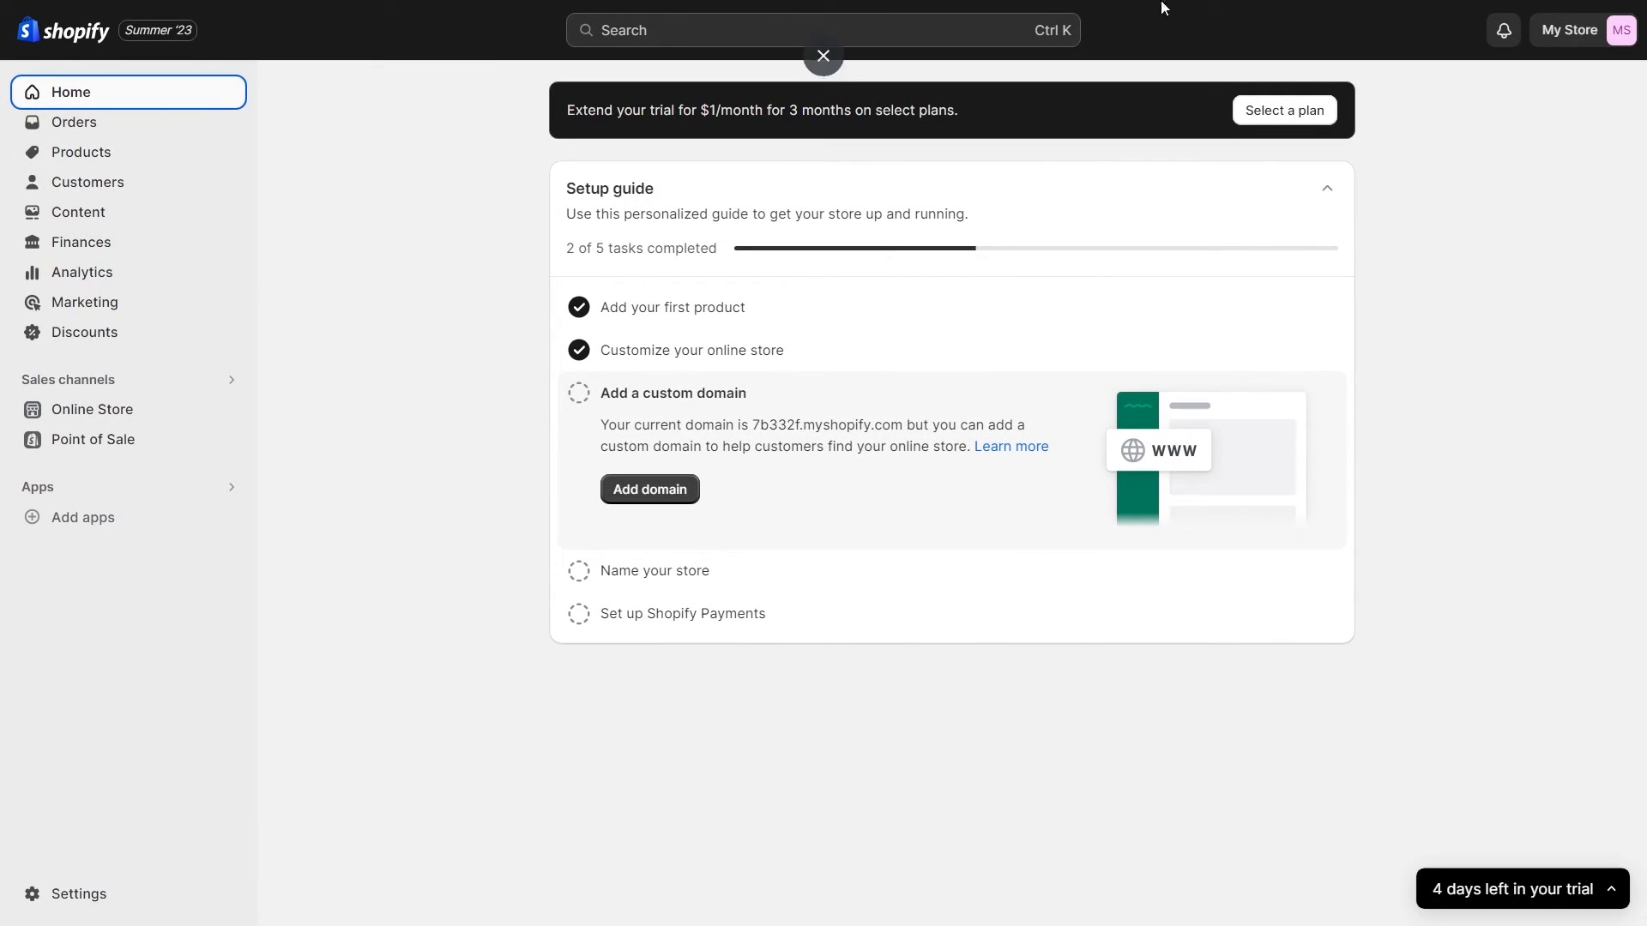
# Open the Orders overview from the Shopify admin sidebar
pyautogui.click(73, 121)
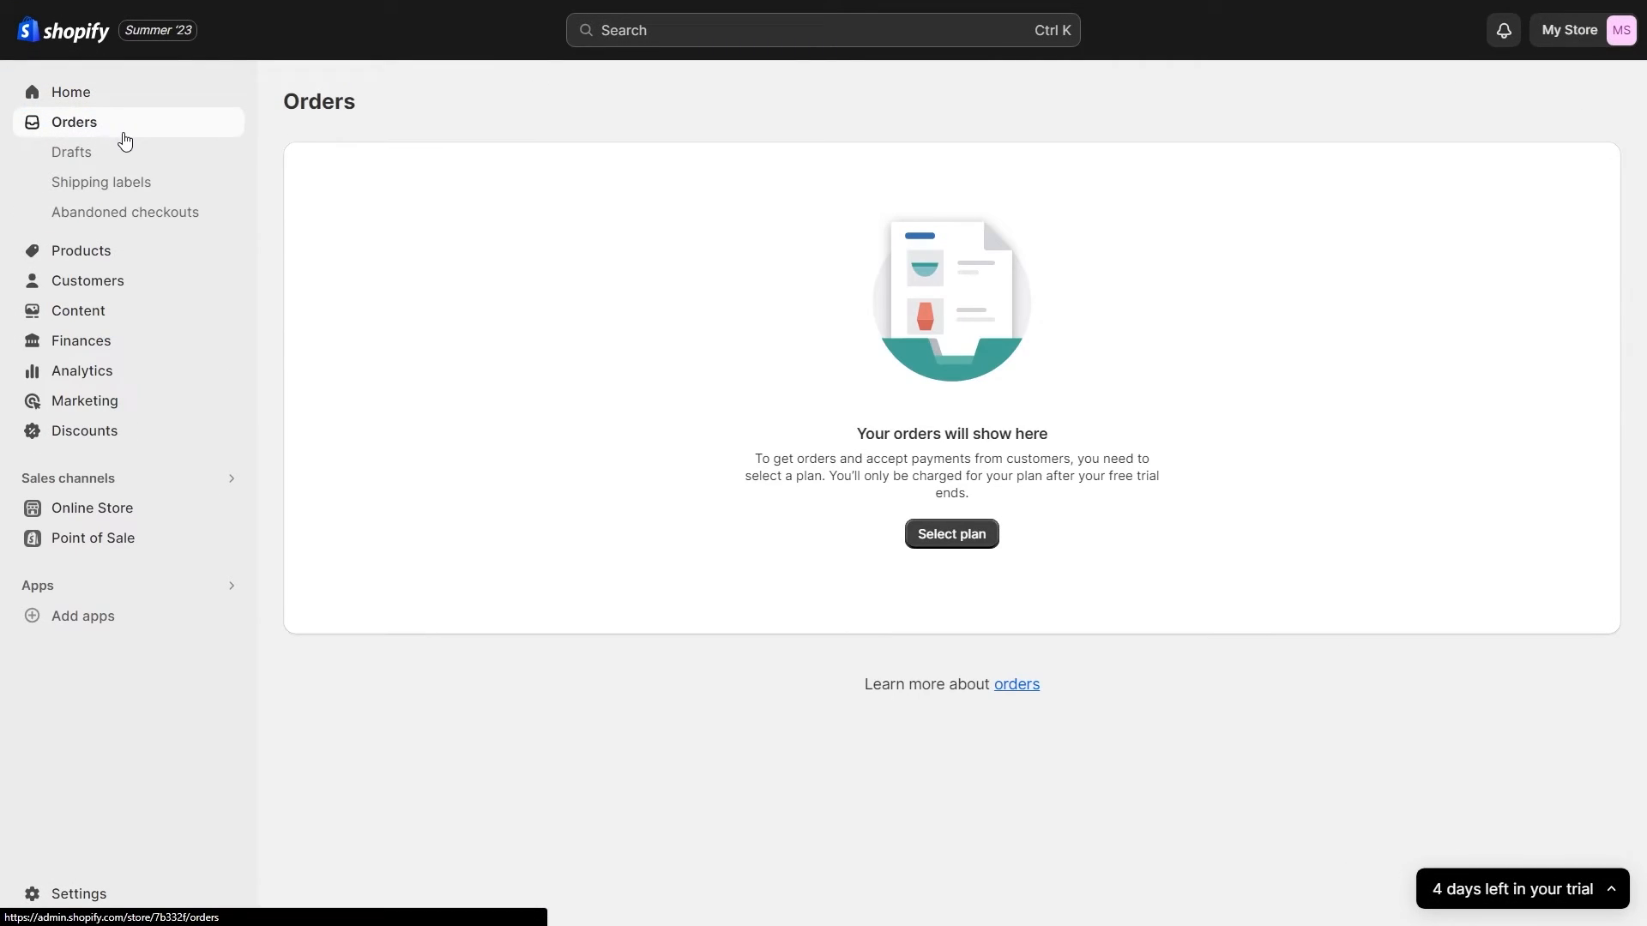
pyautogui.click(81, 151)
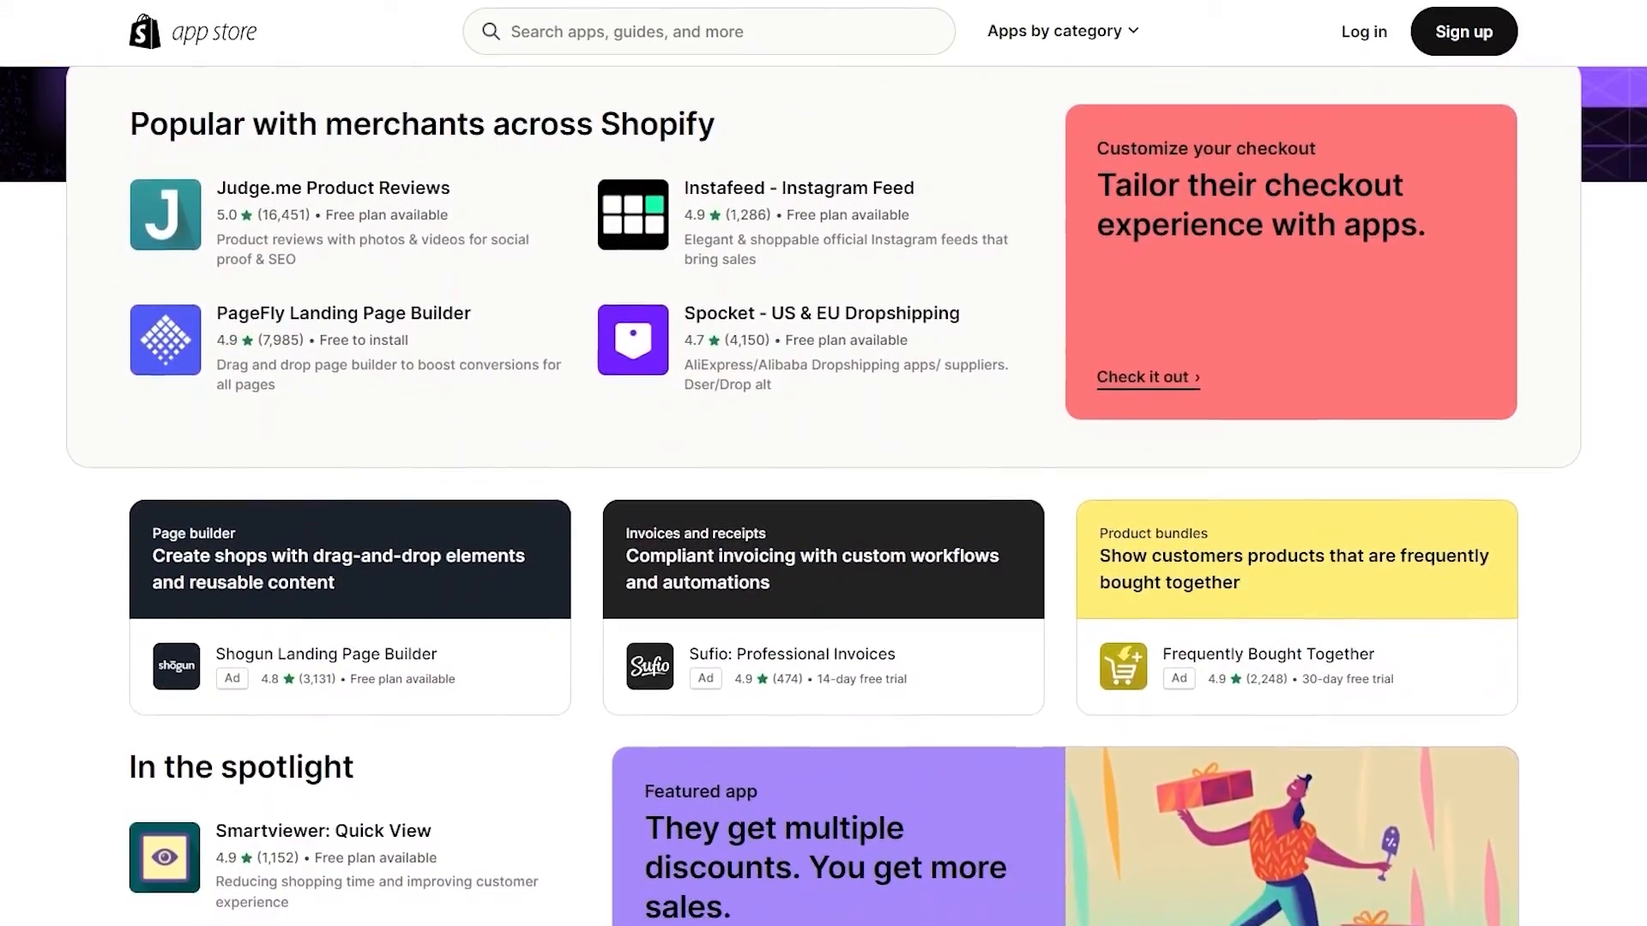
# Scroll the App Store past Popular with merchants and In the spotlight to Trending this July
pyautogui.scroll(-3)
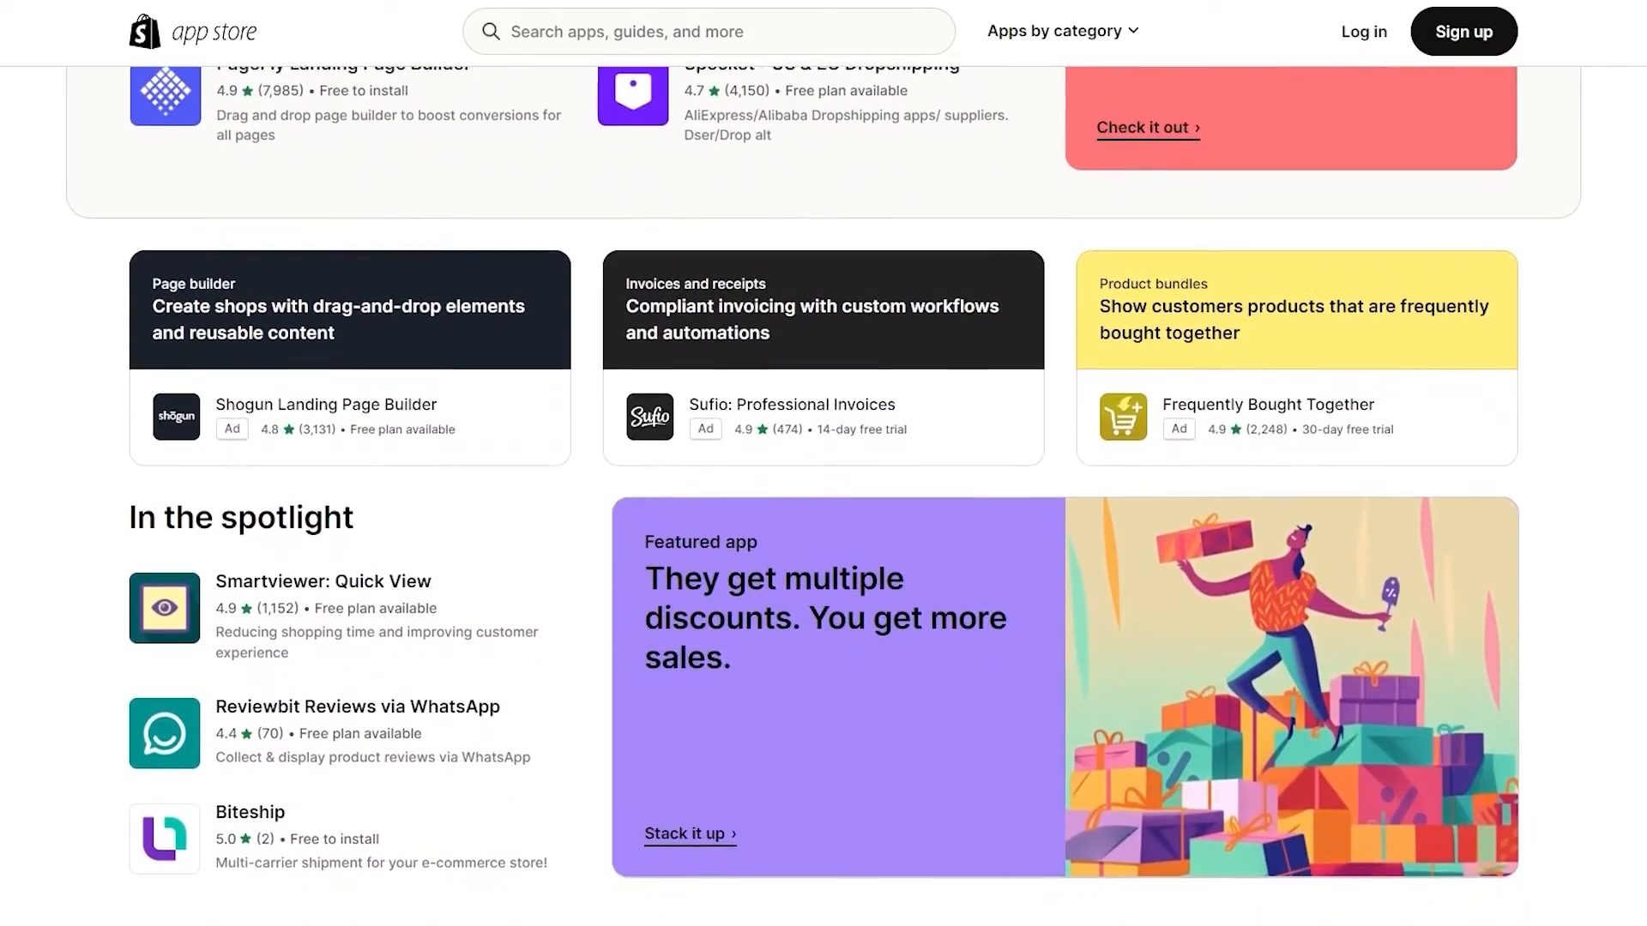
pyautogui.scroll(-3)
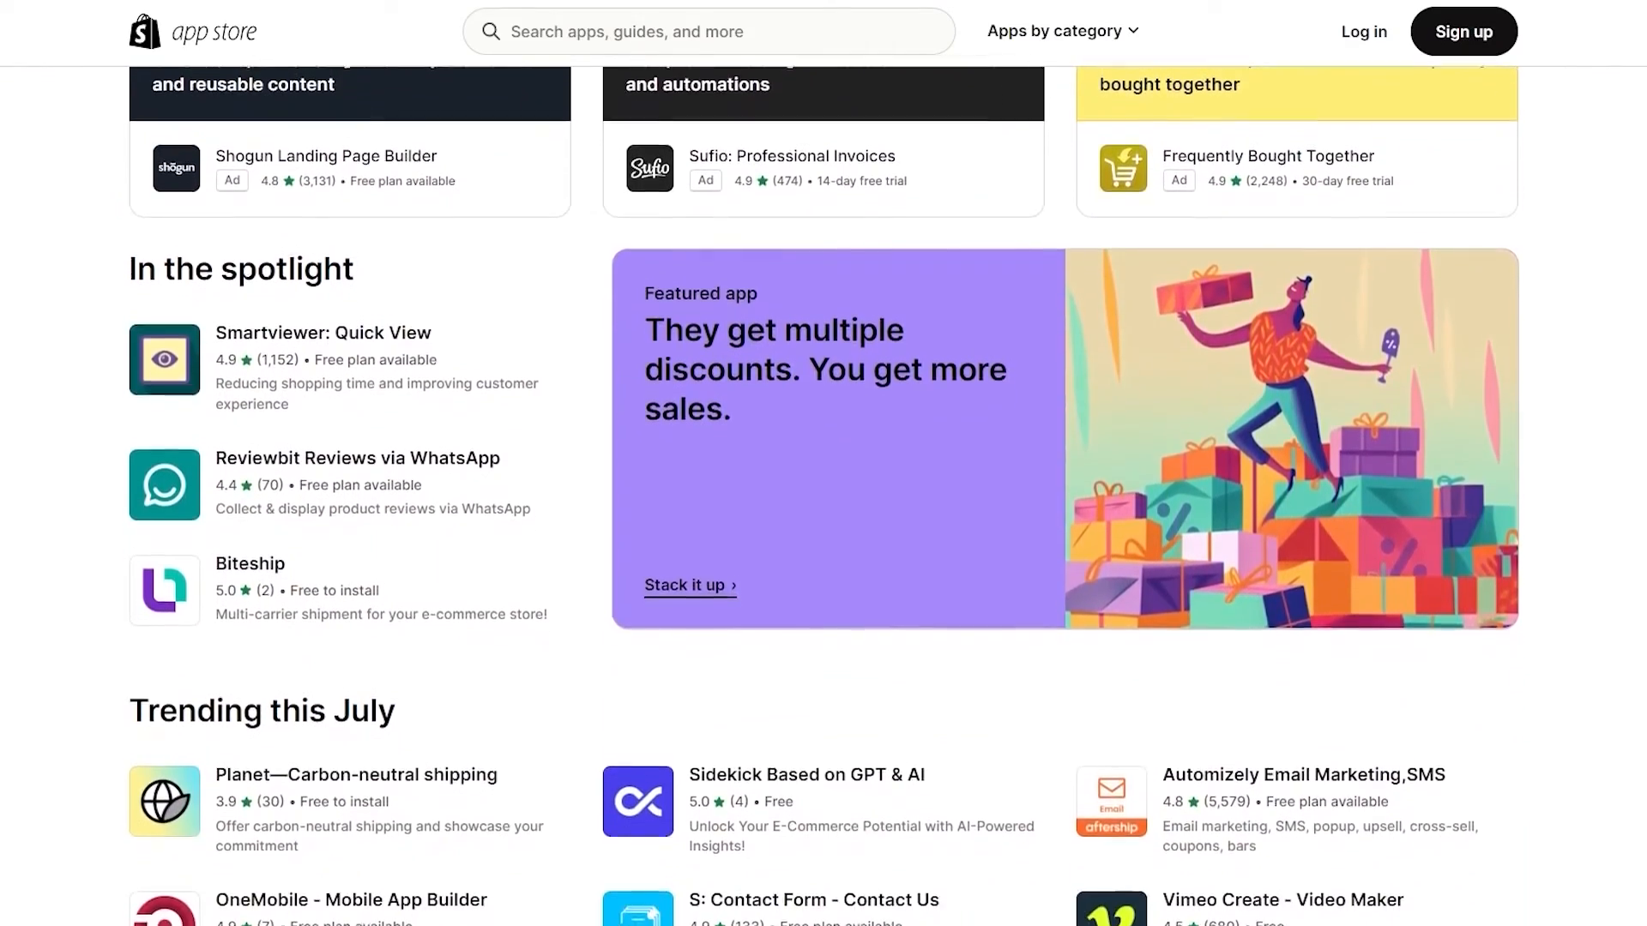
pyautogui.scroll(-3)
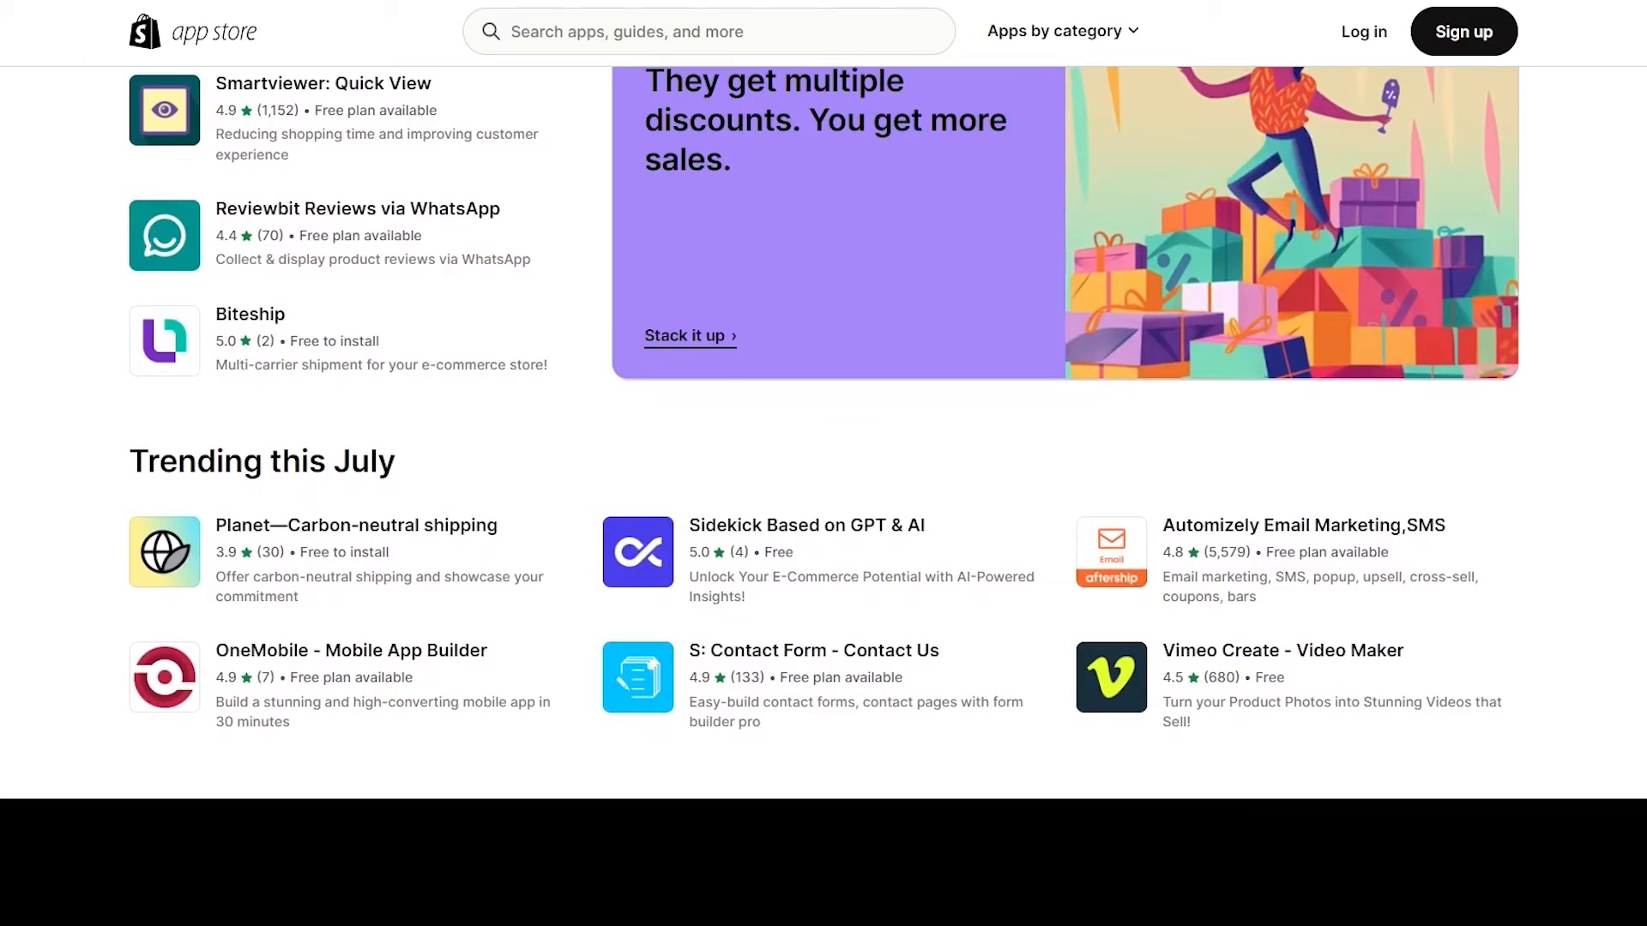
pyautogui.scroll(-3)
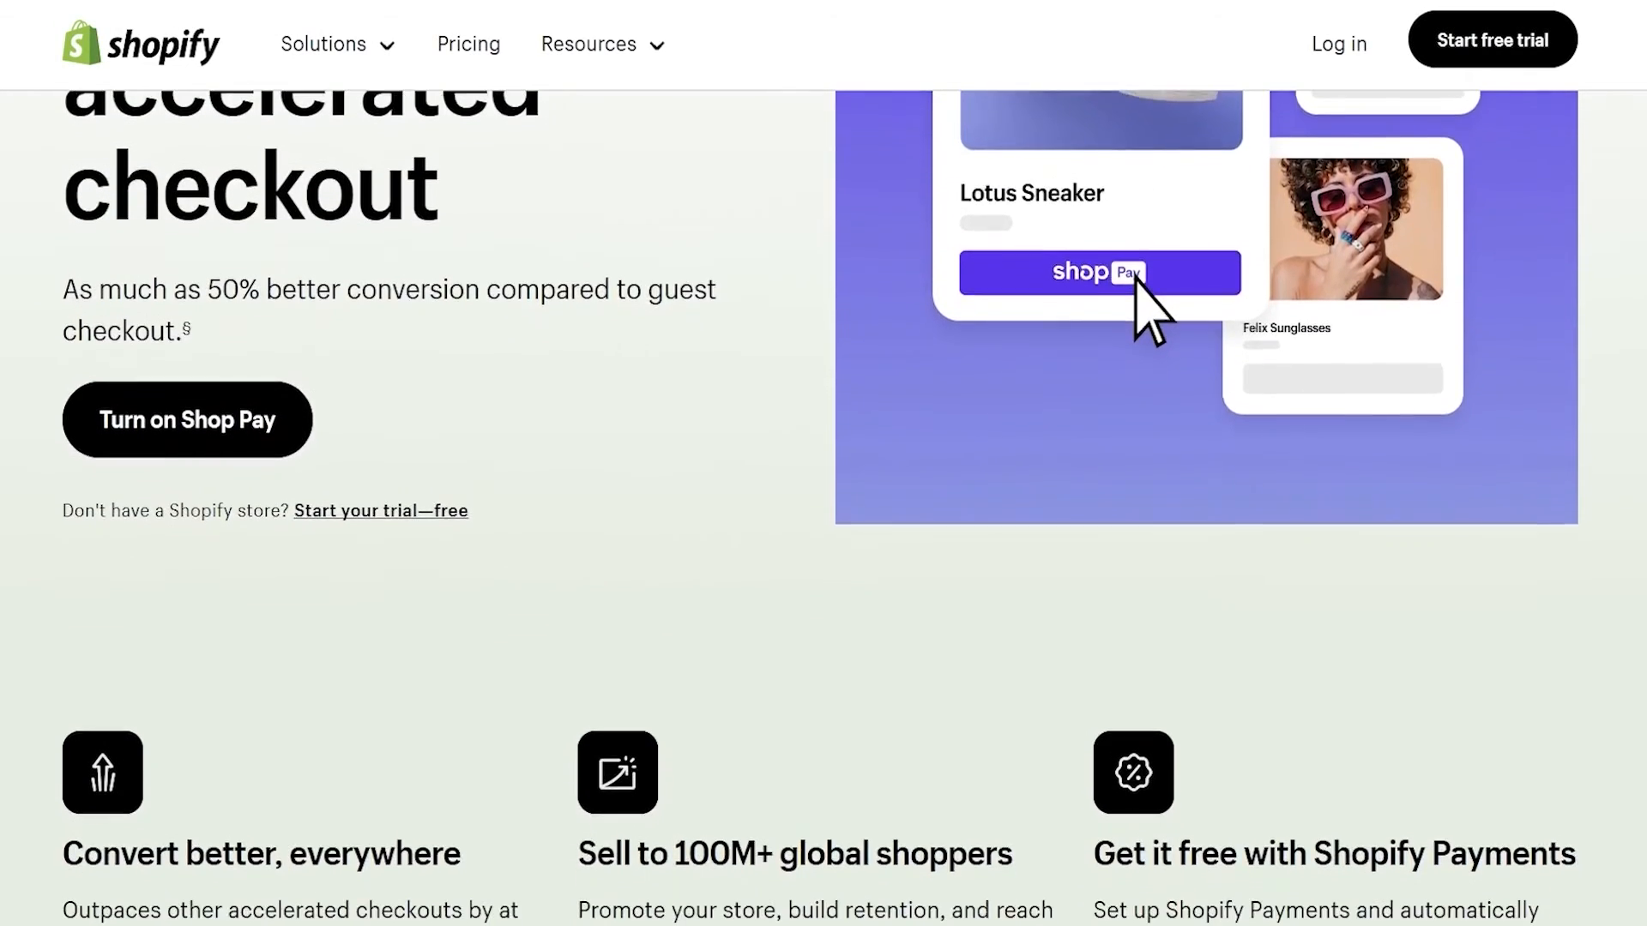
# Scroll through the Shop Pay features and down the Shopify homepage to the merchant statistics
pyautogui.scroll(-3)
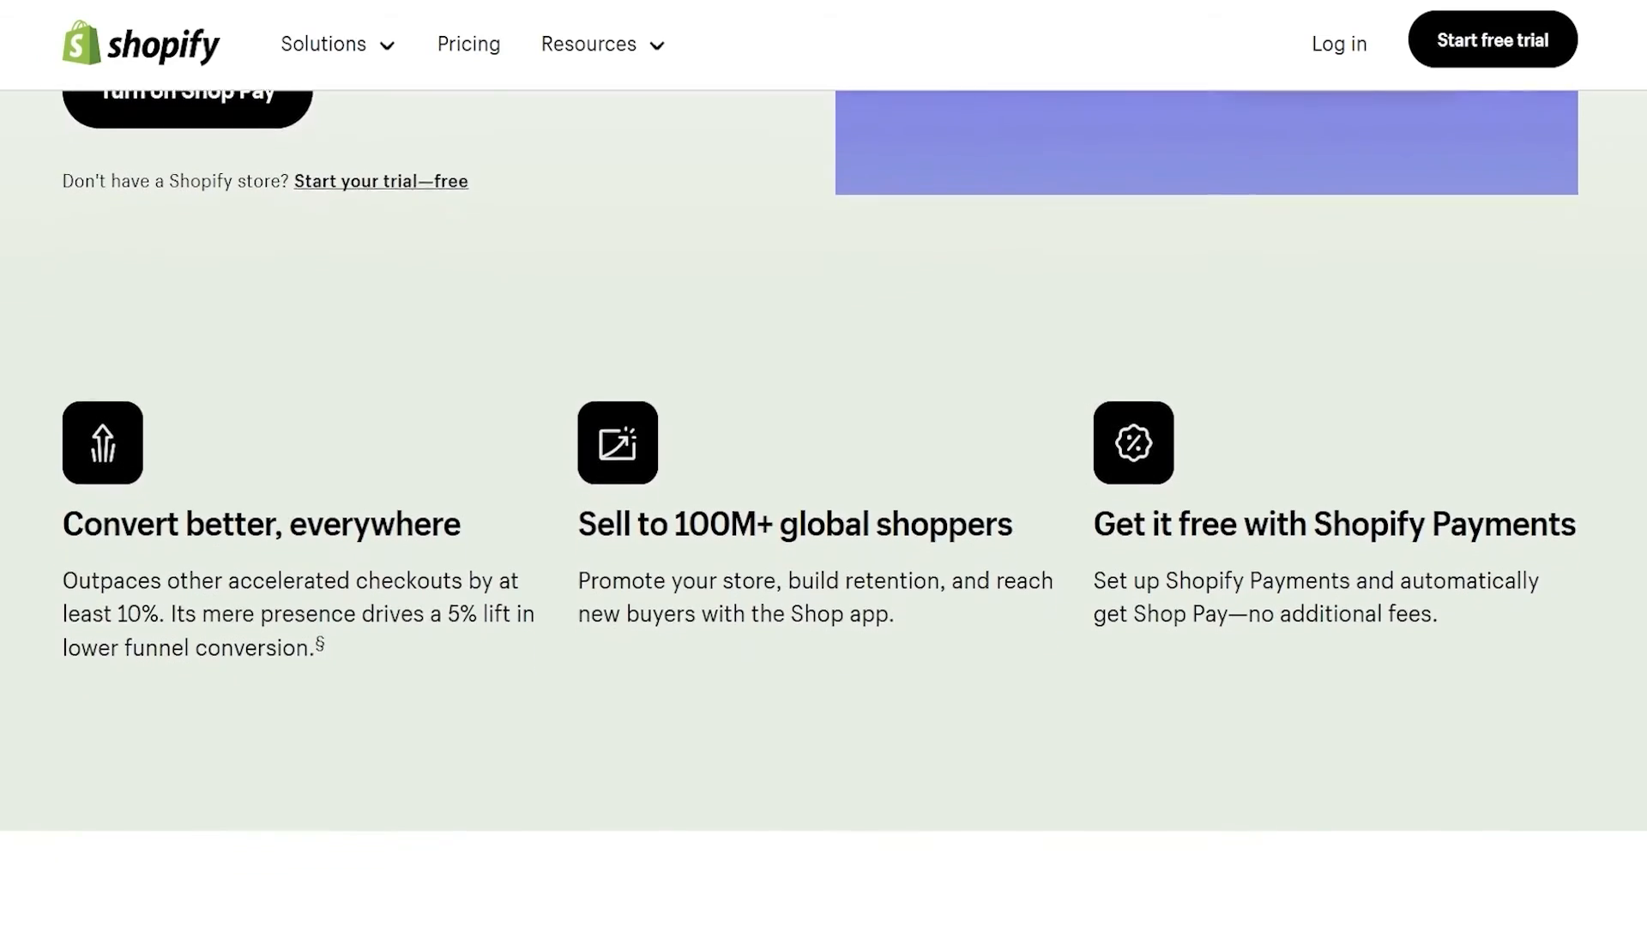
pyautogui.scroll(-3)
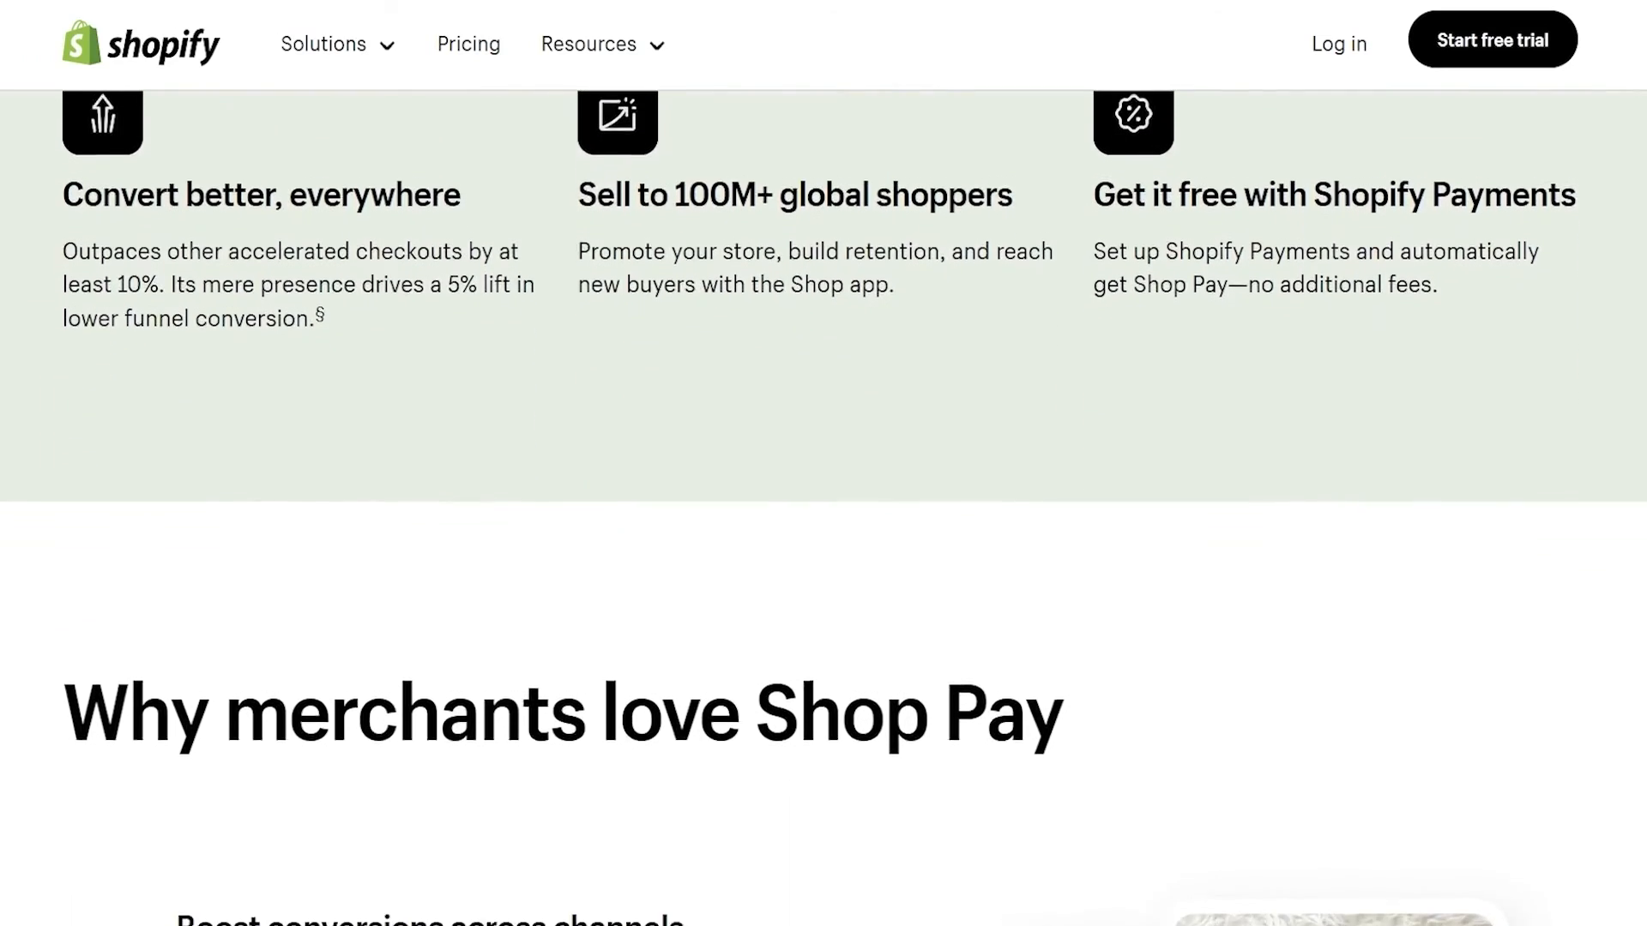
pyautogui.scroll(-3)
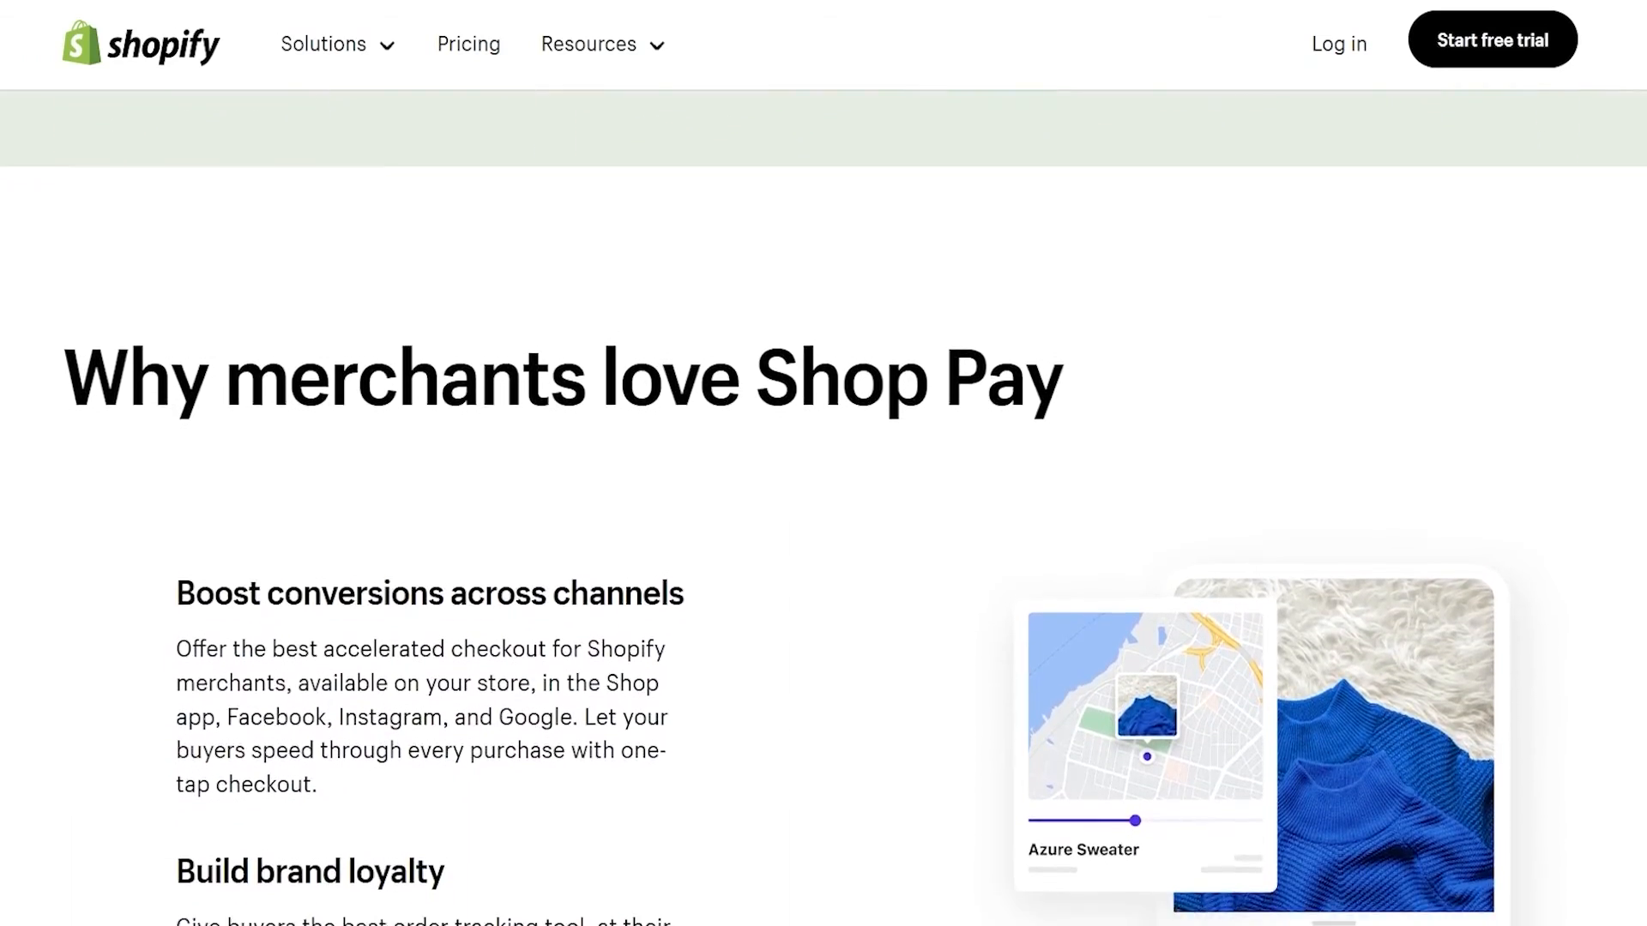
pyautogui.scroll(-3)
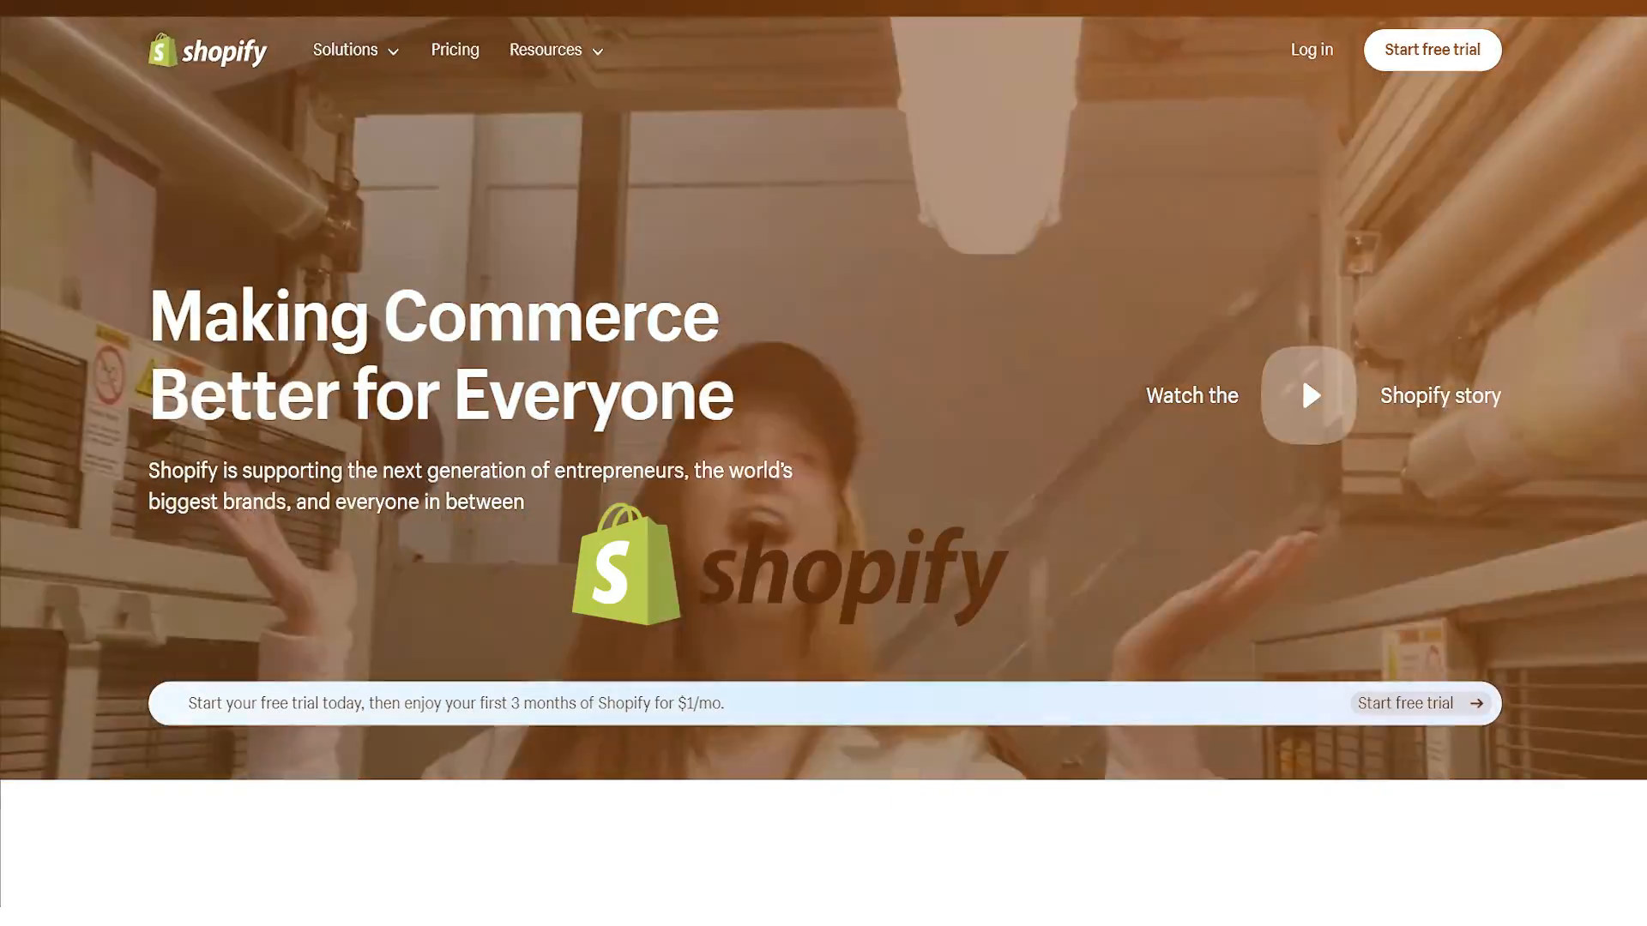
pyautogui.scroll(-3)
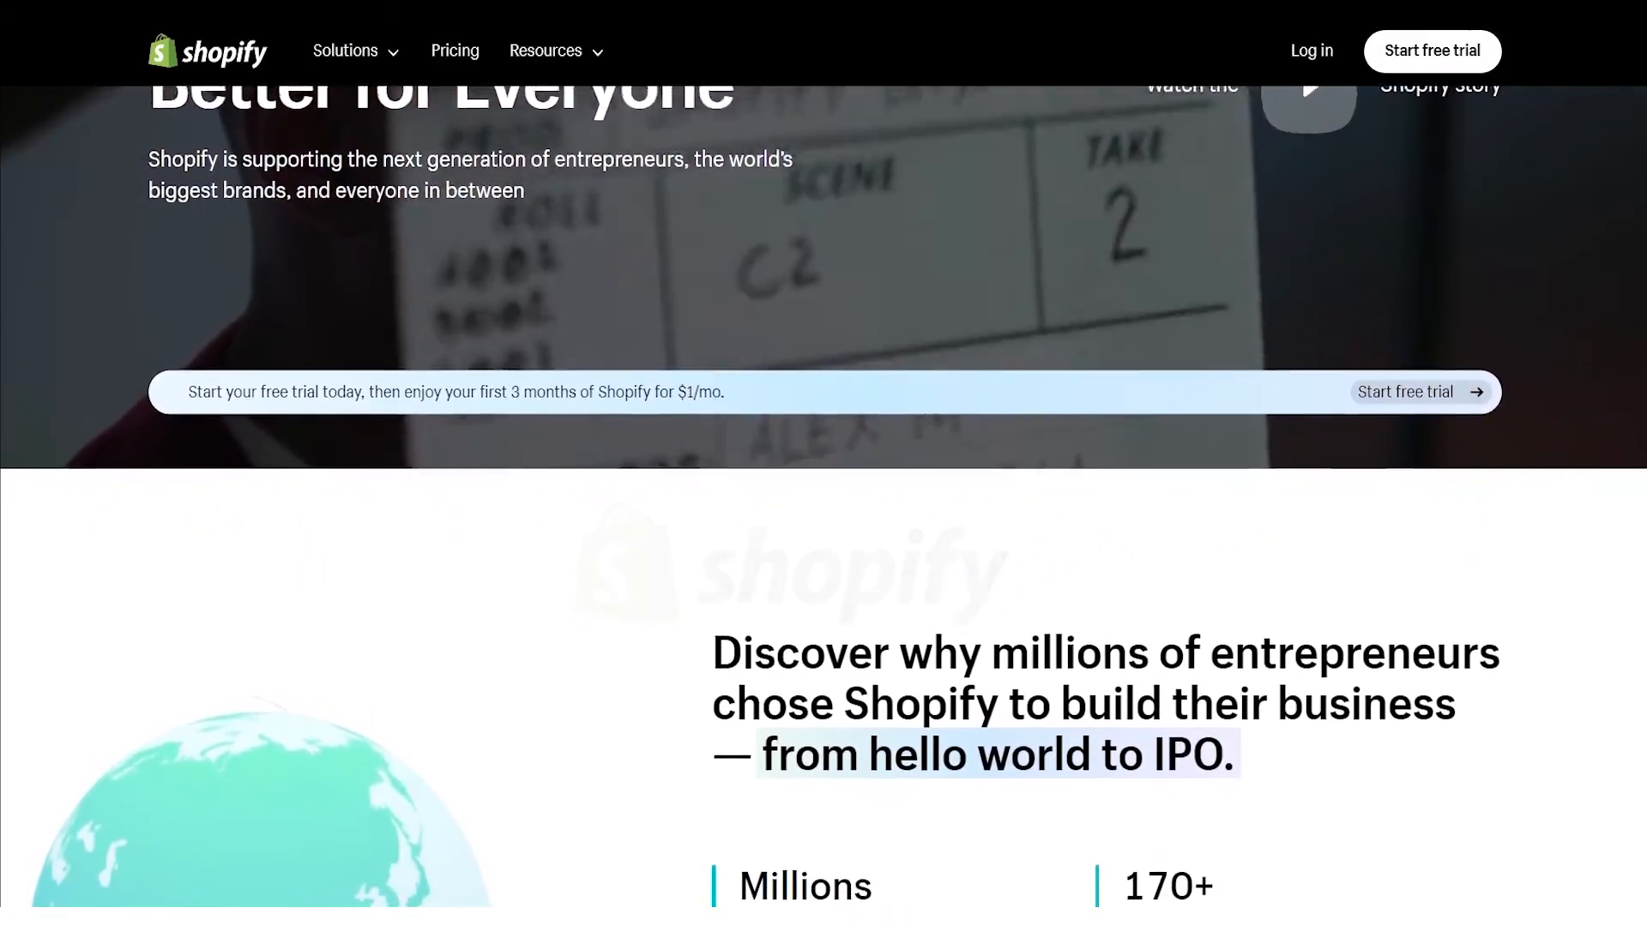
pyautogui.scroll(-3)
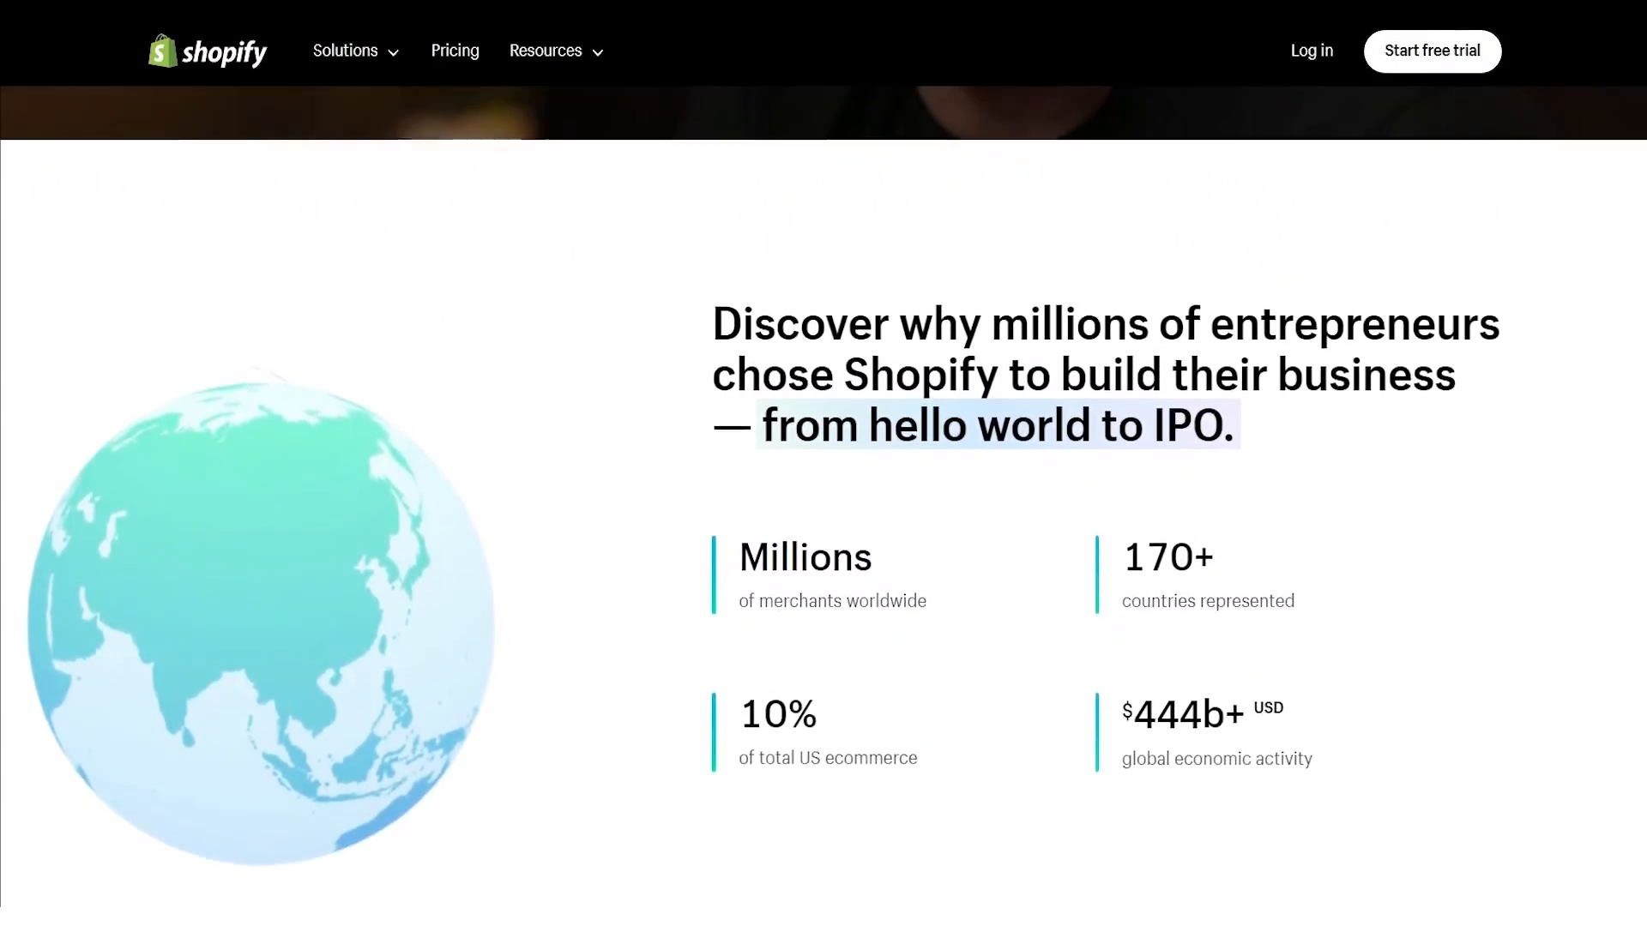
pyautogui.scroll(-3)
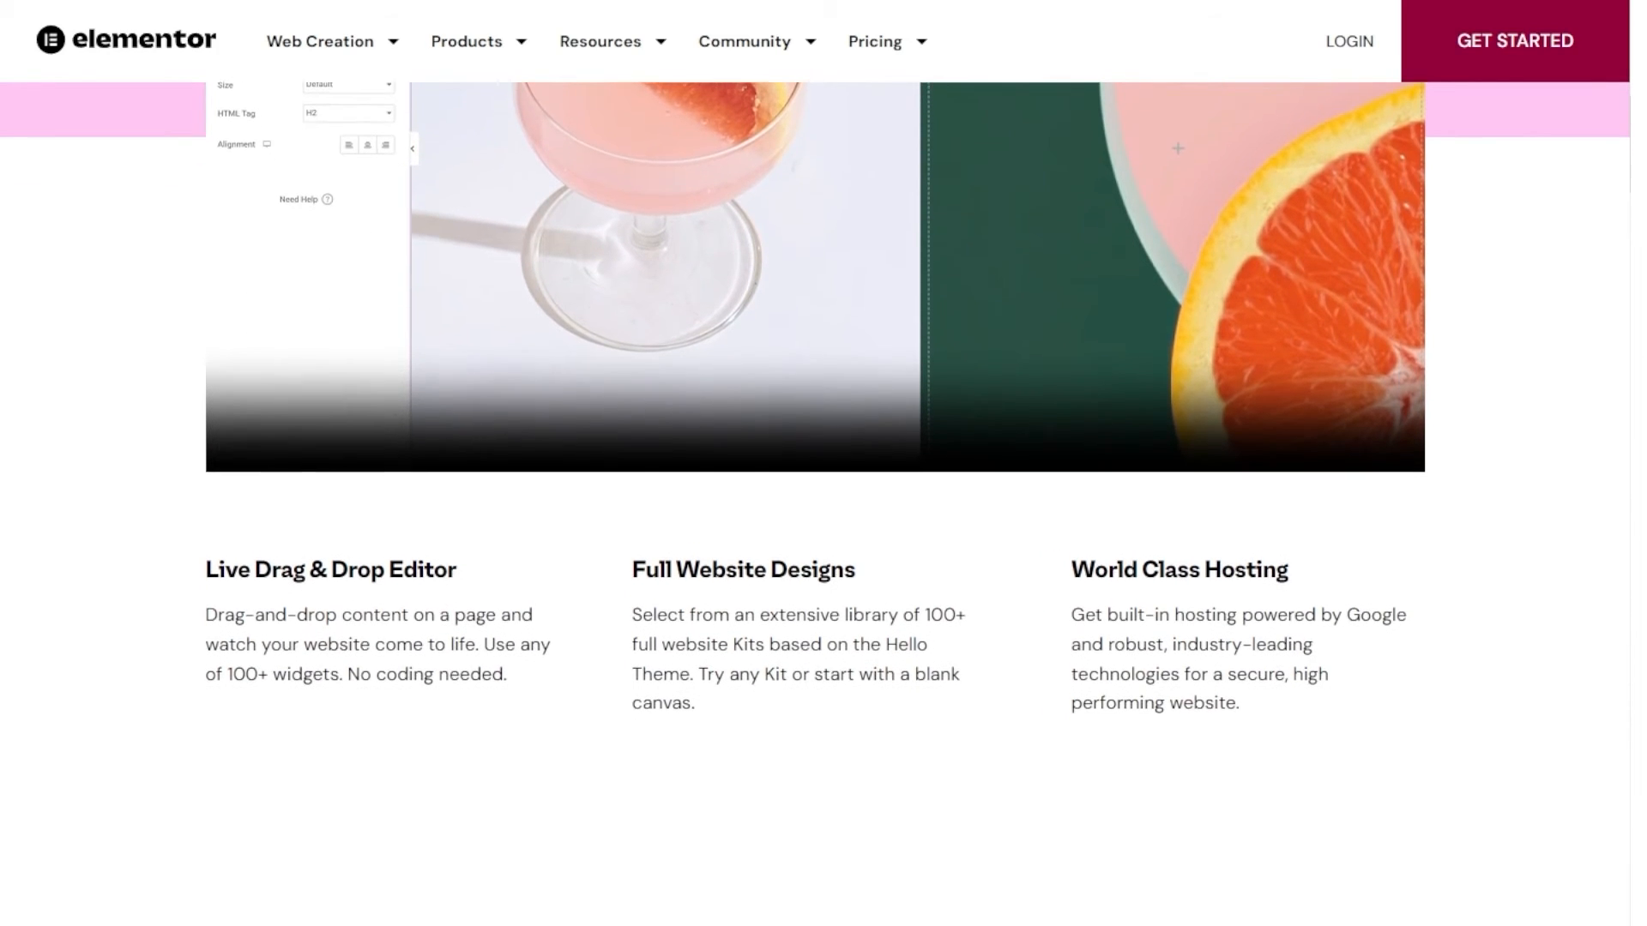
# Set the OUR MENU button's link to the Our Menu page from the 'our m' suggestions
pyautogui.scroll(-3)
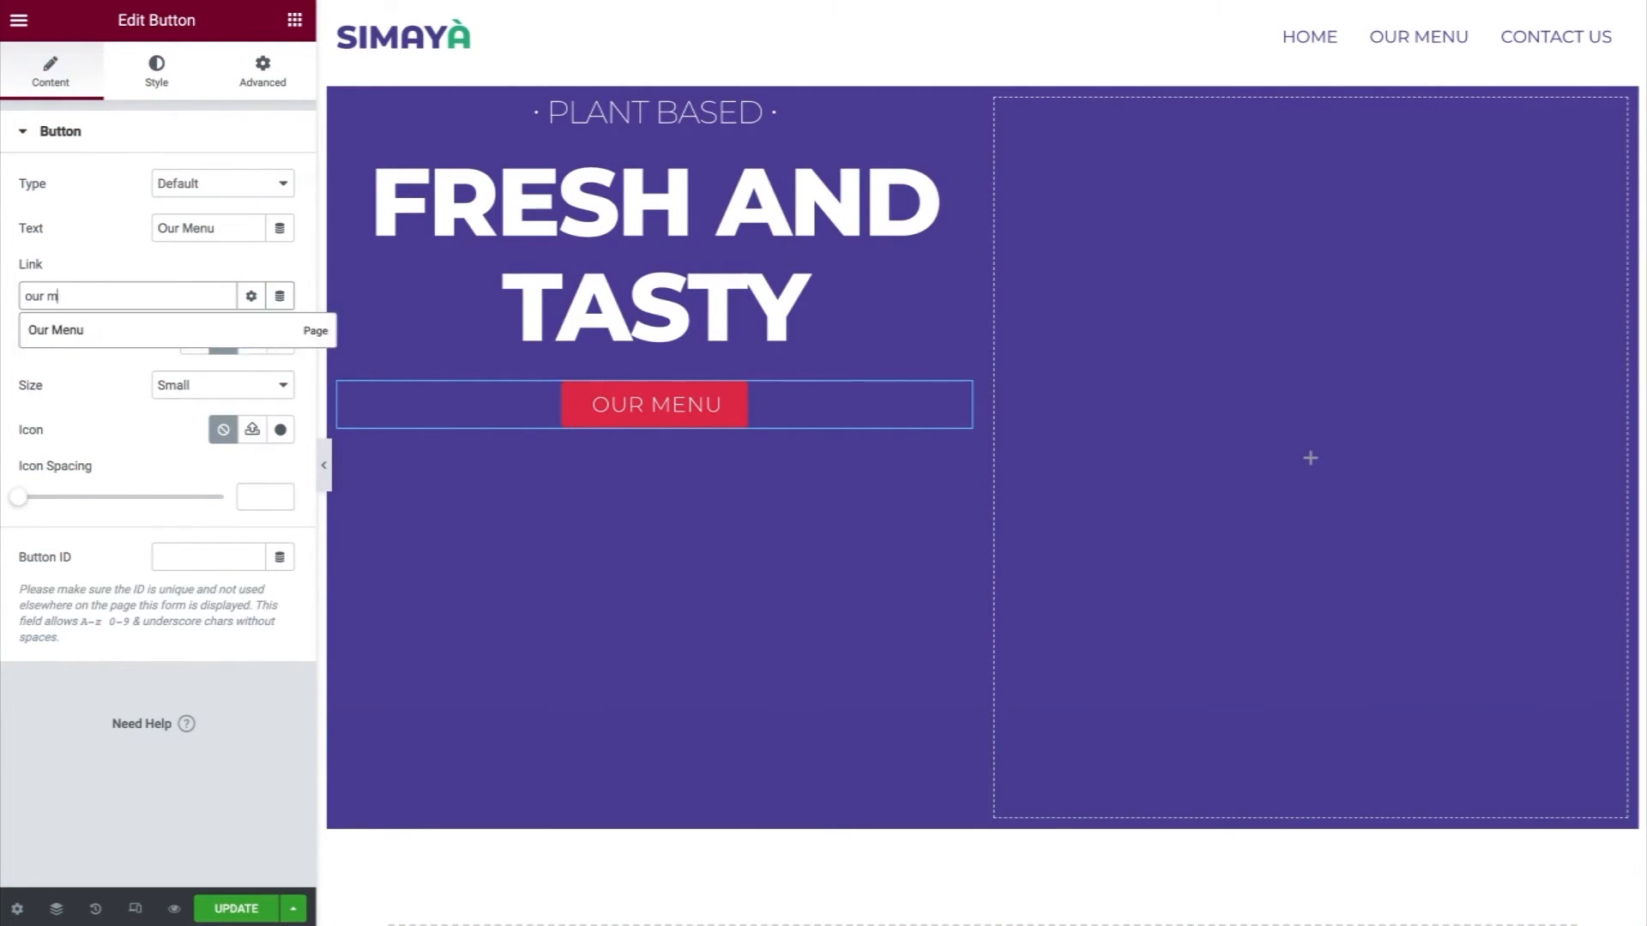
pyautogui.click(55, 329)
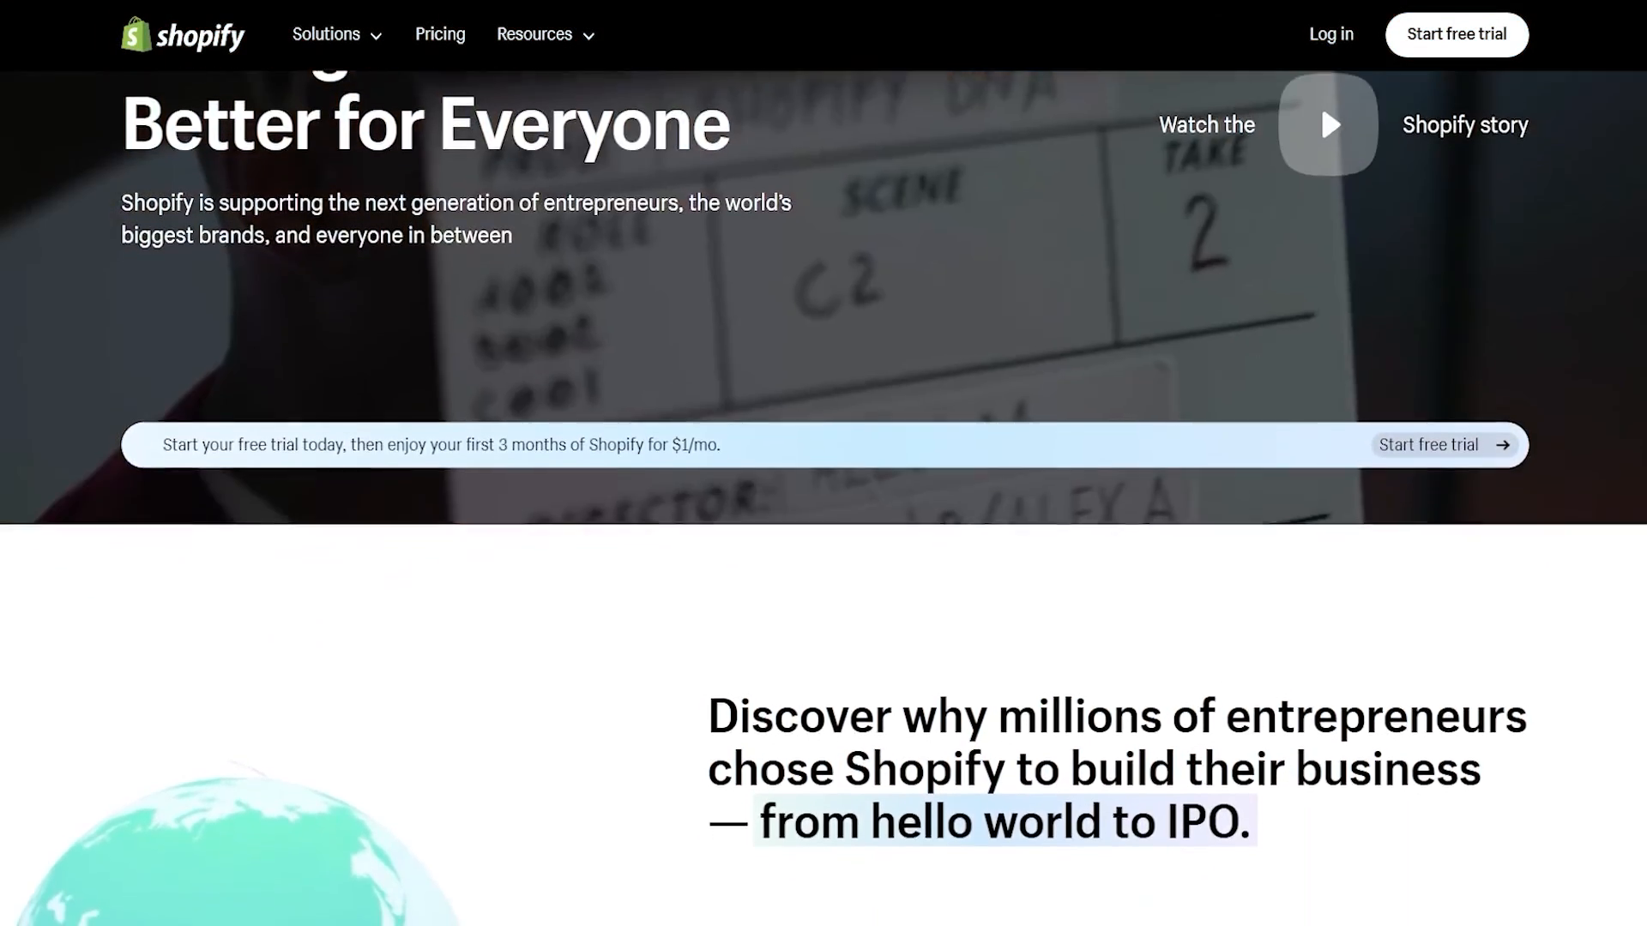
pyautogui.scroll(-3)
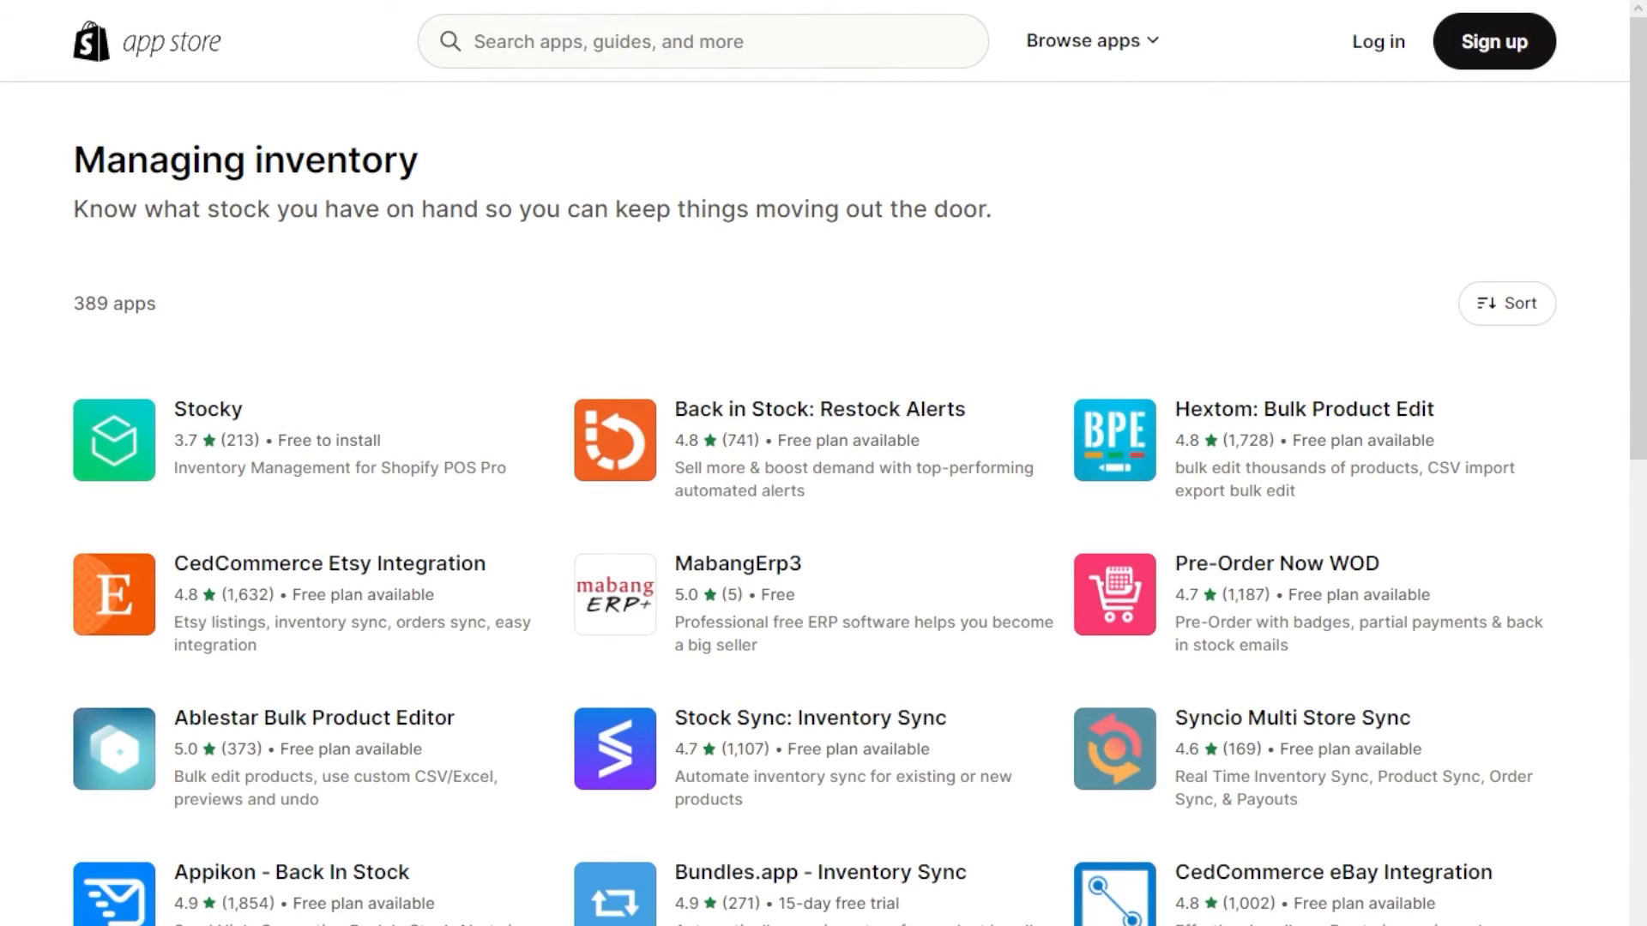
pyautogui.scroll(-3)
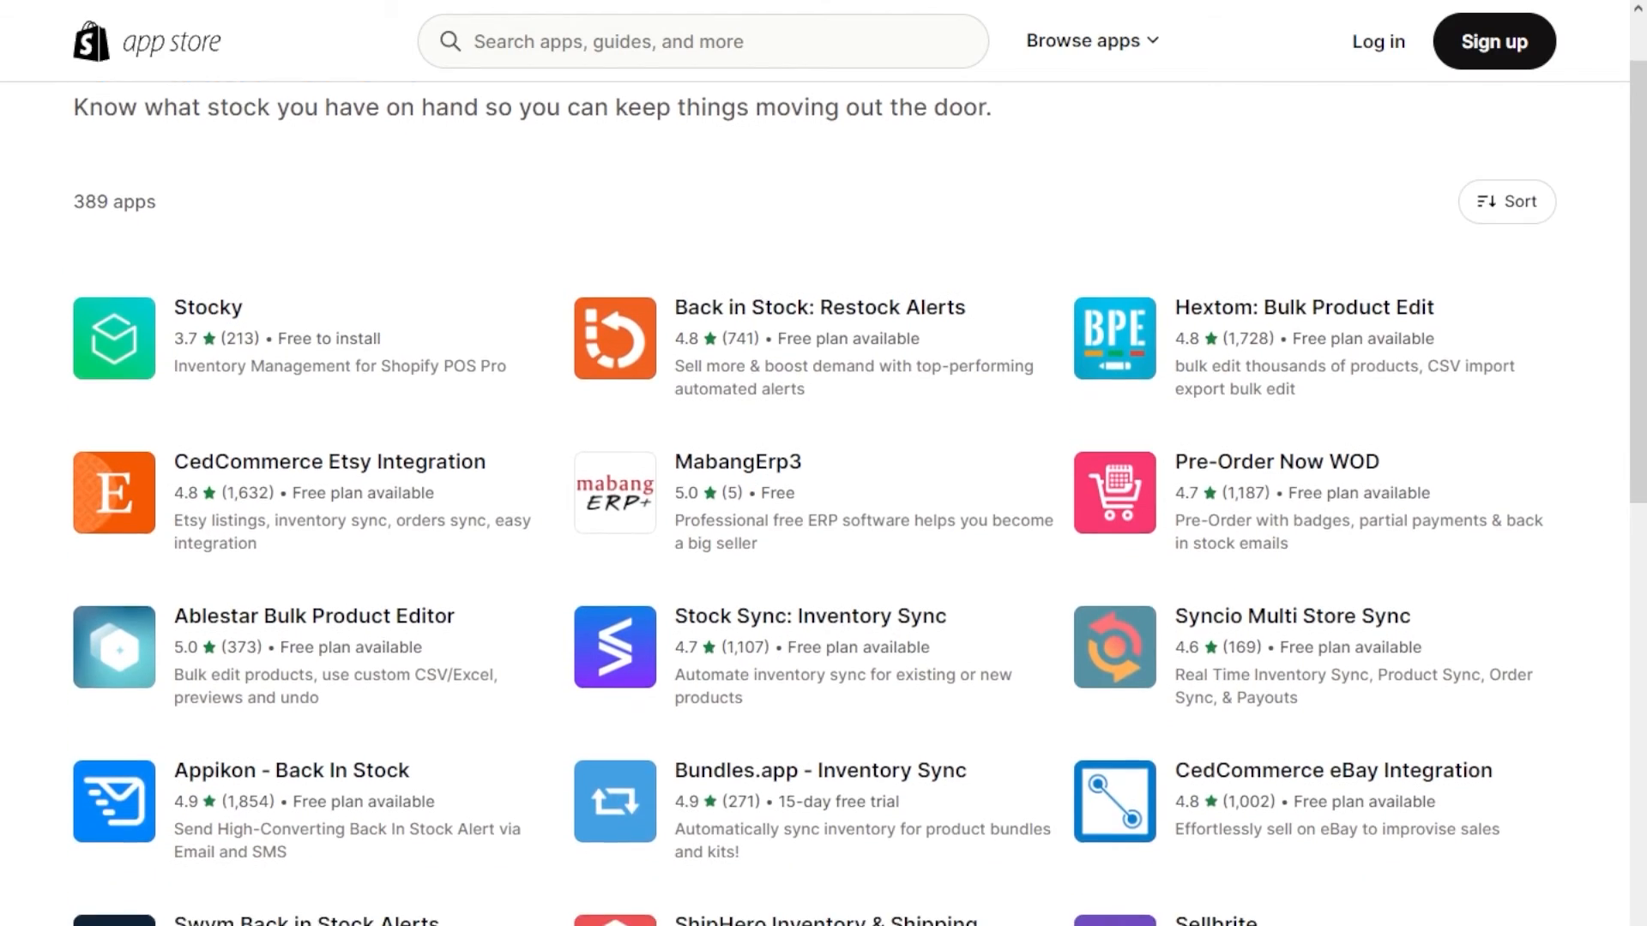
pyautogui.scroll(-3)
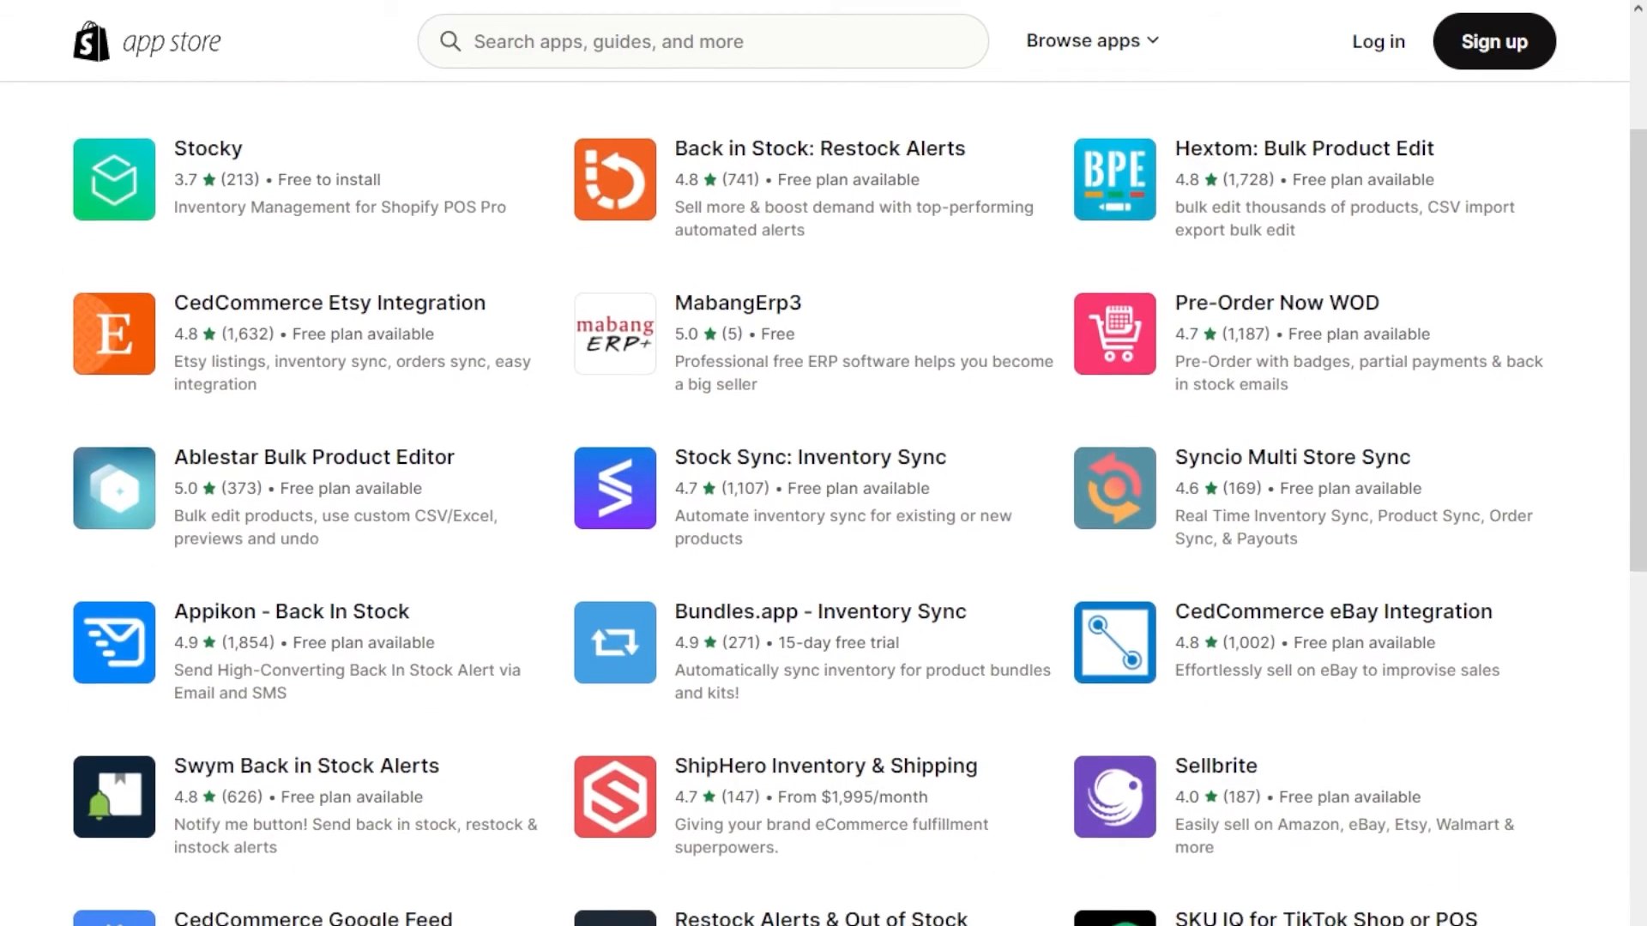
pyautogui.scroll(-3)
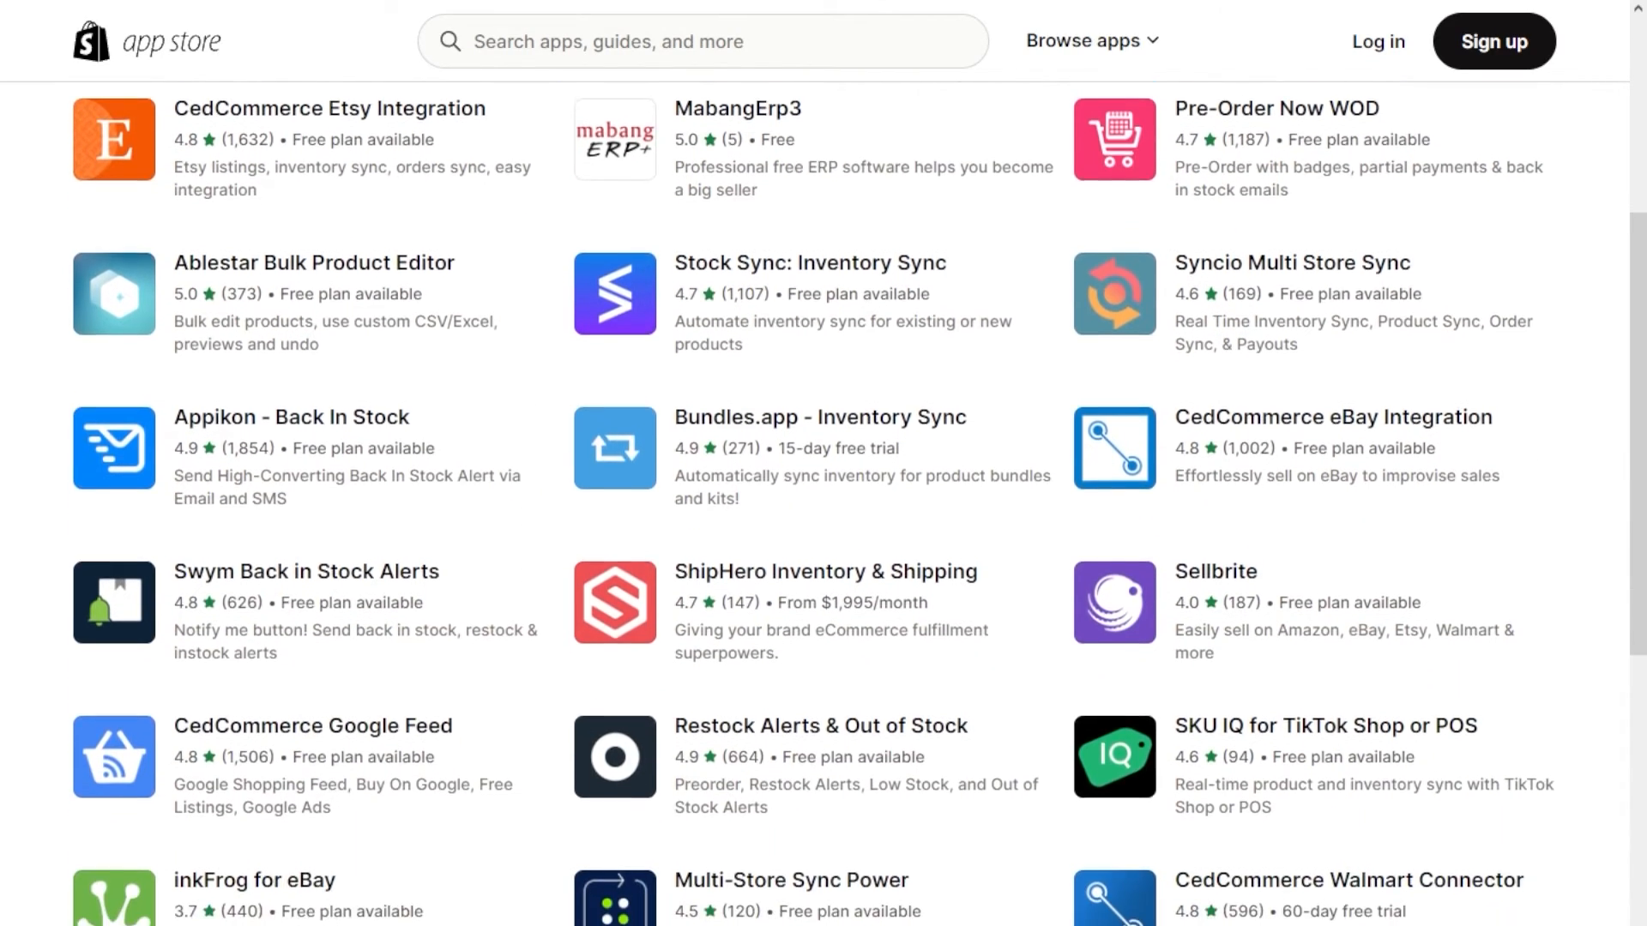
pyautogui.scroll(-3)
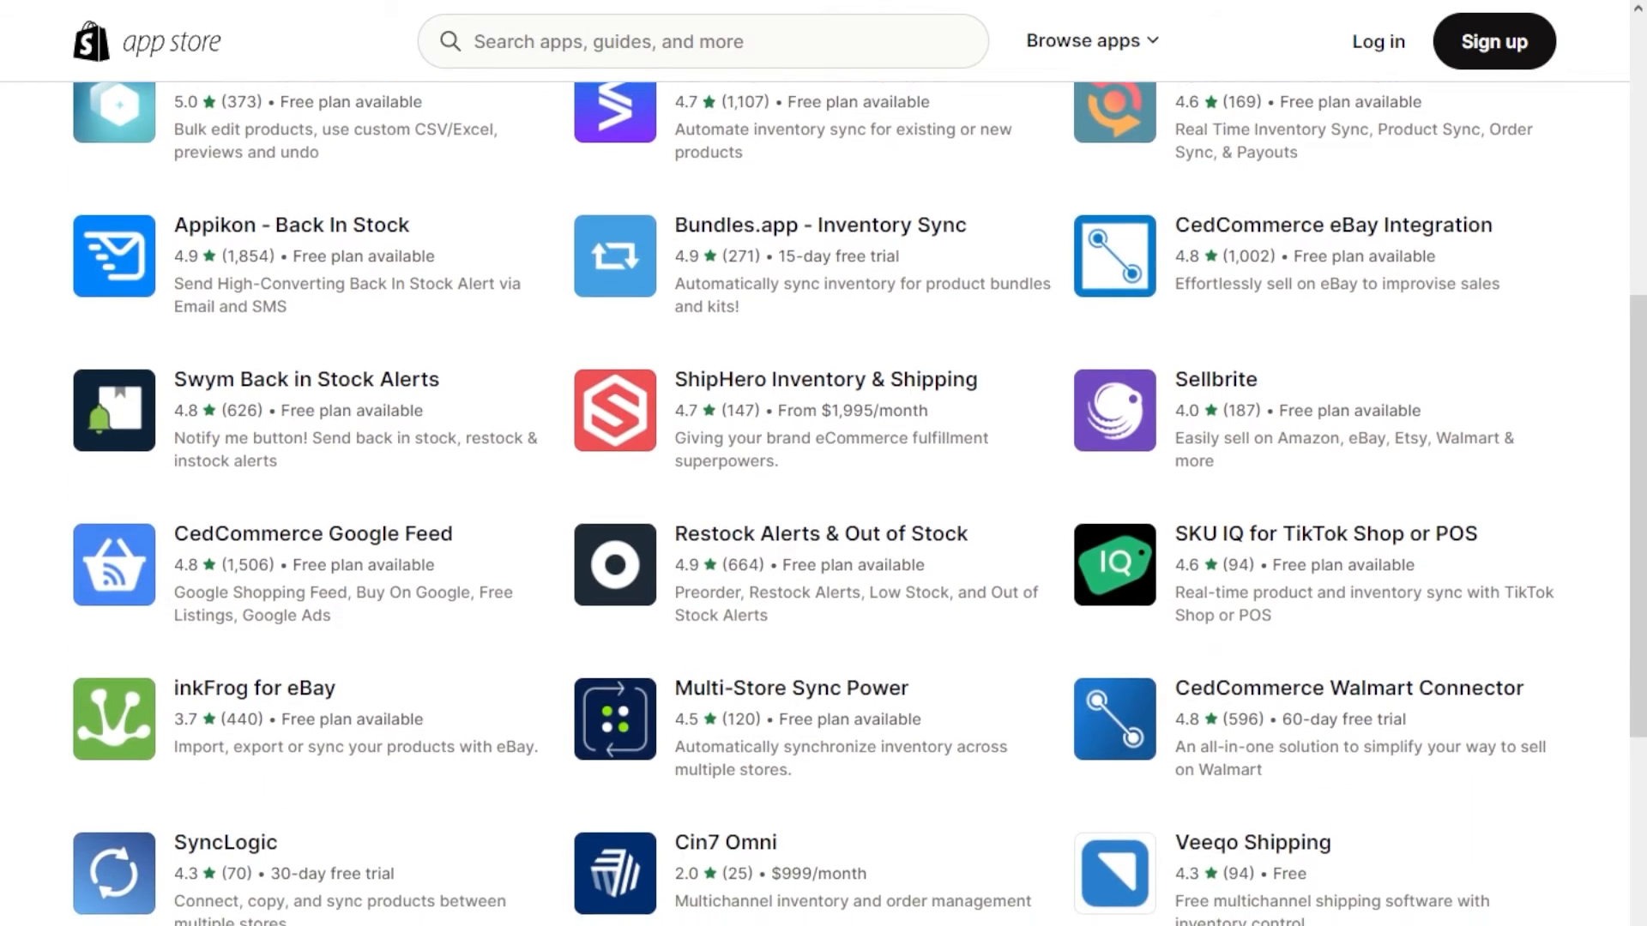
pyautogui.scroll(-3)
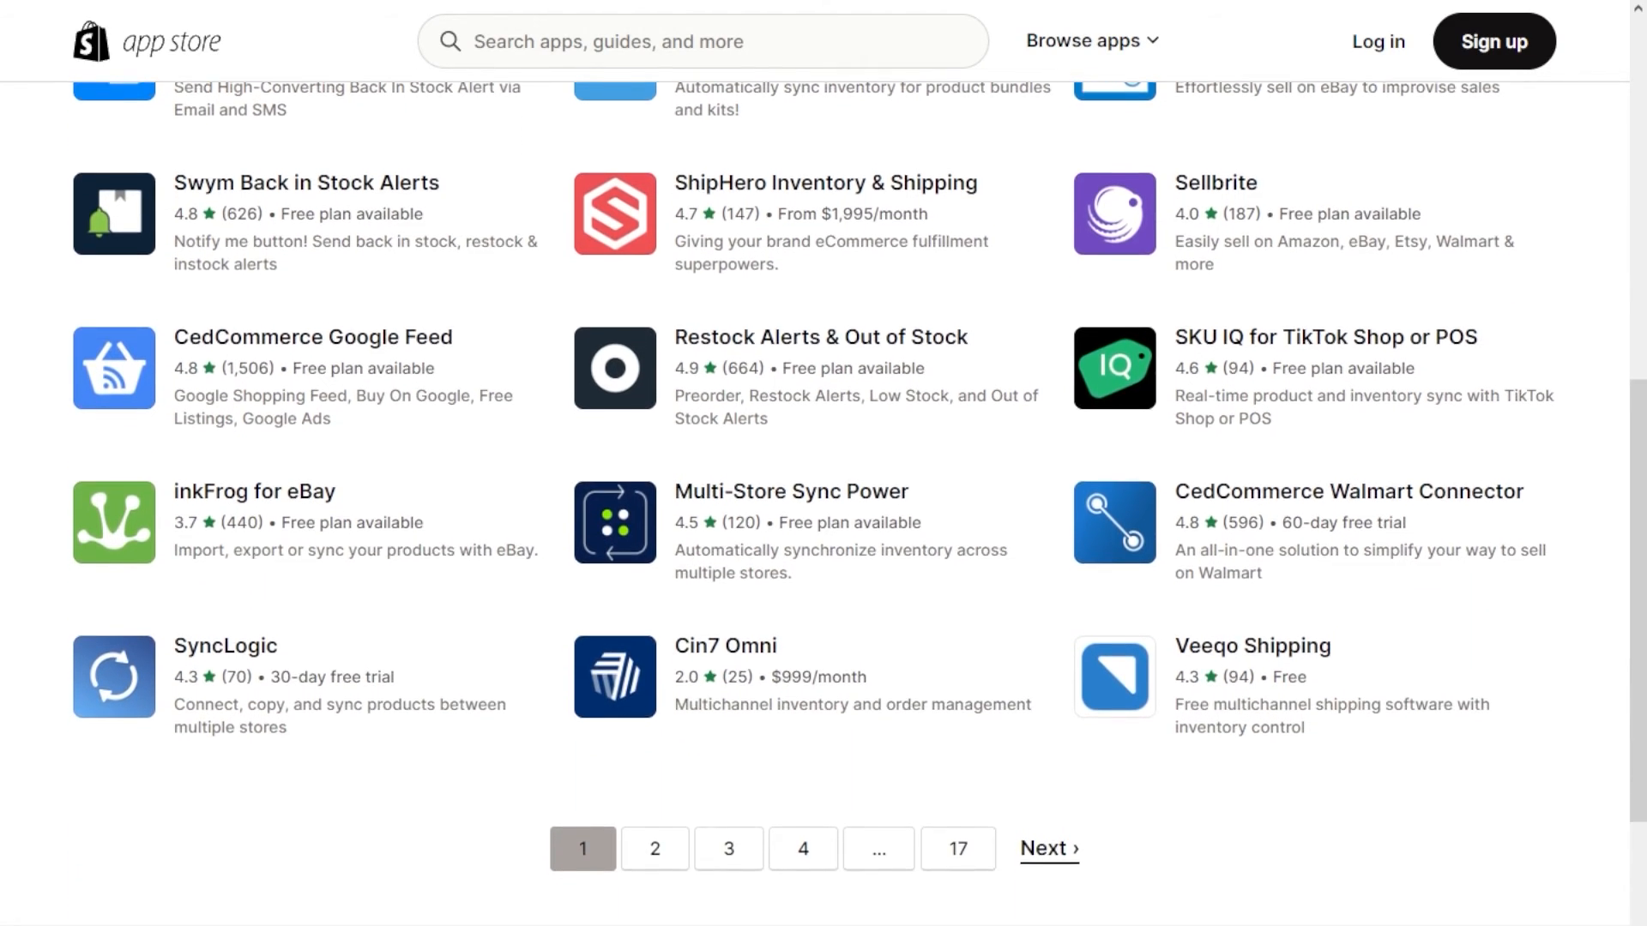
pyautogui.scroll(-3)
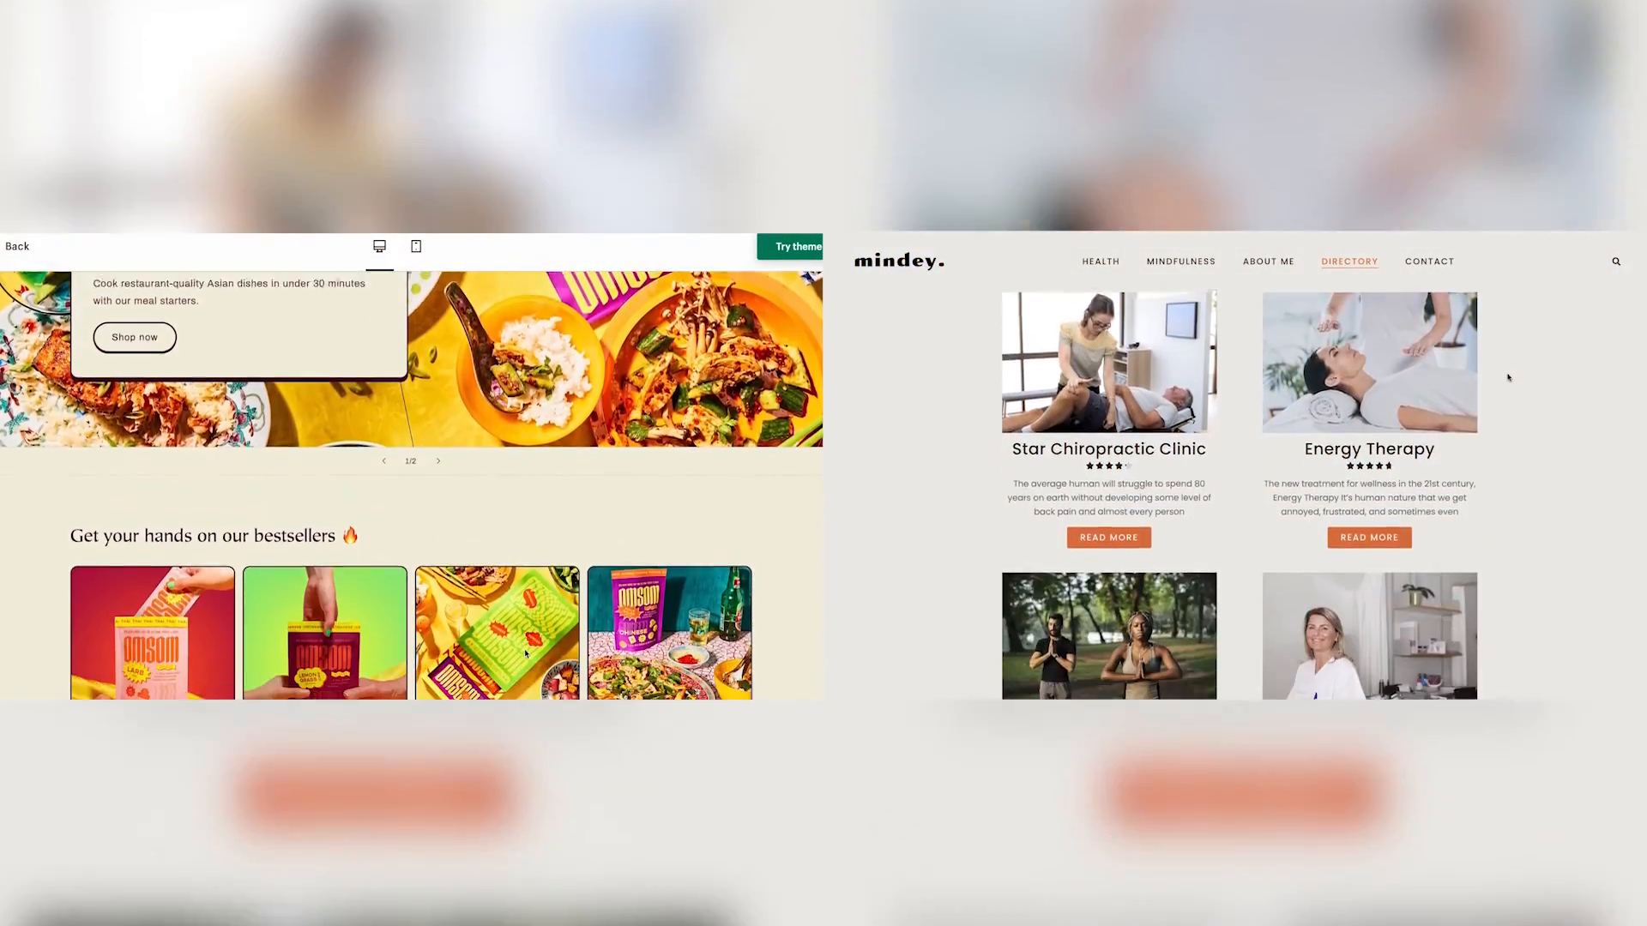
pyautogui.scroll(-3)
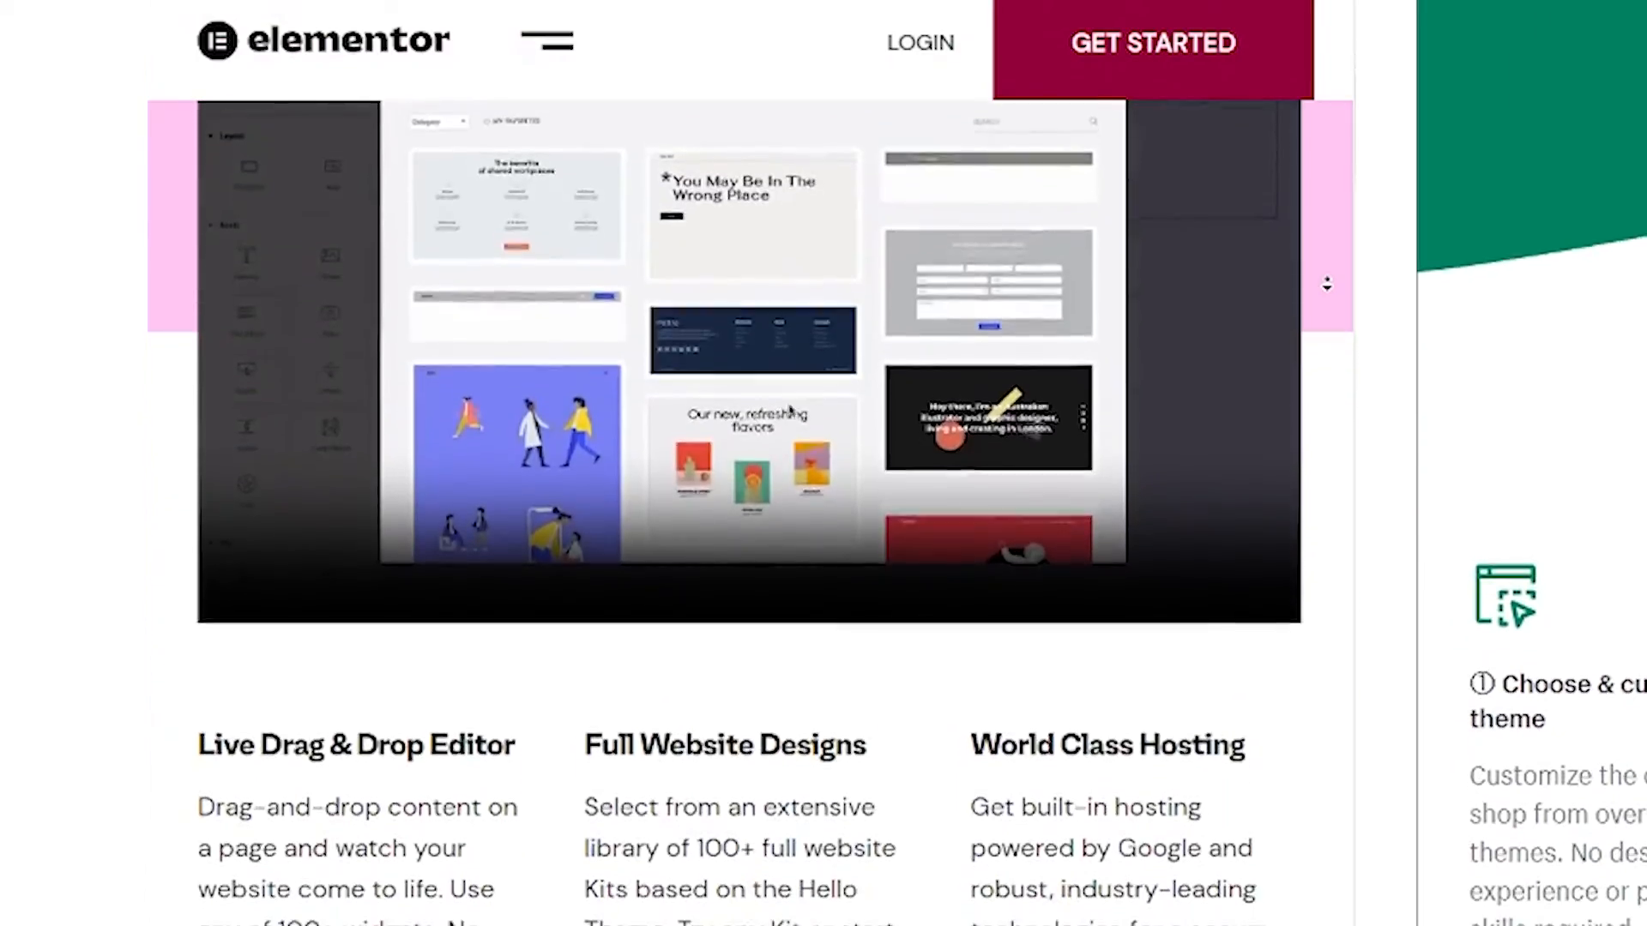
pyautogui.scroll(-3)
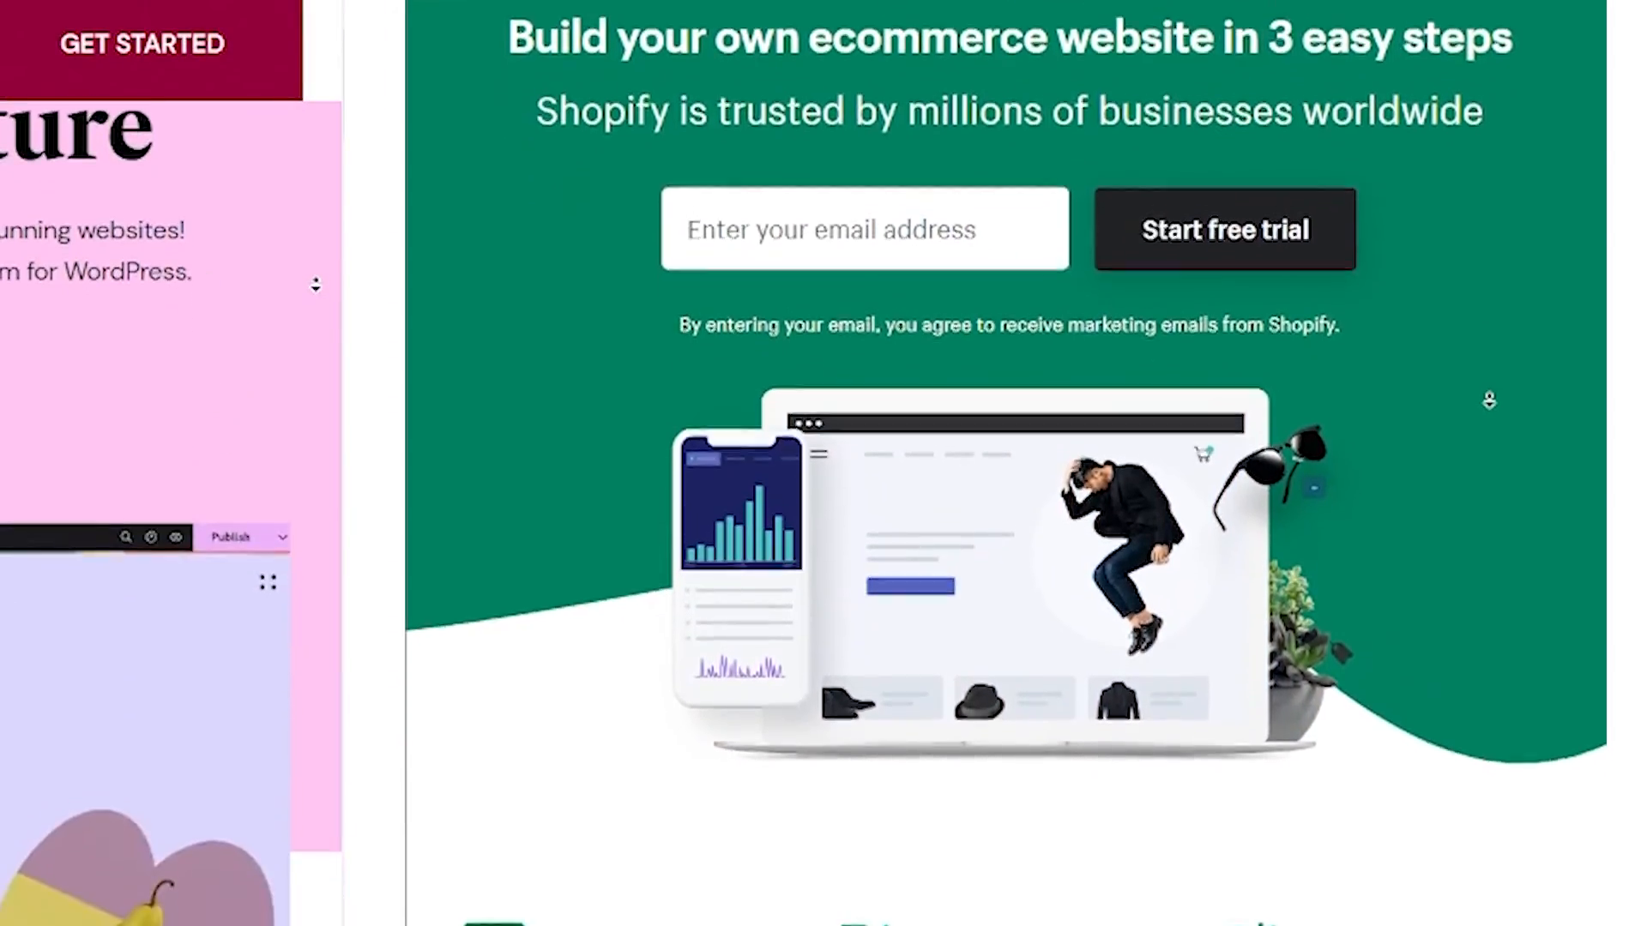
pyautogui.scroll(-3)
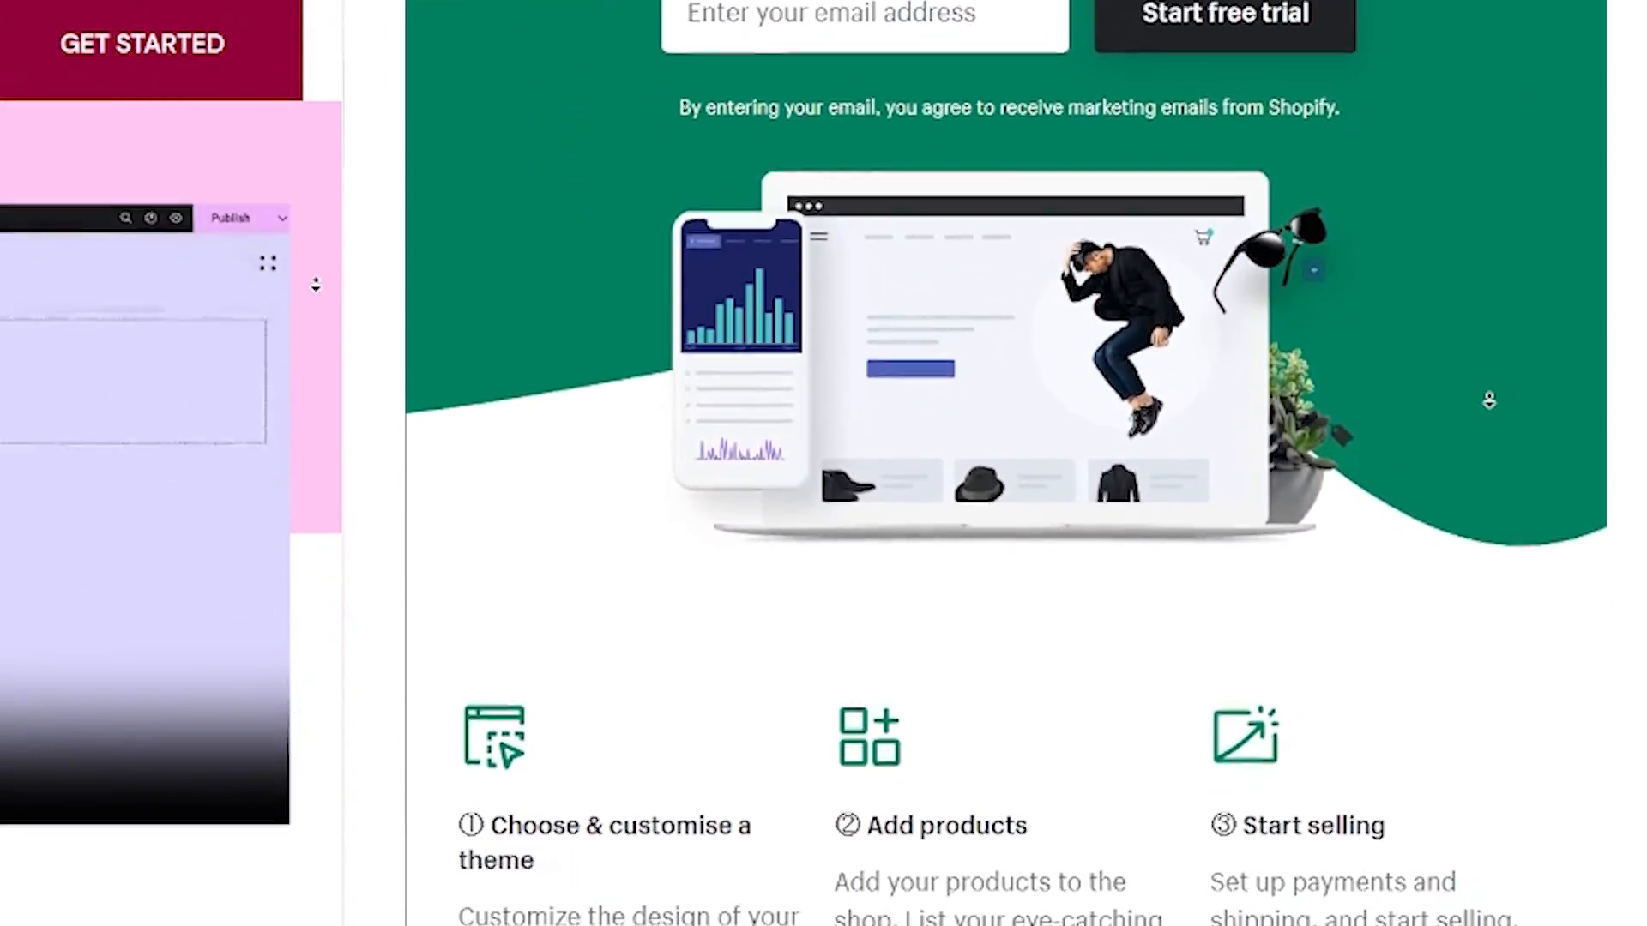
pyautogui.scroll(-3)
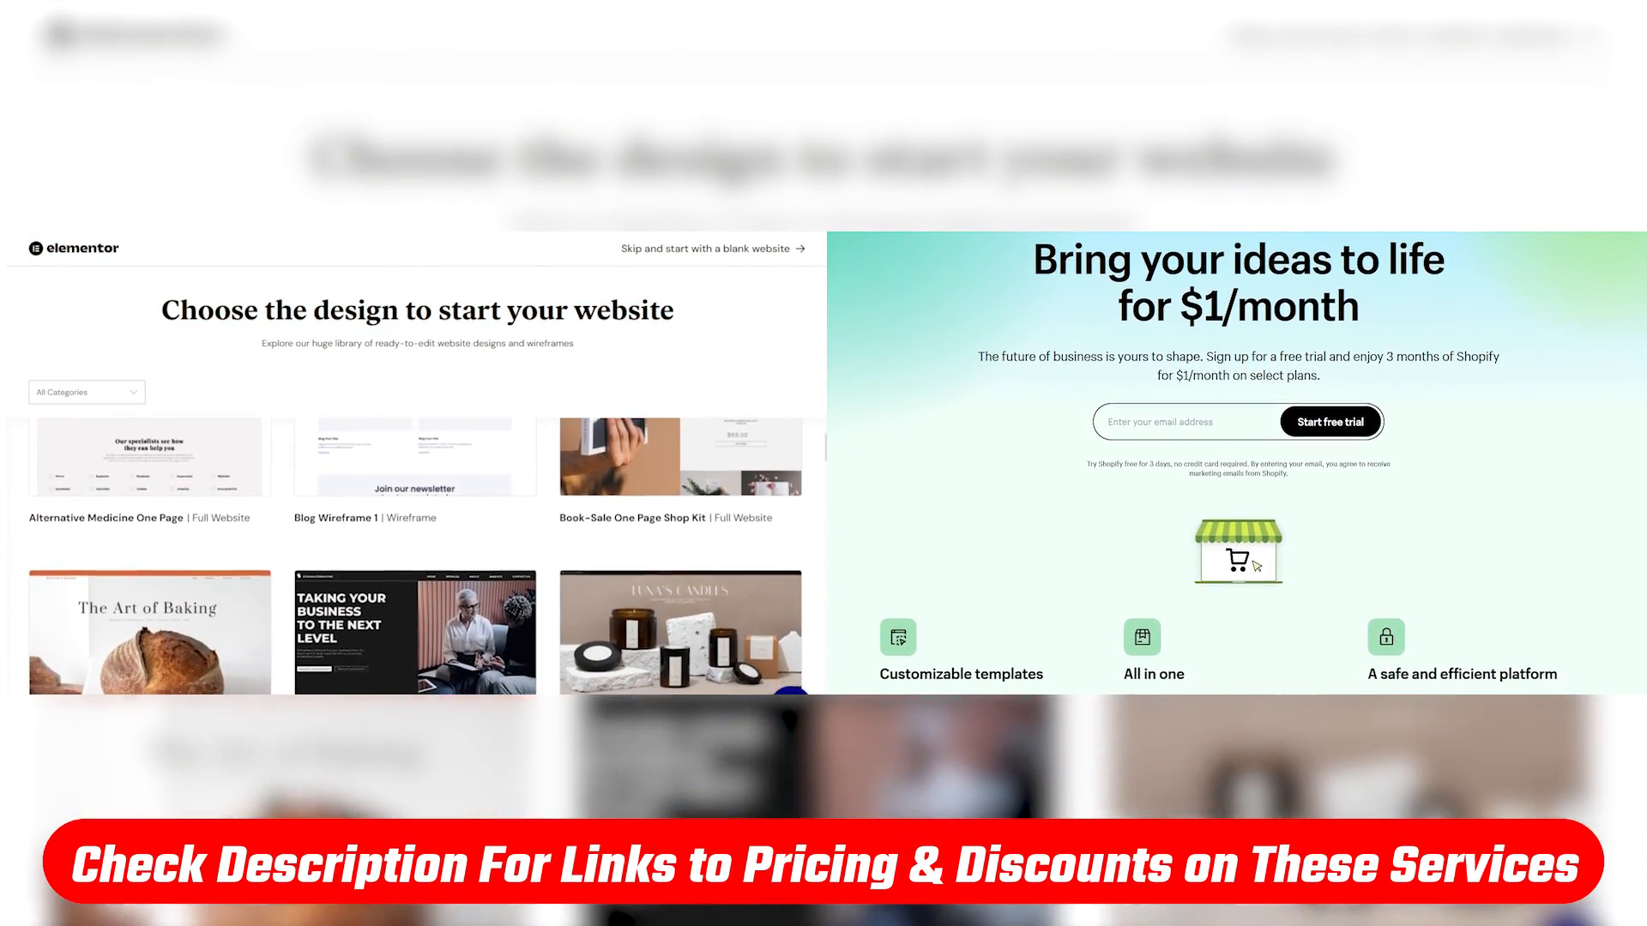
pyautogui.scroll(-3)
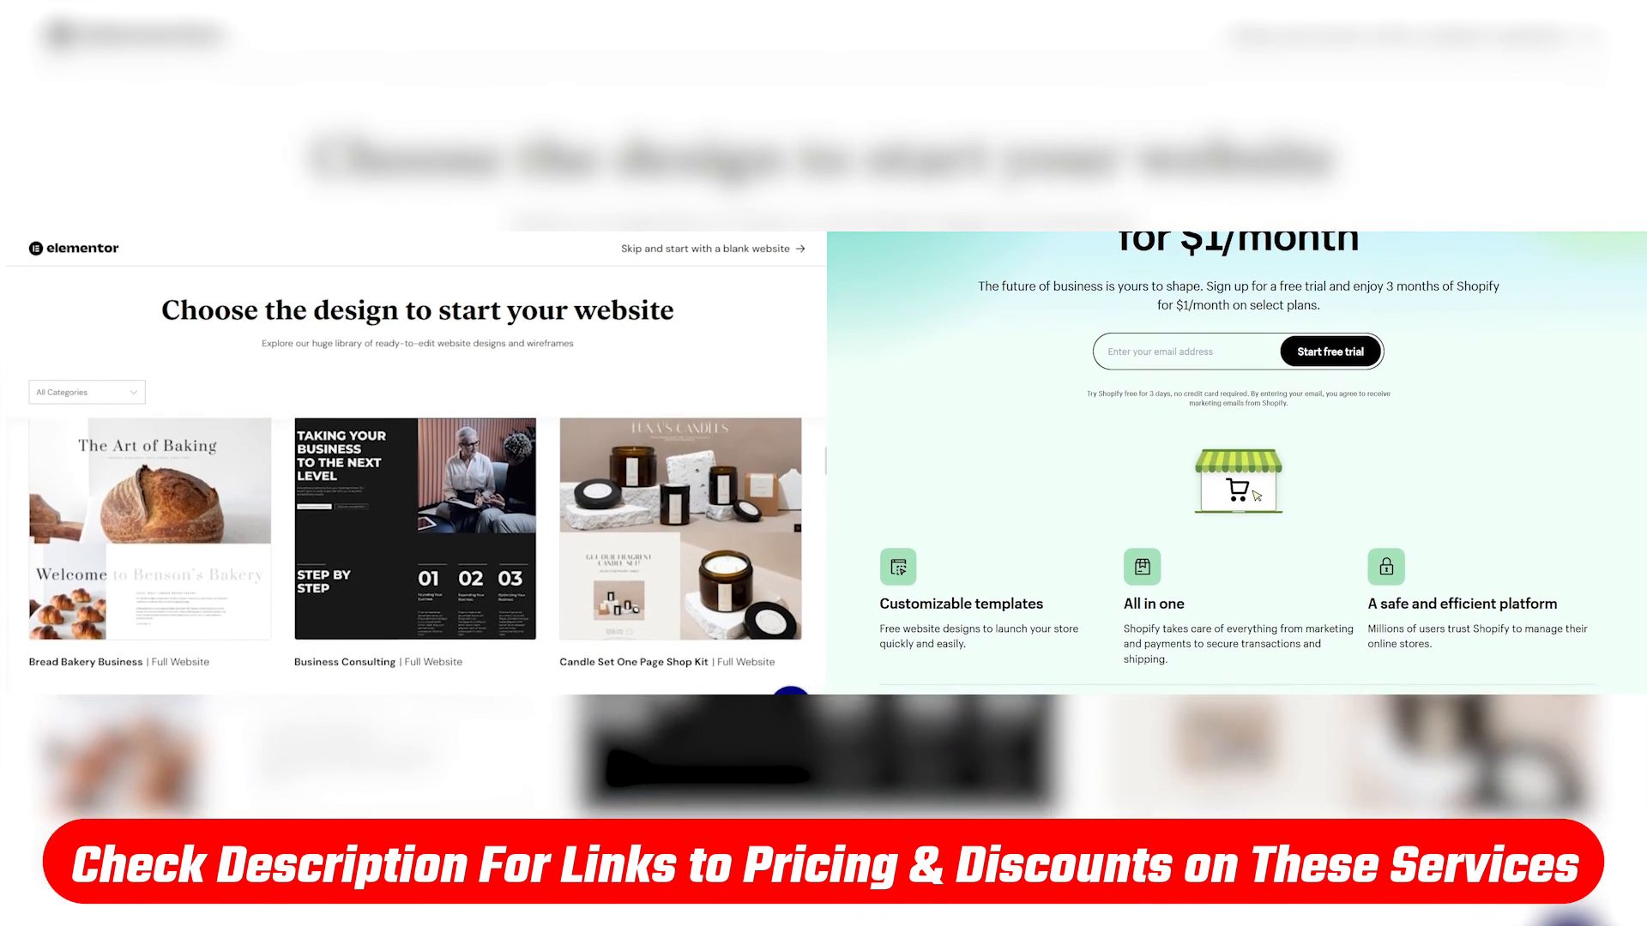
pyautogui.scroll(-3)
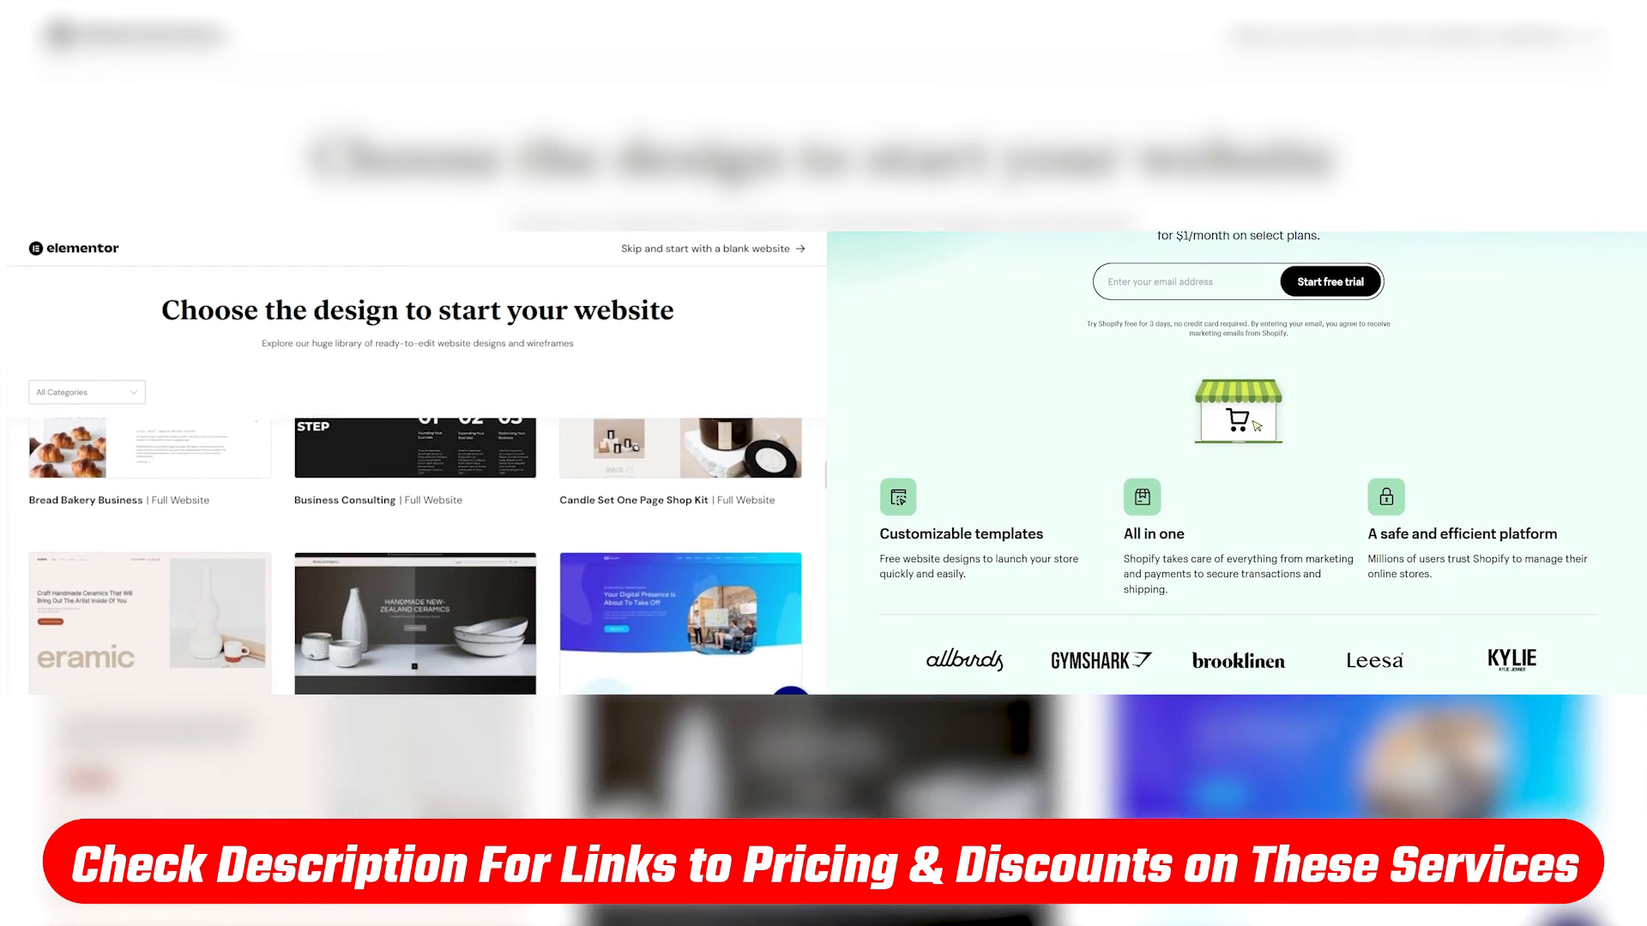
pyautogui.scroll(-3)
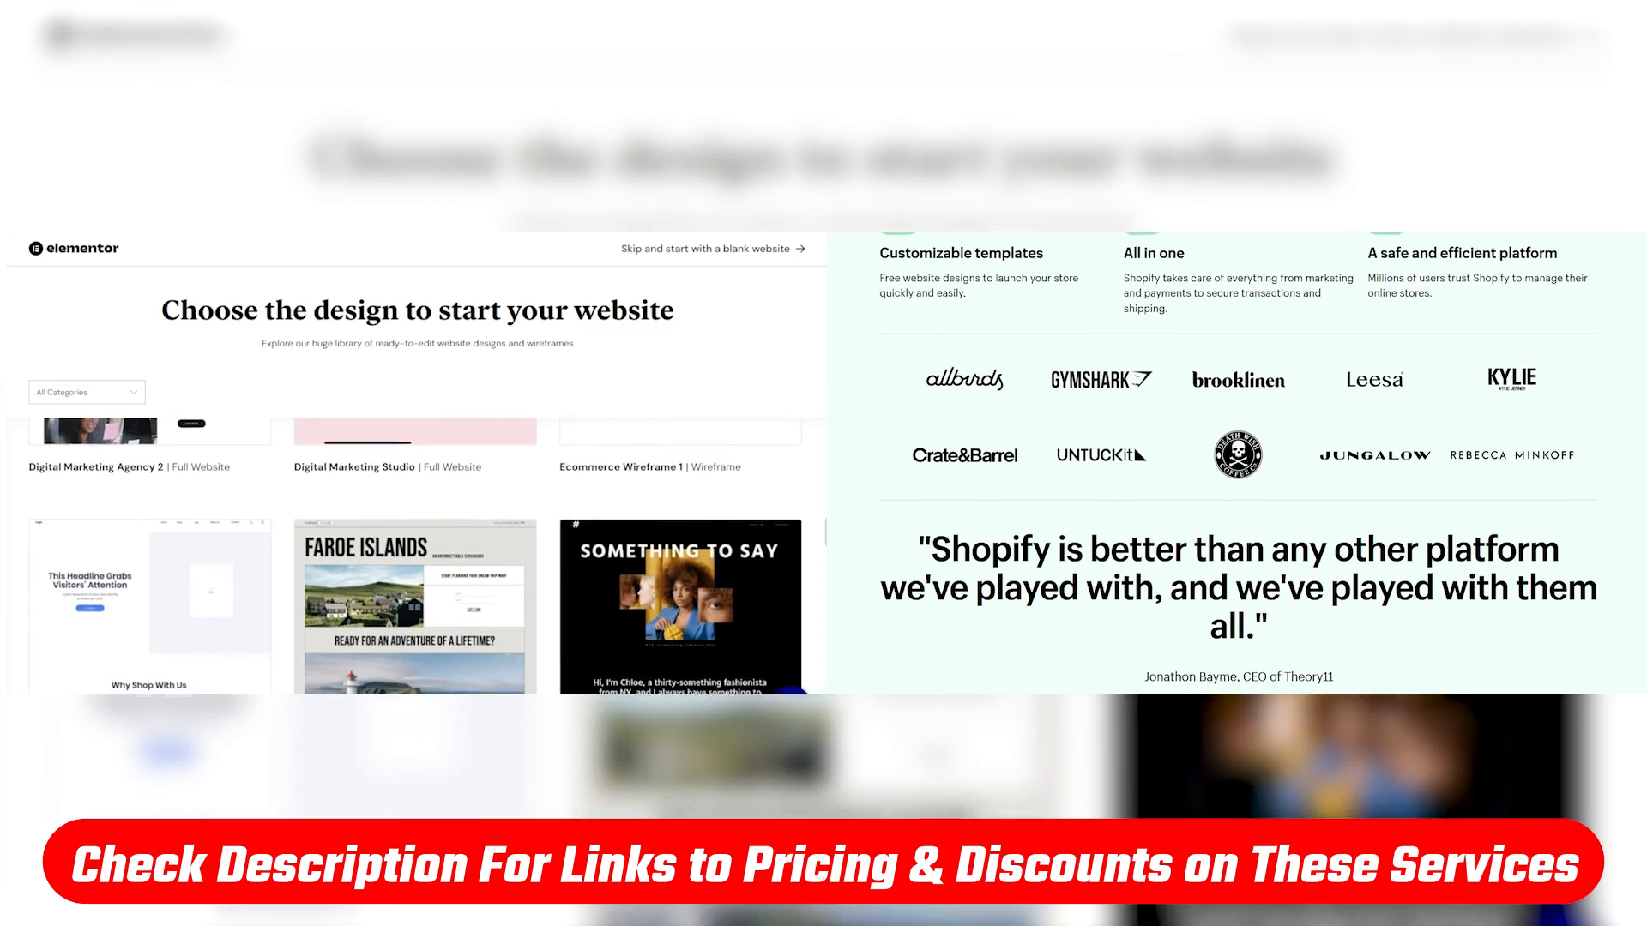
pyautogui.scroll(-3)
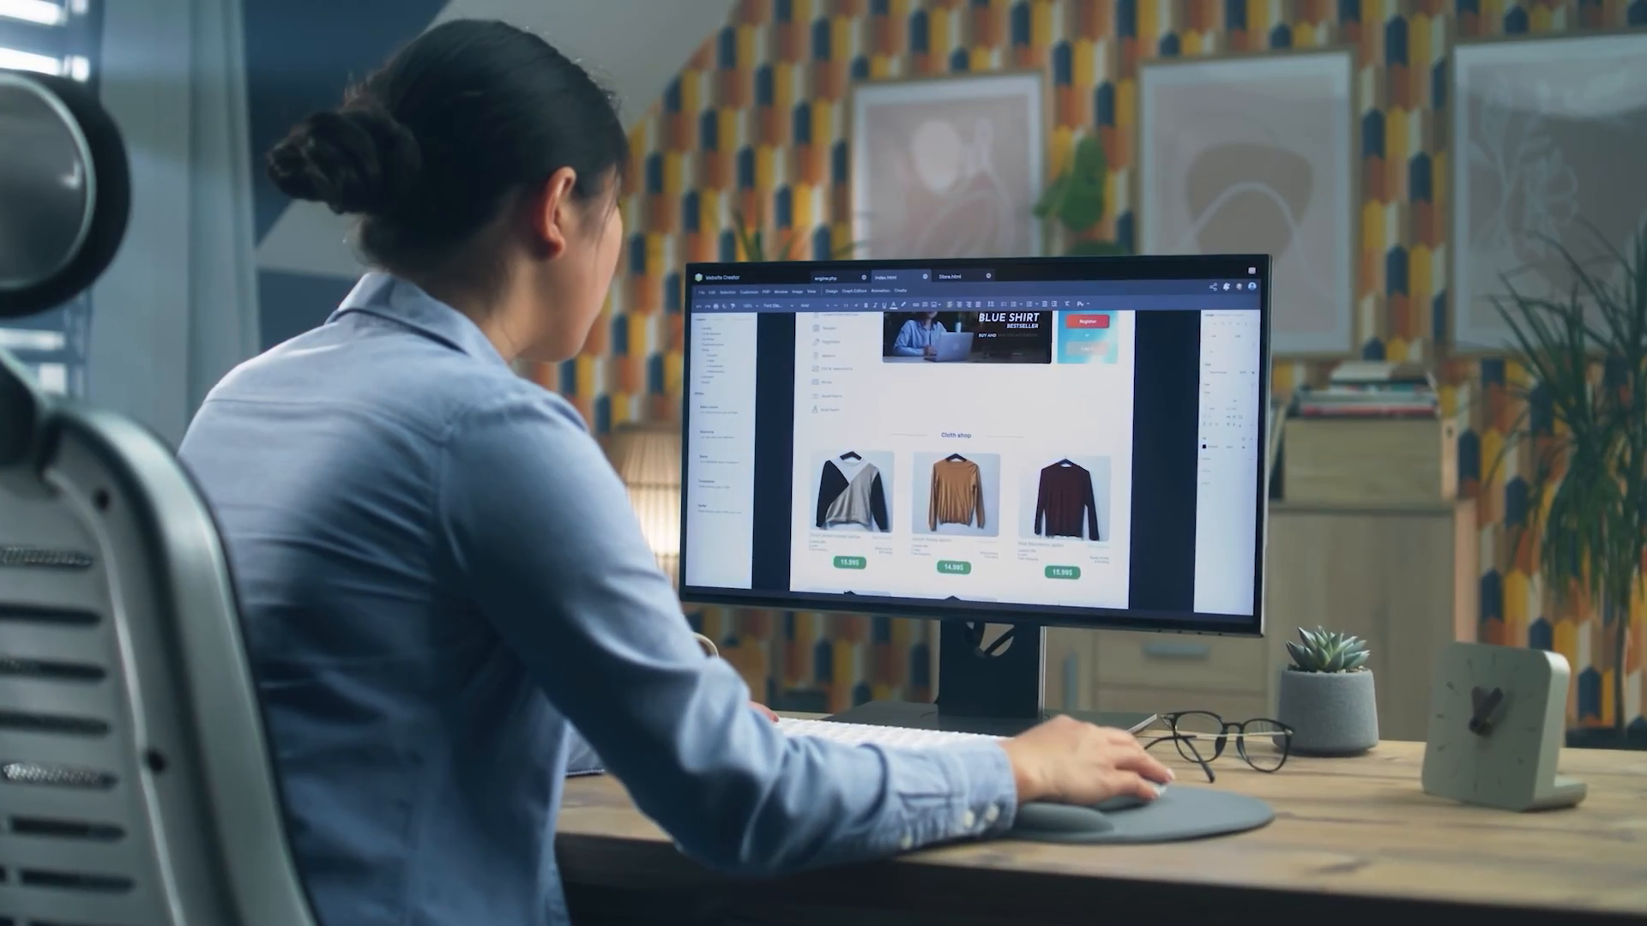
pyautogui.scroll(-3)
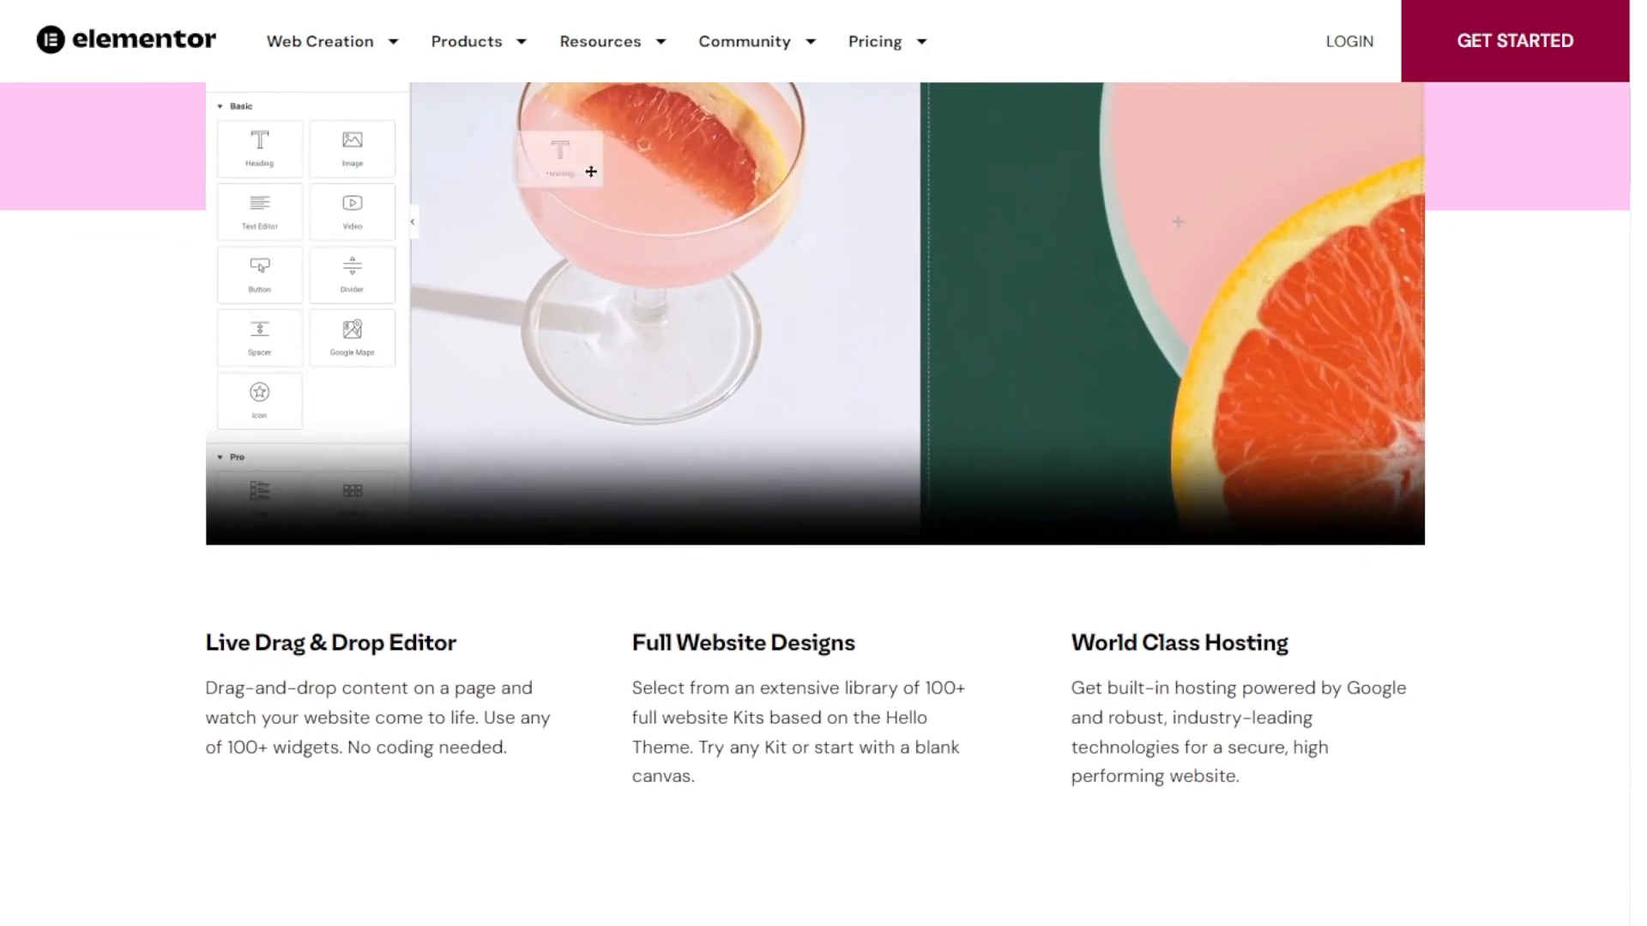
pyautogui.scroll(-3)
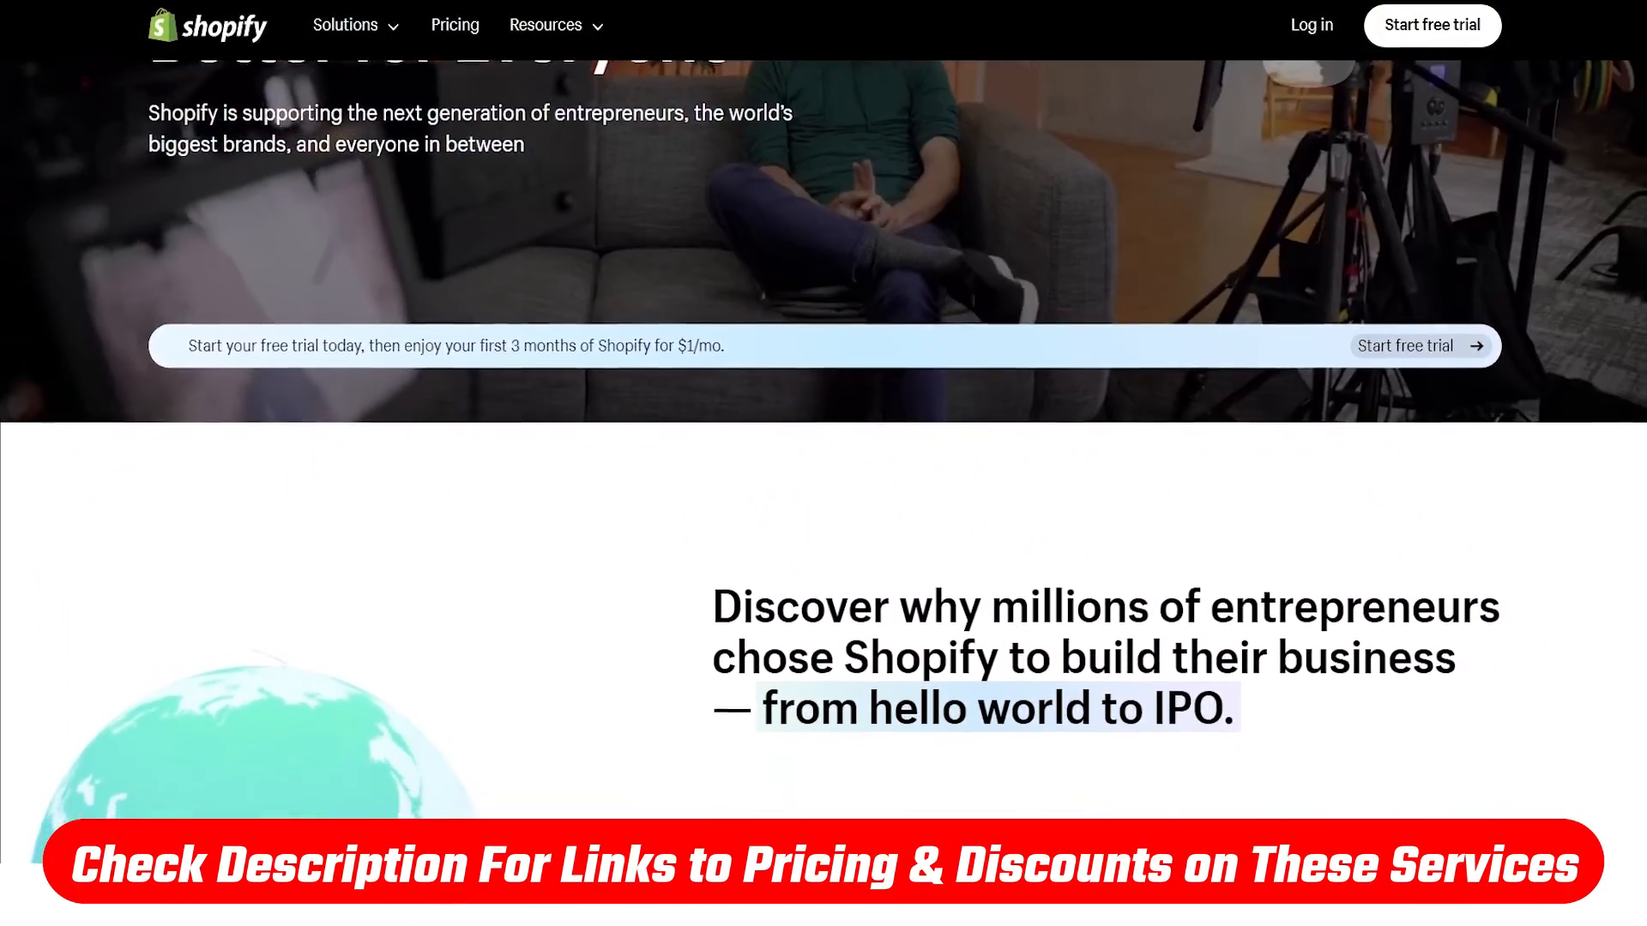
pyautogui.scroll(-3)
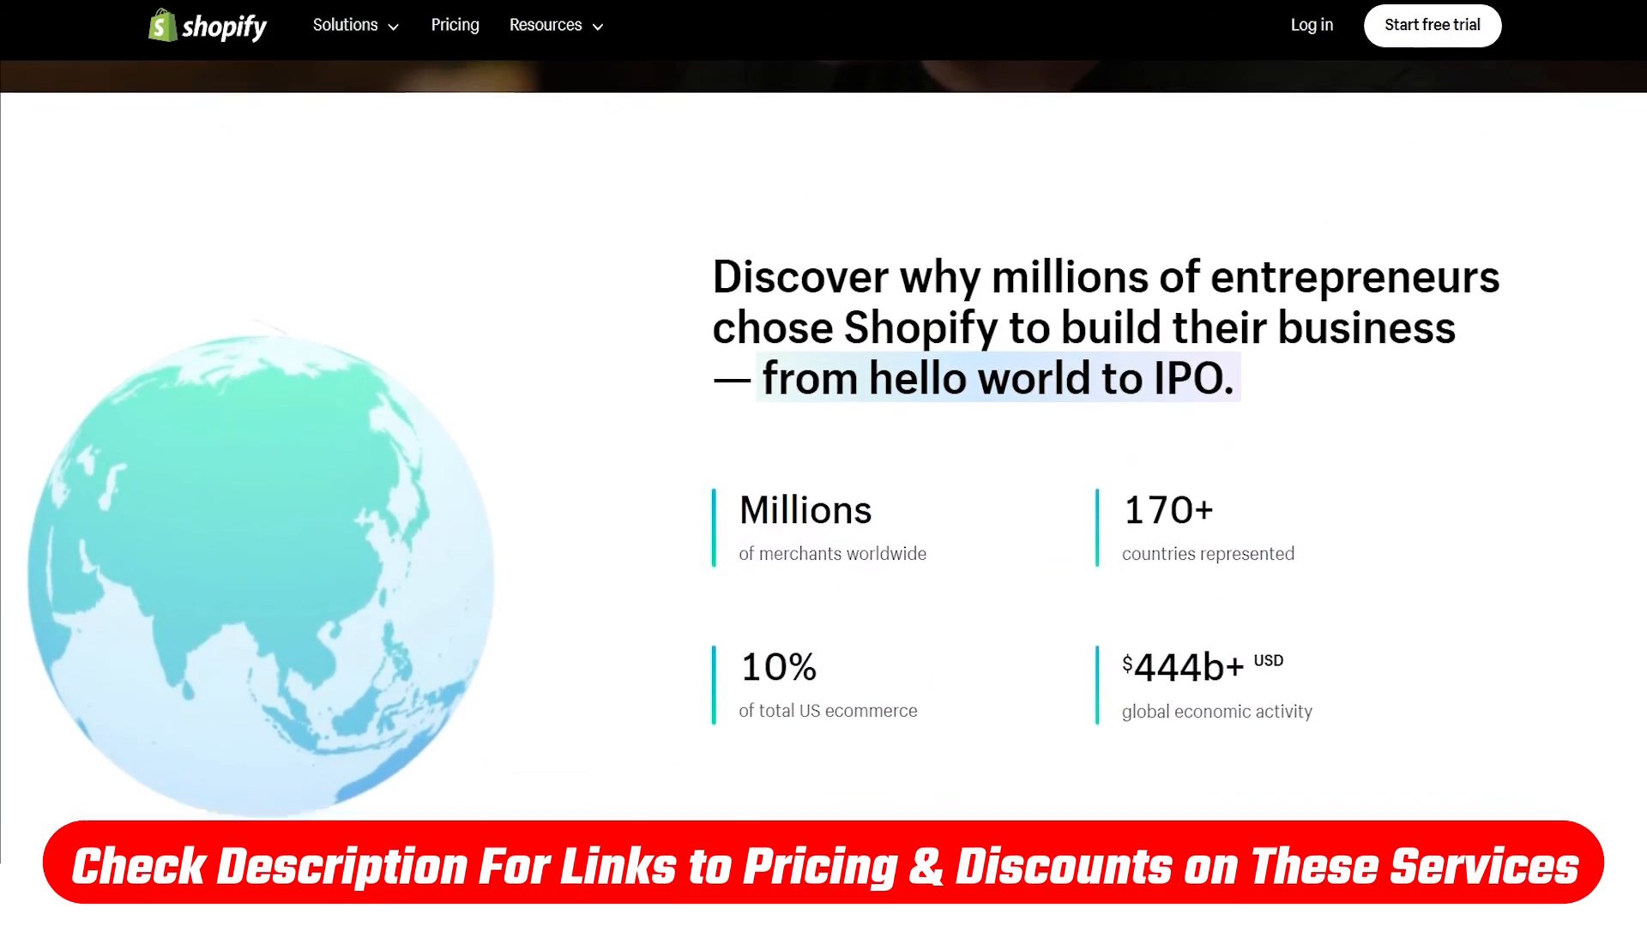
pyautogui.scroll(-3)
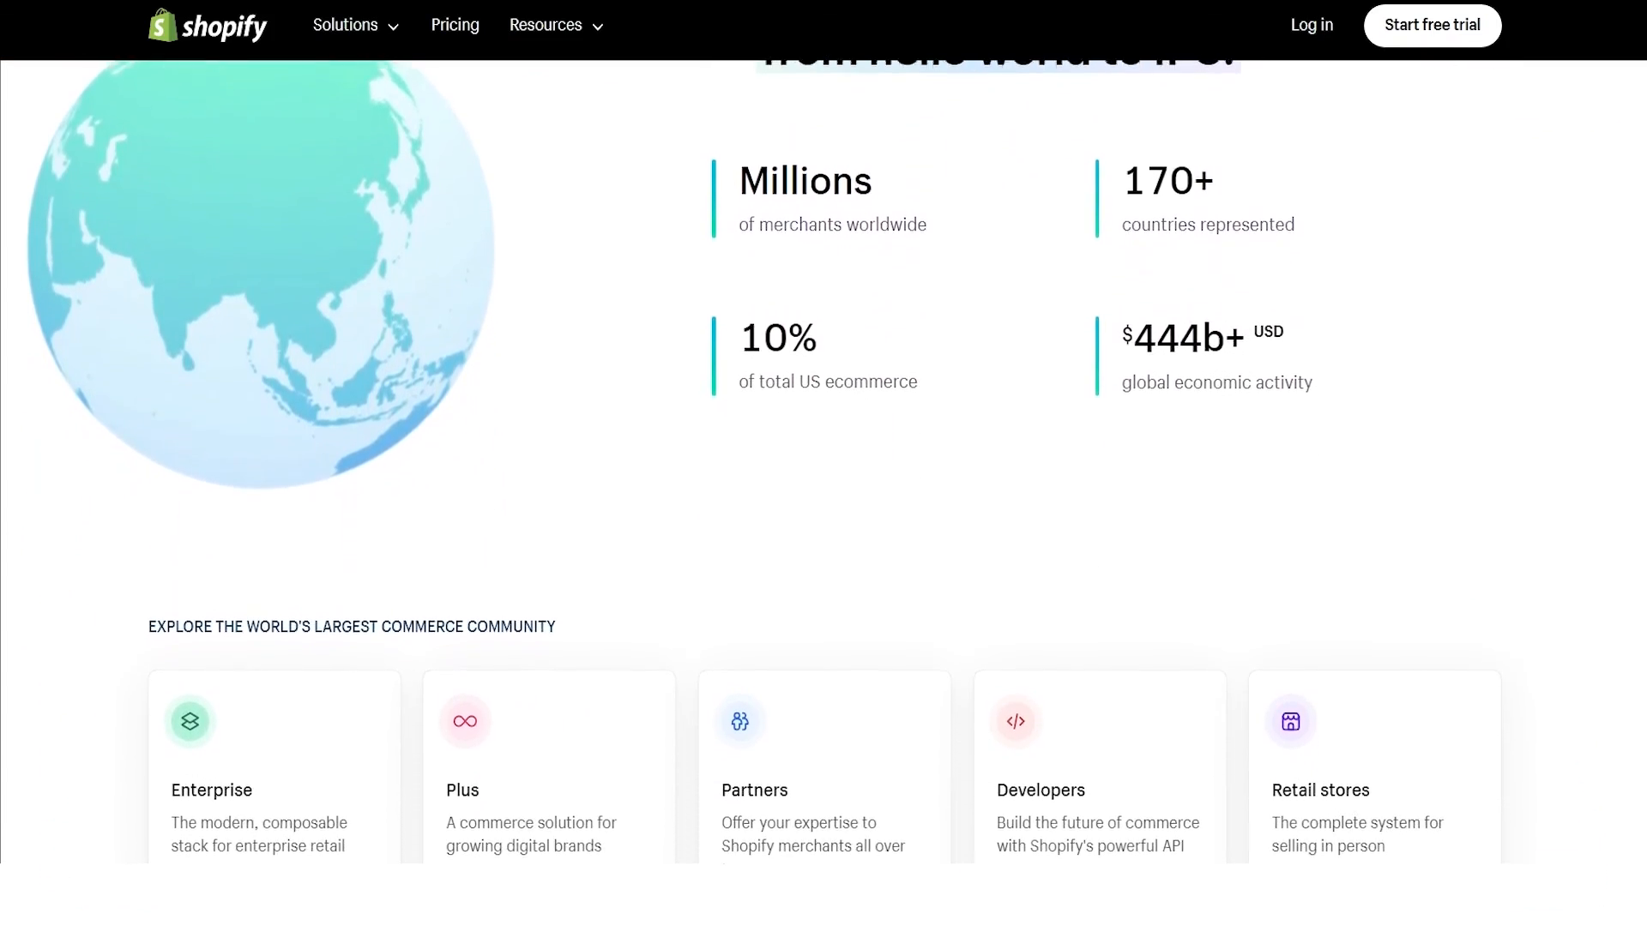